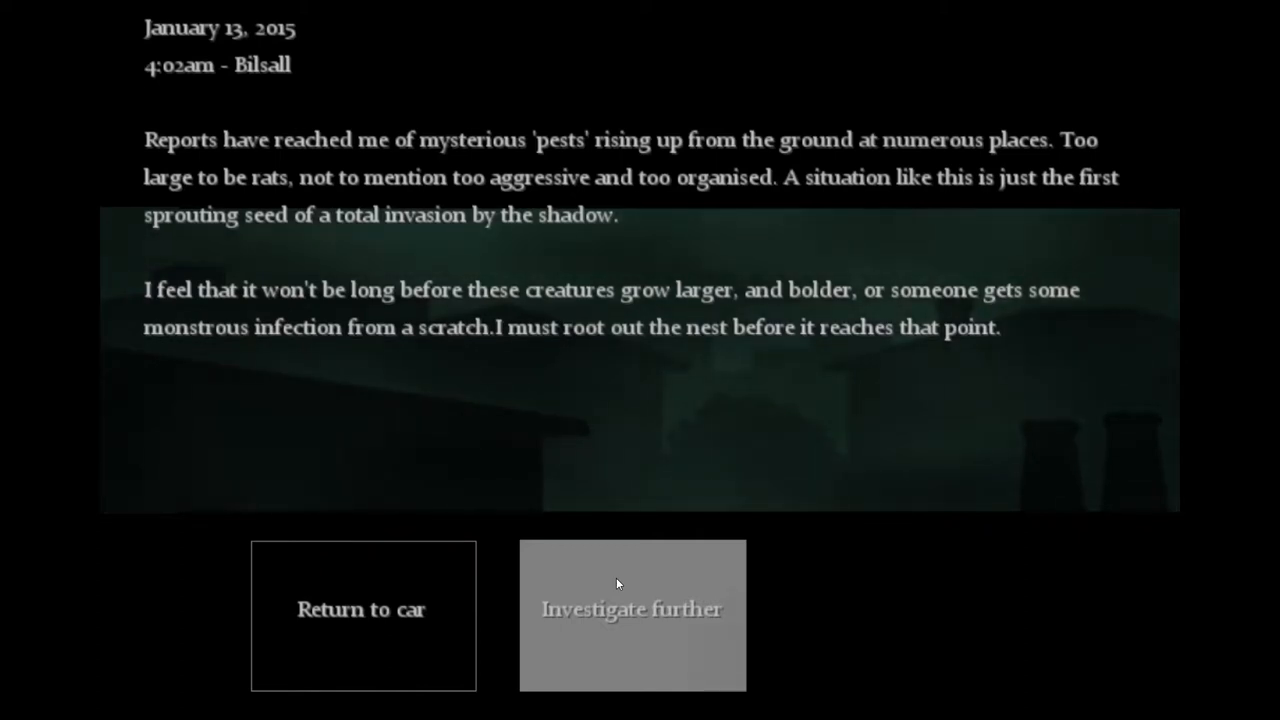
{"action": "mouse_move", "coordinate": [820, 607]}
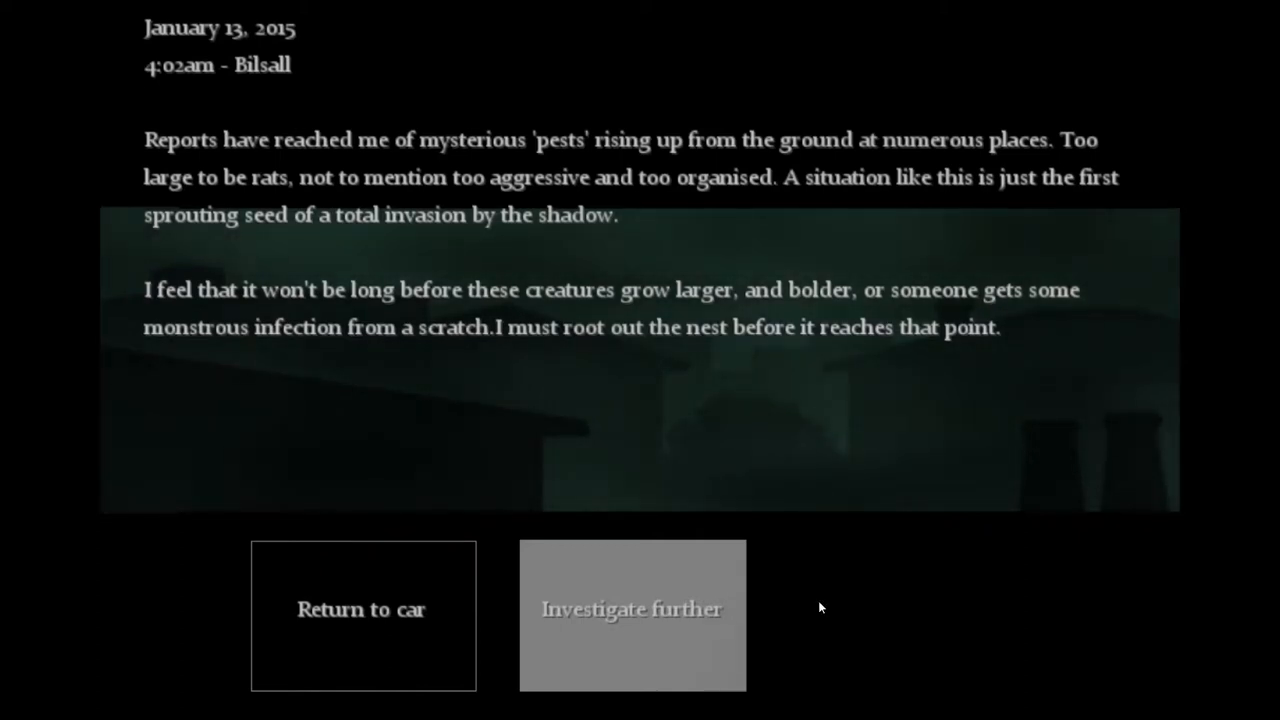
{"action": "mouse_move", "coordinate": [995, 608]}
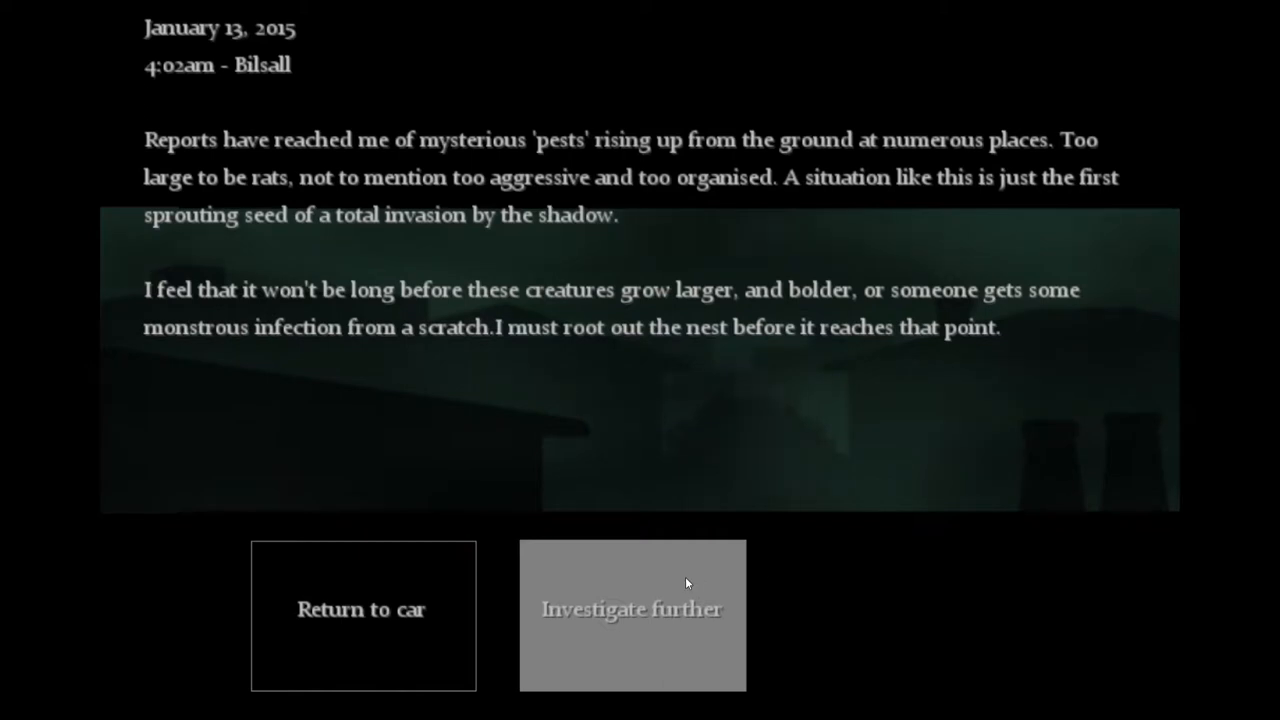
- Follow the pest reports through two journal entries and enter the post office storage building
{"action": "left_click", "coordinate": [632, 609]}
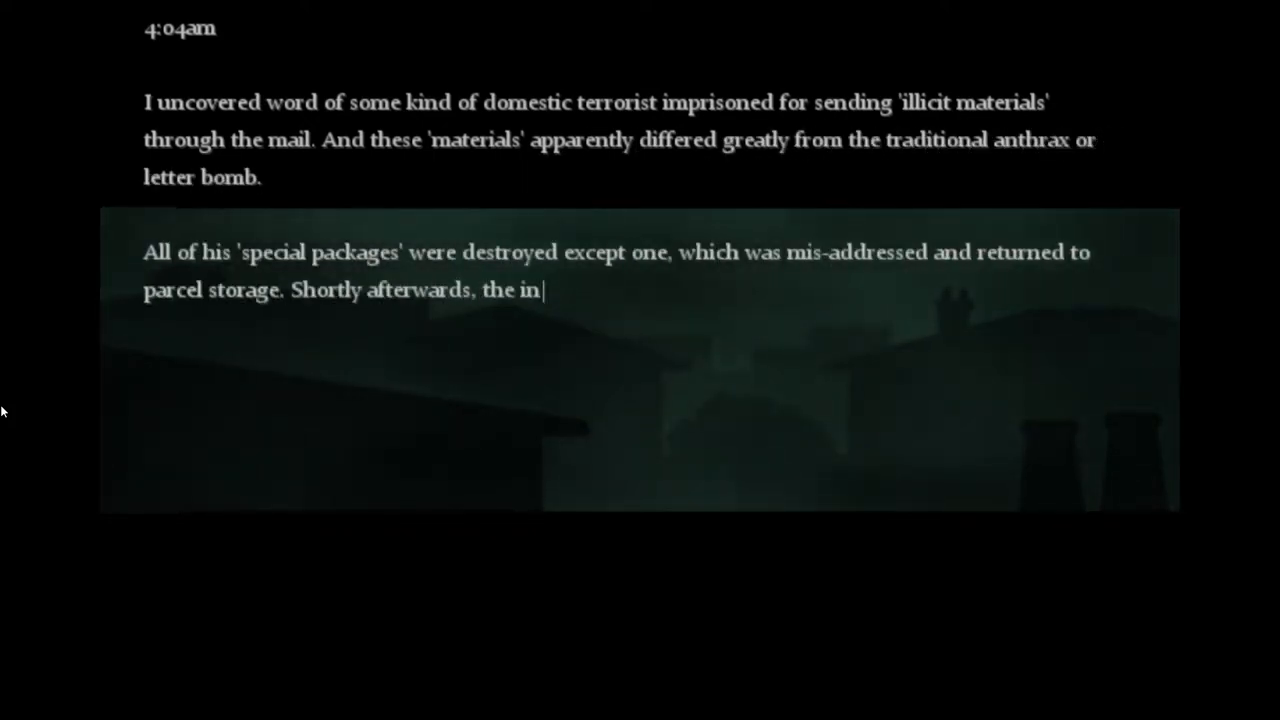
{"action": "type", "text": "festation began. The post office storage building is, I think, the next place to look."}
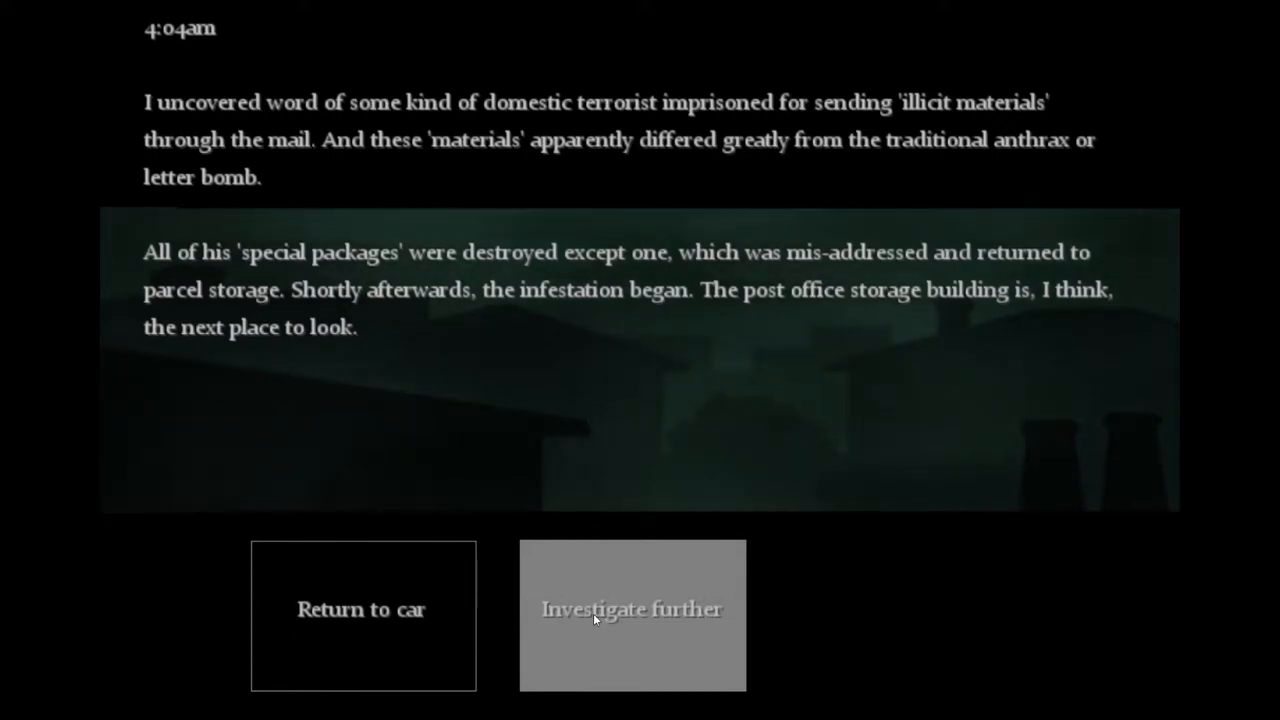
{"action": "left_click", "coordinate": [632, 609]}
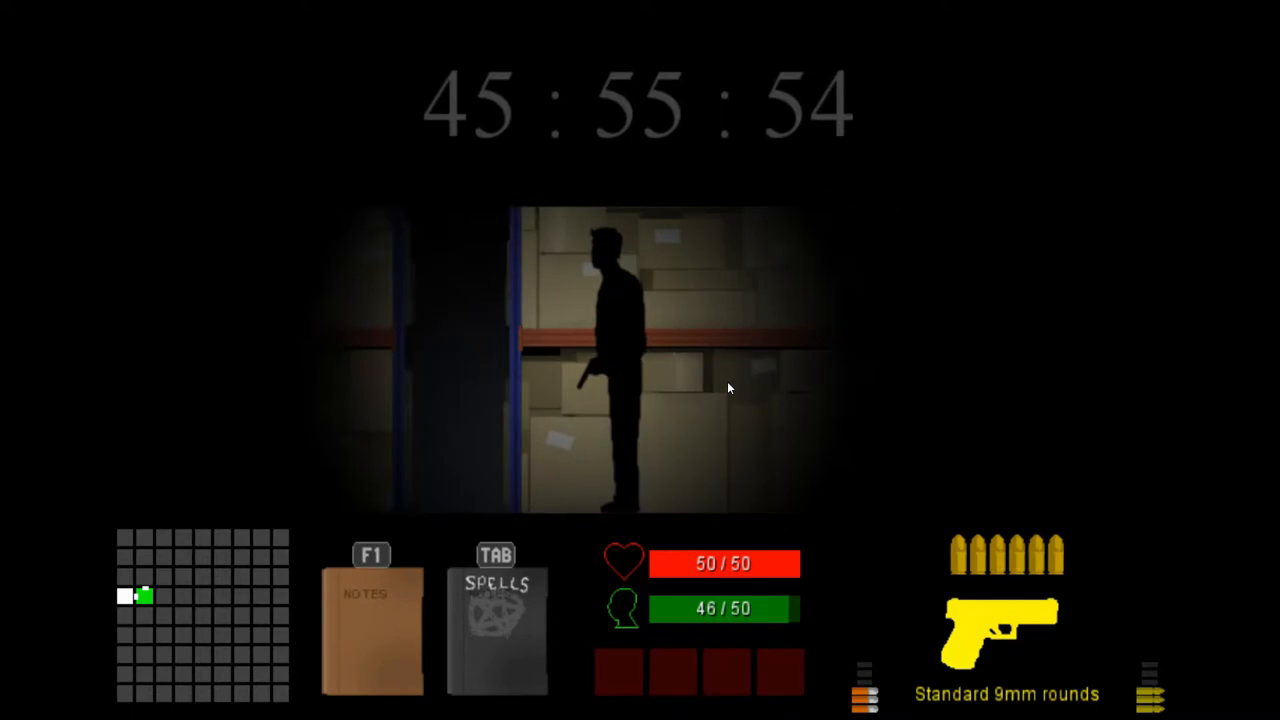
- Check the pause menu objective to find and destroy a nest, then resume play
{"action": "key", "text": "Escape"}
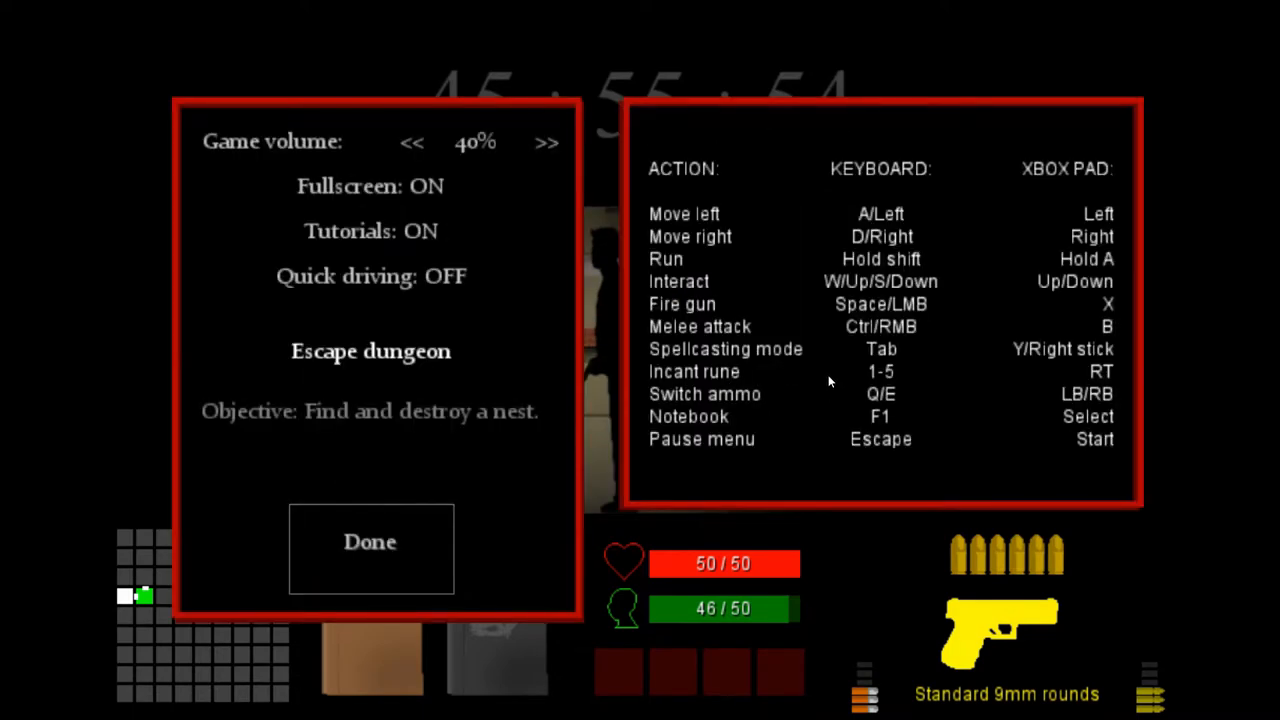
{"action": "left_click", "coordinate": [370, 541]}
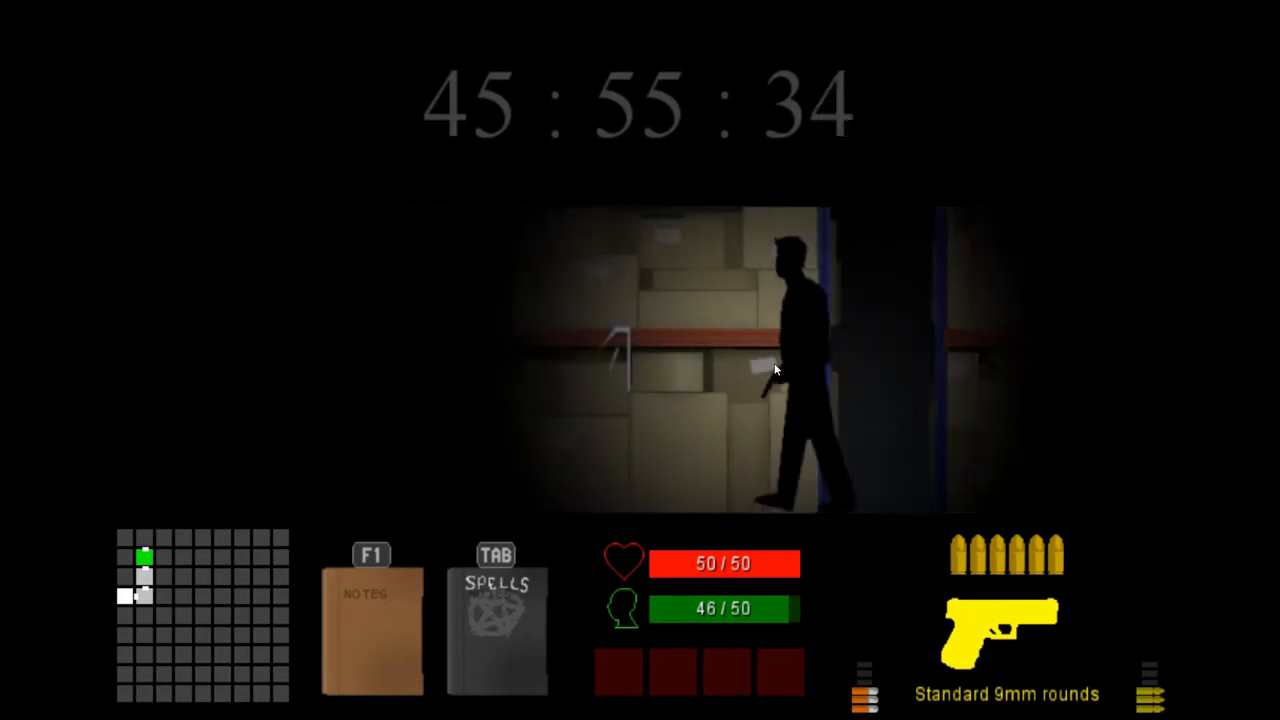
- Read the white 'Eu' rune painted on the warehouse wall
{"action": "key", "text": "f1"}
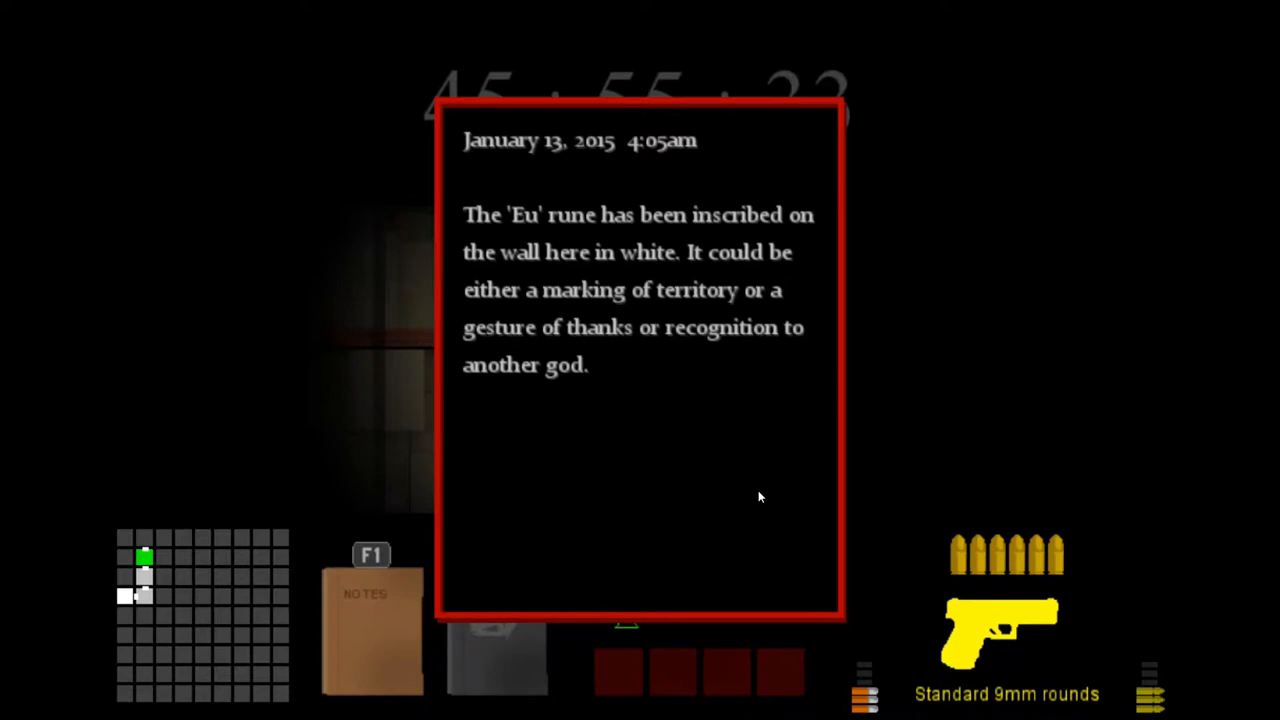
{"action": "mouse_move", "coordinate": [930, 405]}
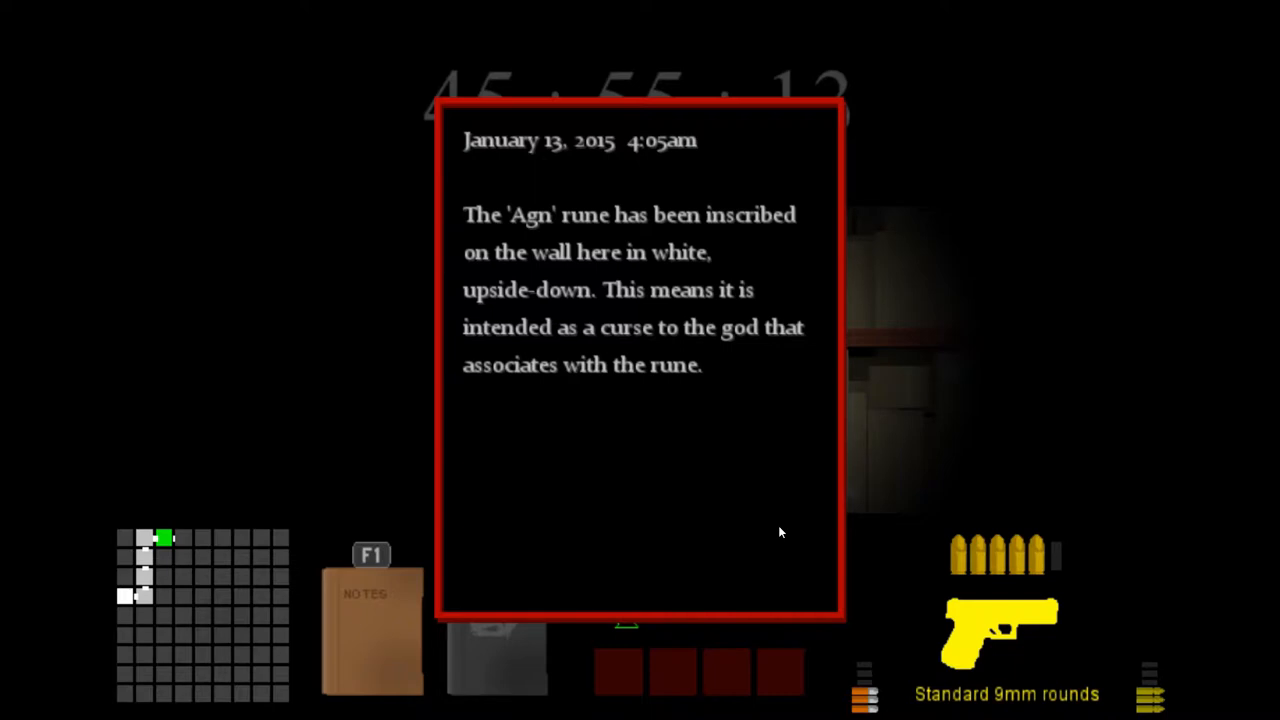
{"action": "mouse_move", "coordinate": [738, 521]}
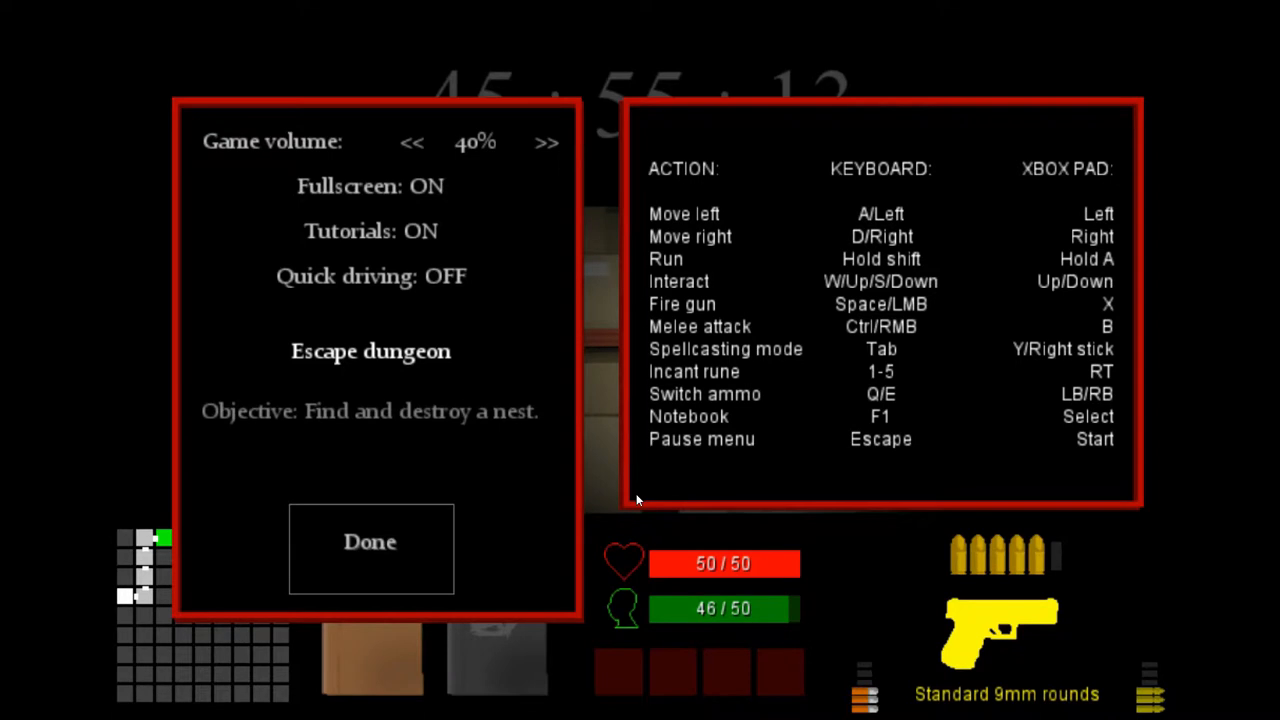
- Set God 2's rune to AGN and God 1's rune to EU in the gods grid
{"action": "left_click", "coordinate": [370, 541]}
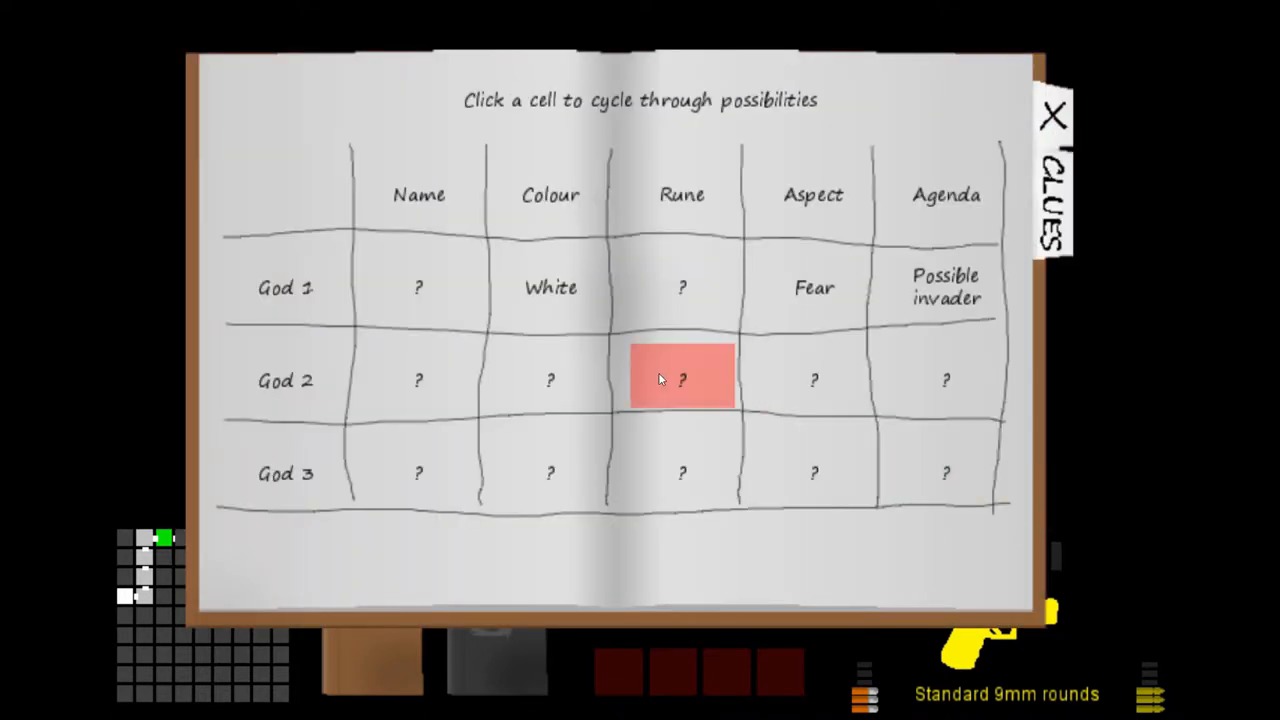
{"action": "left_click", "coordinate": [682, 380]}
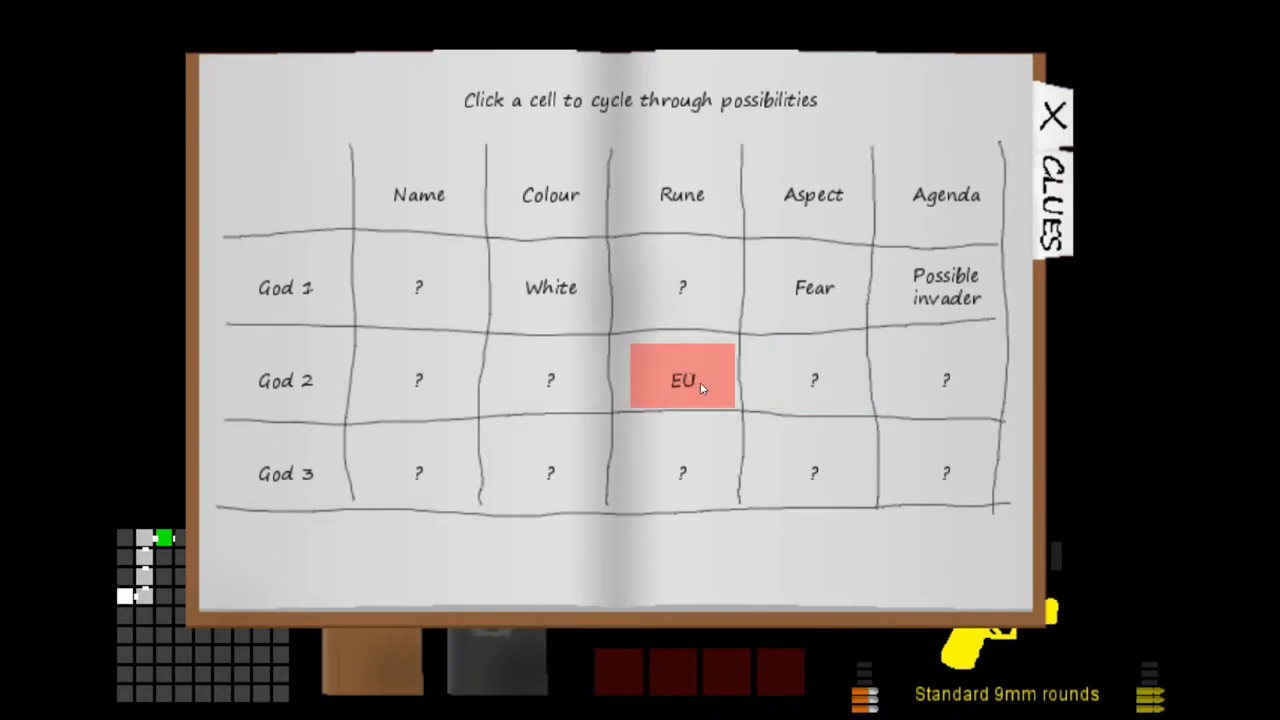
{"action": "left_click", "coordinate": [682, 380]}
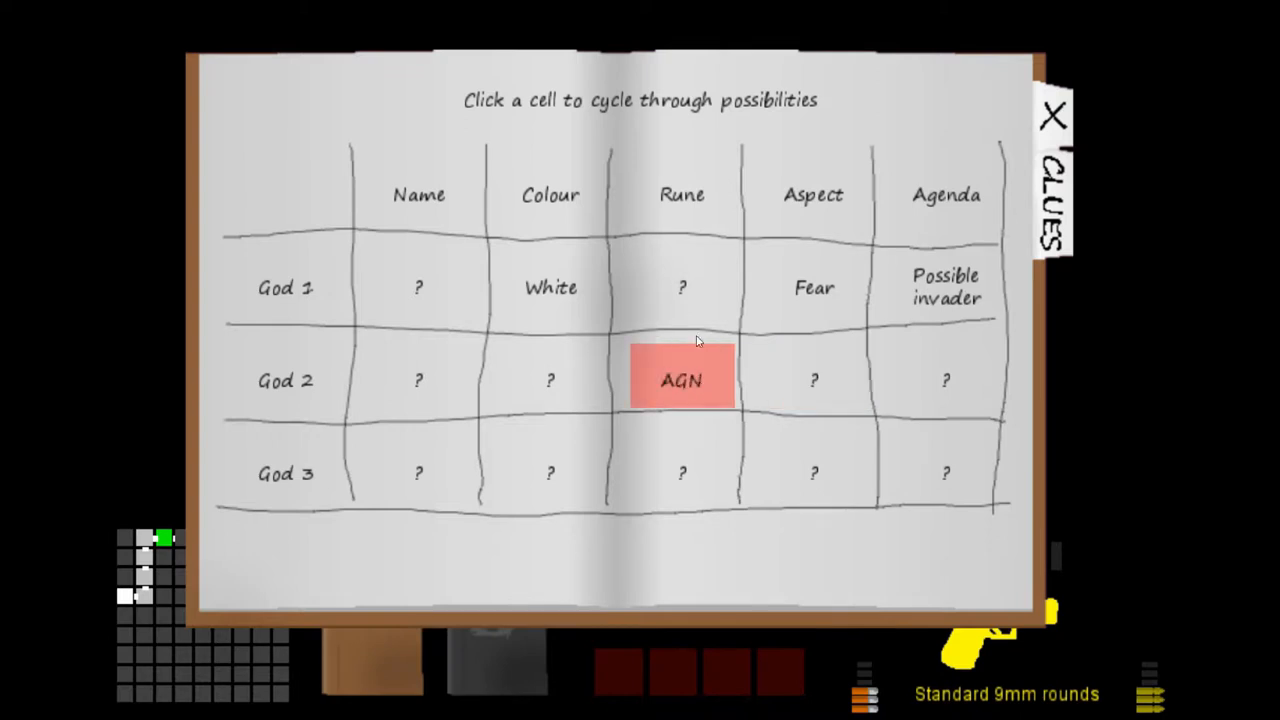
{"action": "left_click", "coordinate": [682, 287]}
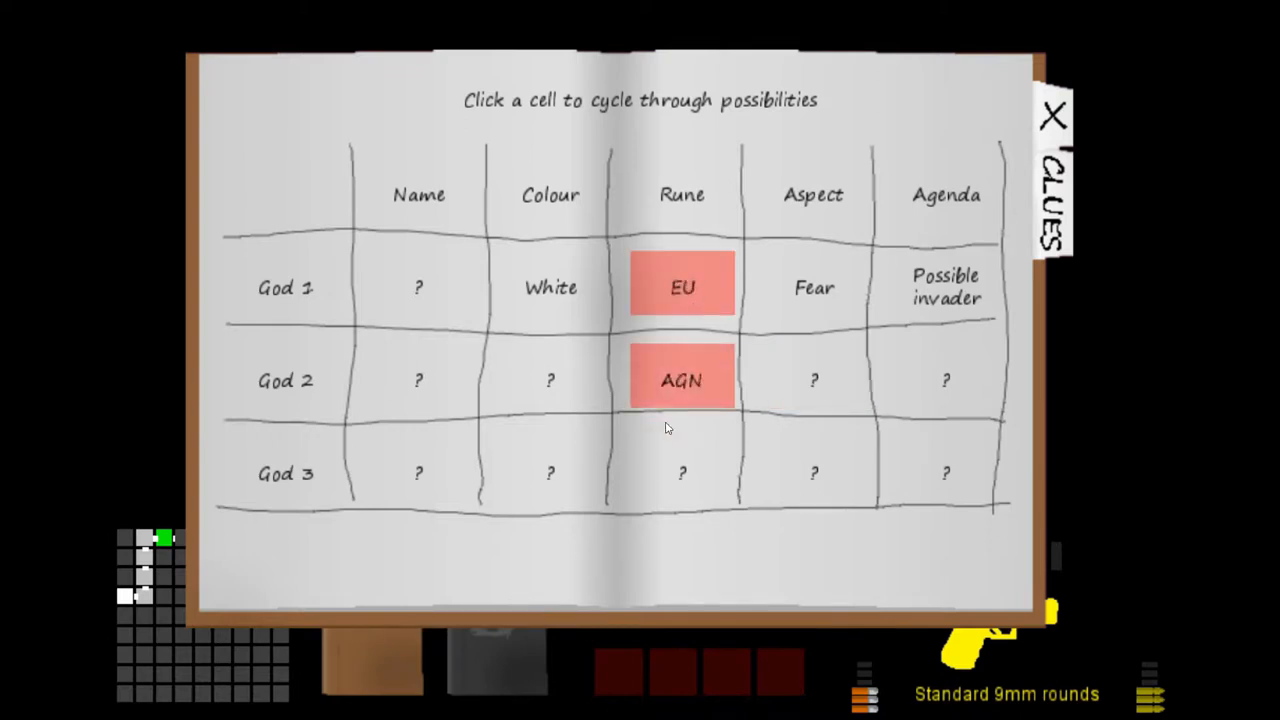
- Cycle God 1's name through Kthoth, Byarla and Yushg, leave it unknown, and close the notebook
{"action": "left_click", "coordinate": [418, 288]}
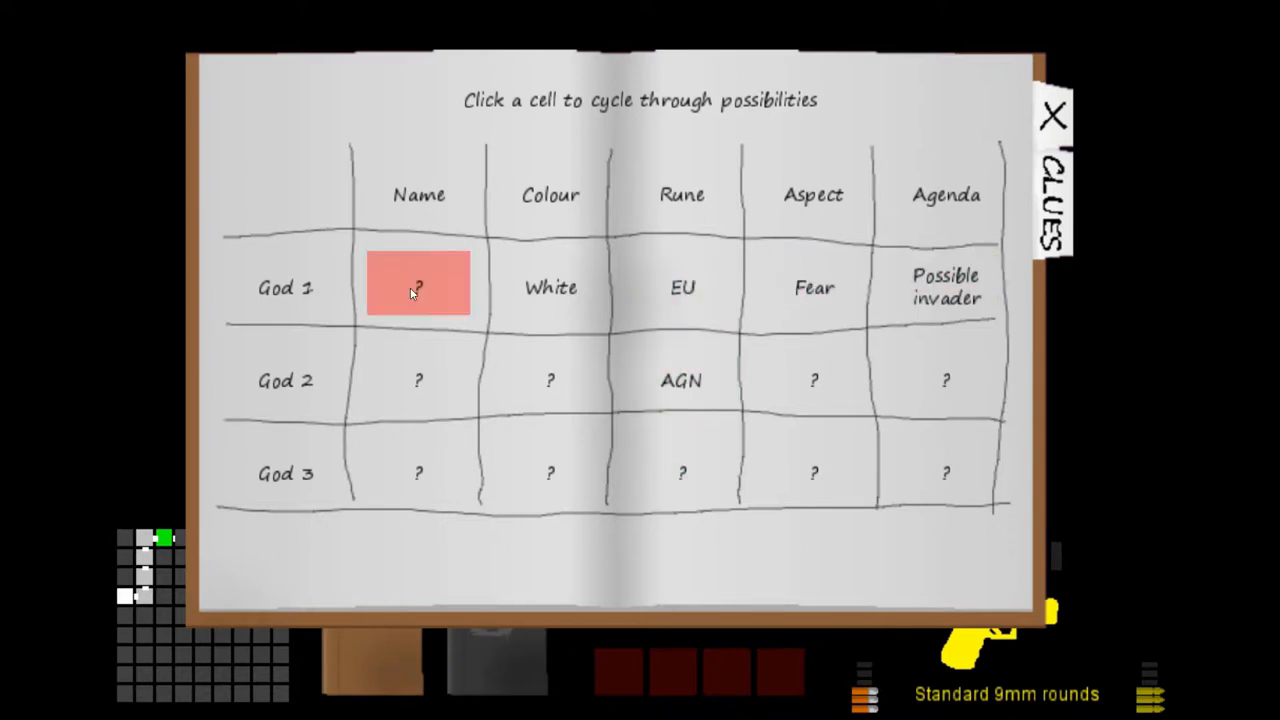
{"action": "left_click", "coordinate": [418, 473]}
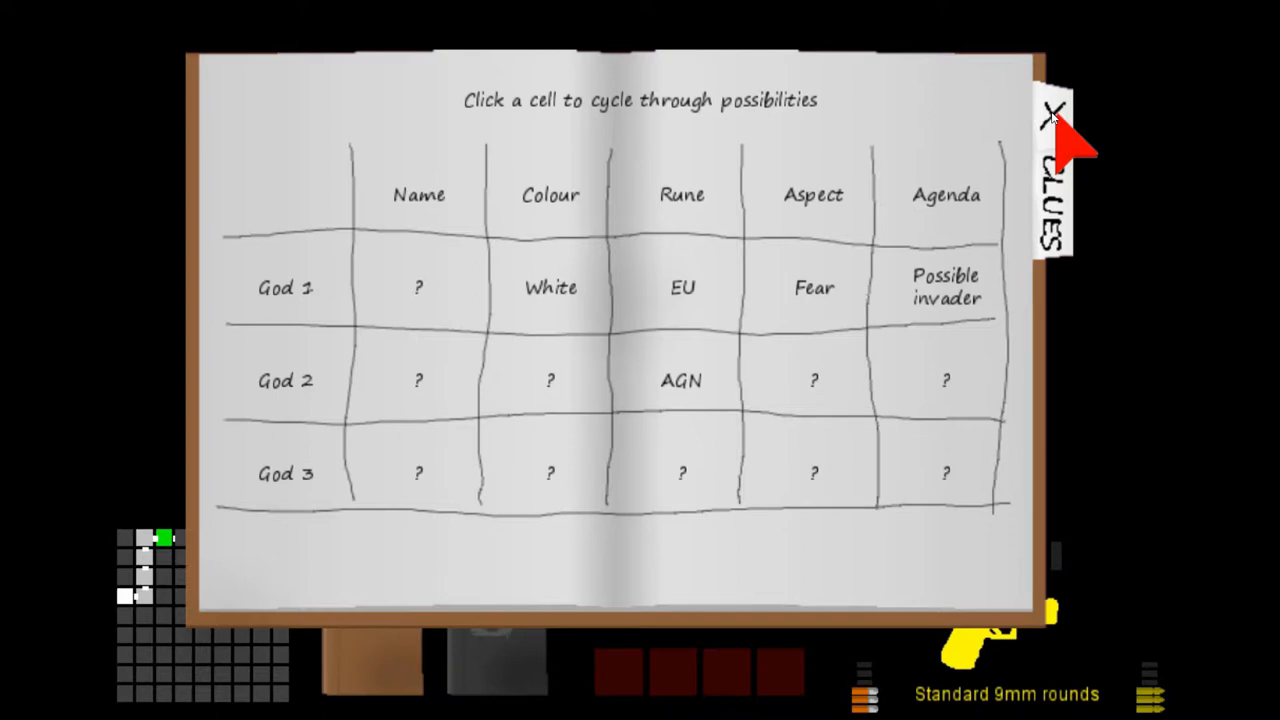
{"action": "left_click", "coordinate": [418, 287]}
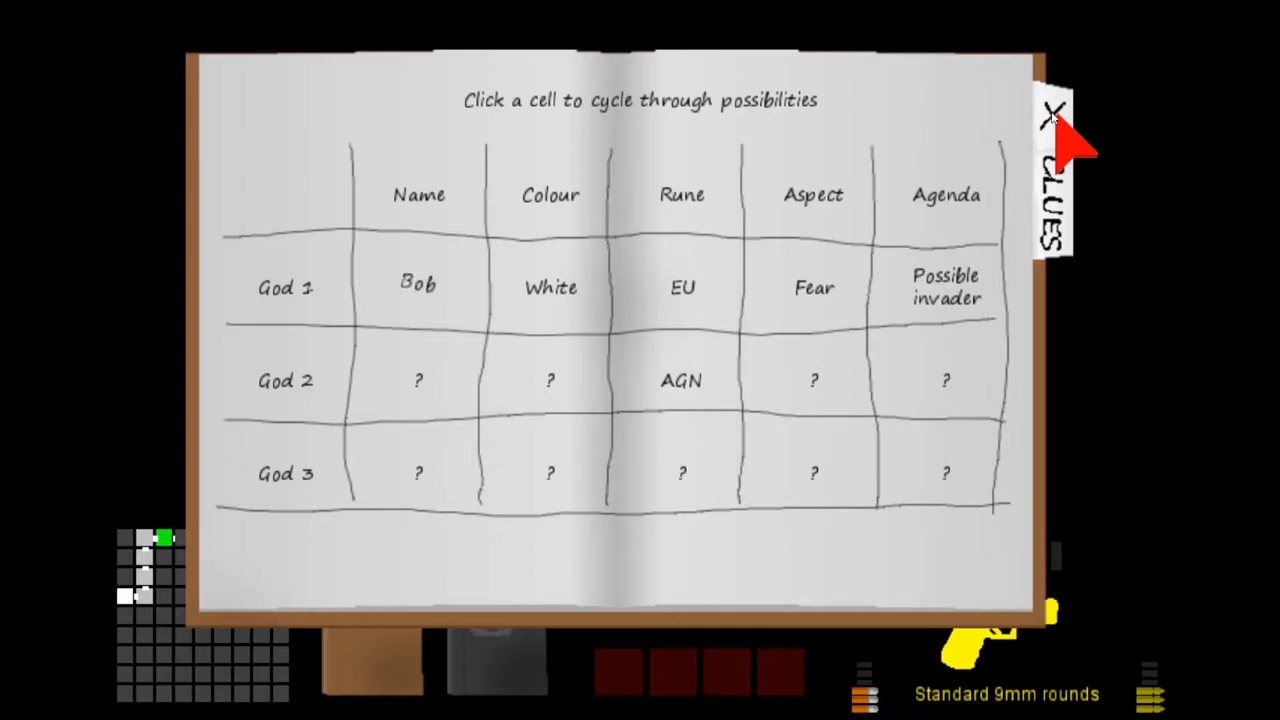
{"action": "left_click", "coordinate": [418, 287]}
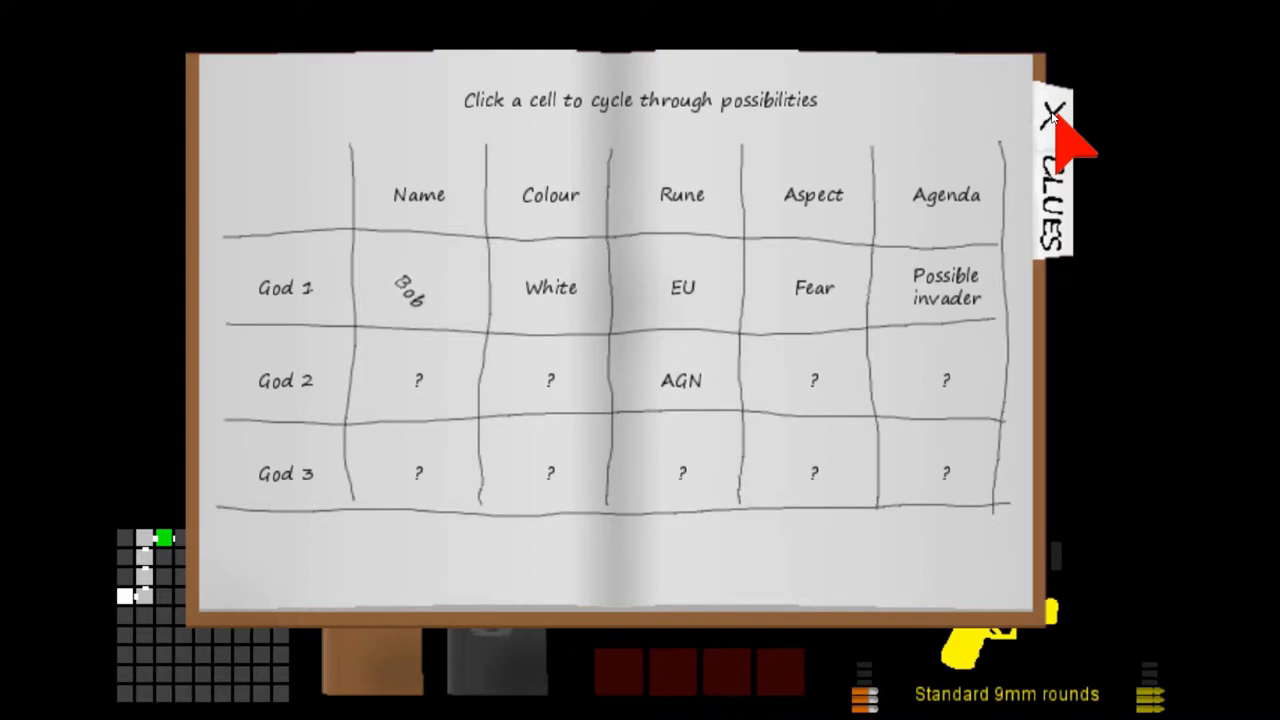
{"action": "left_click", "coordinate": [418, 380]}
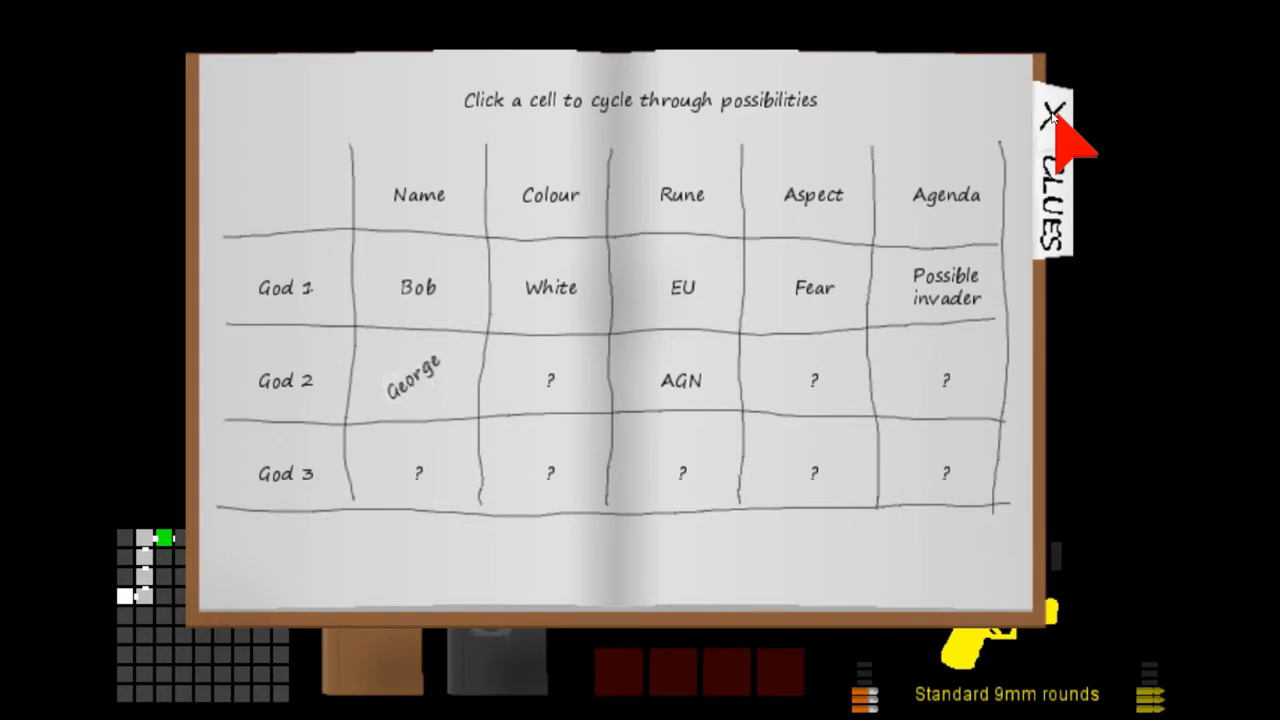
{"action": "left_click", "coordinate": [418, 380]}
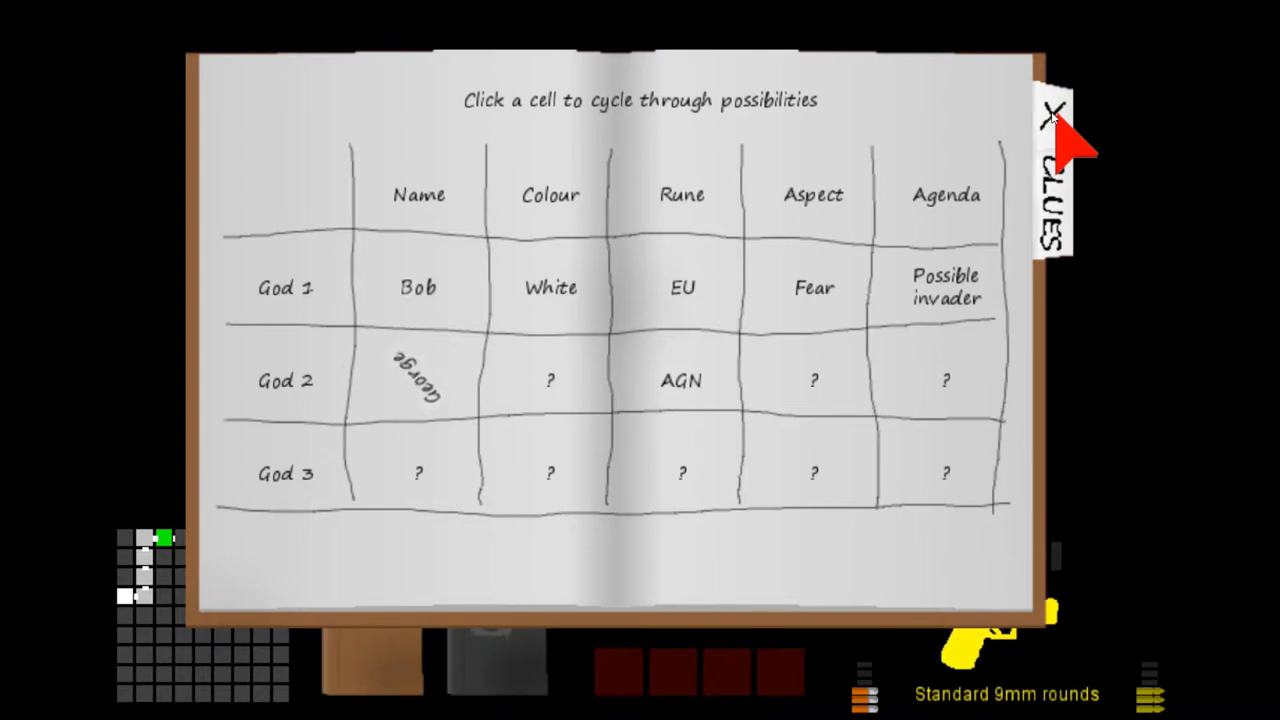
{"action": "left_click", "coordinate": [550, 287]}
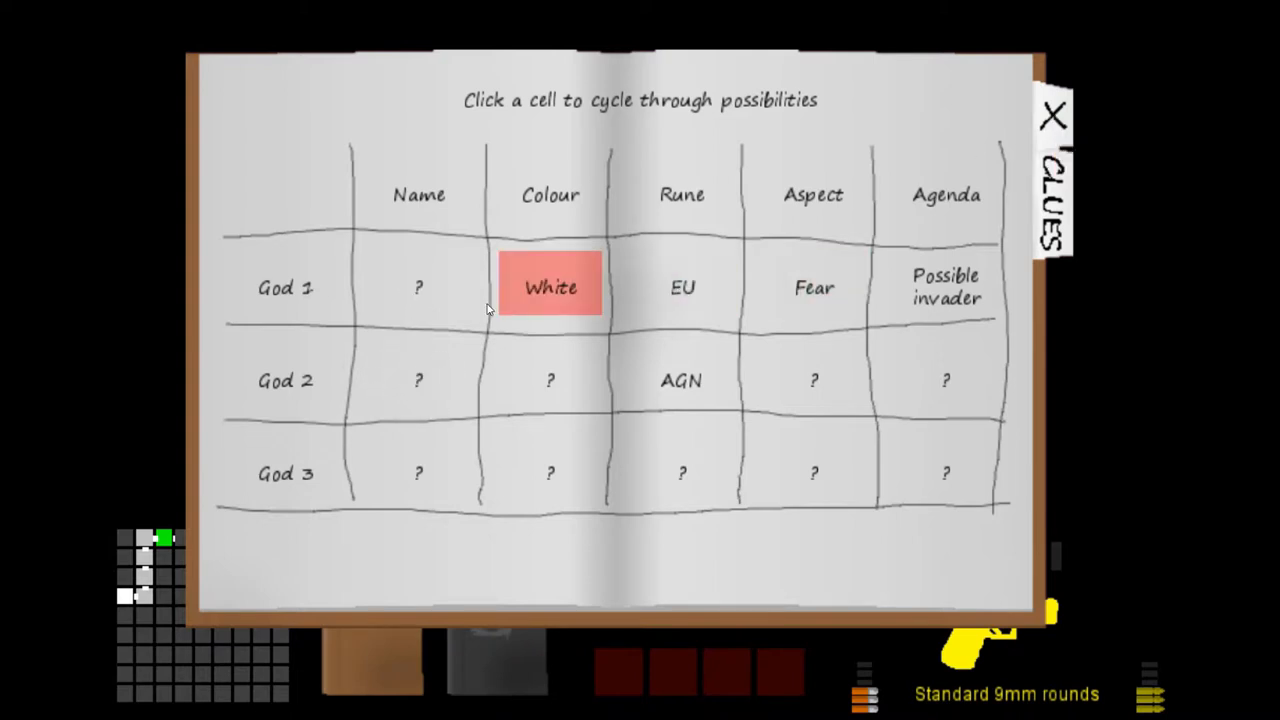
{"action": "left_click", "coordinate": [418, 287]}
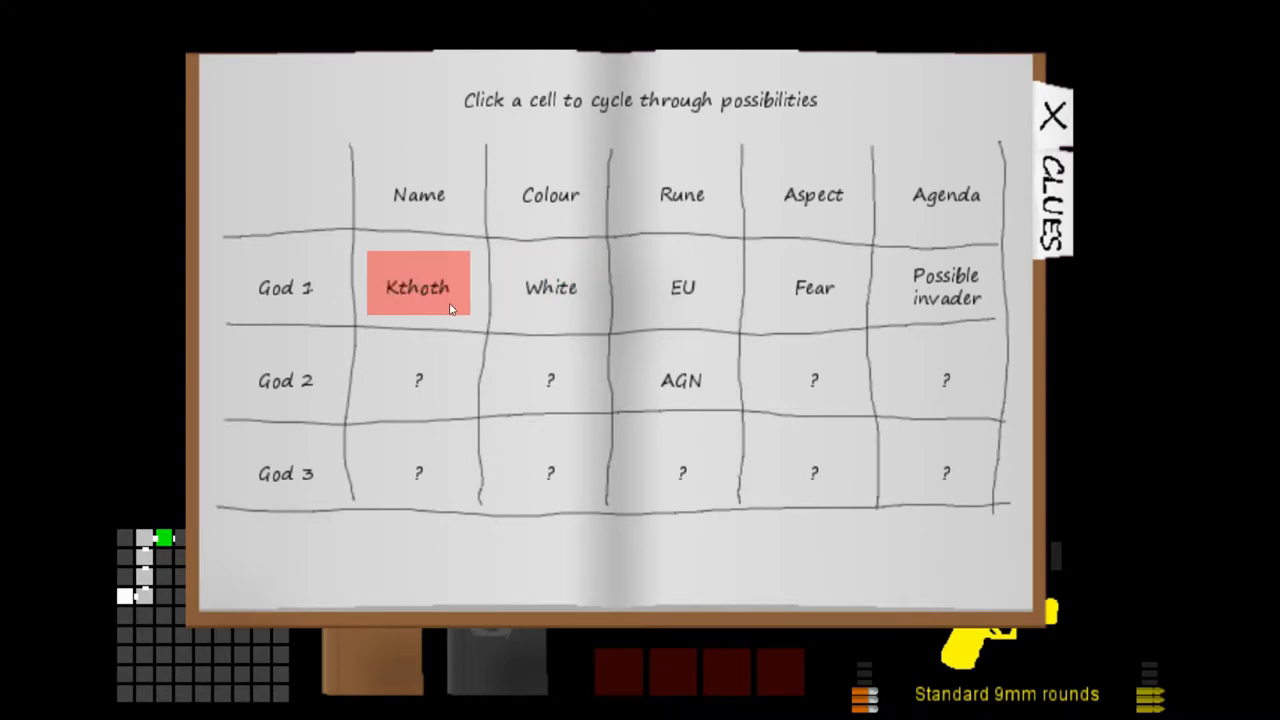
{"action": "left_click", "coordinate": [418, 287]}
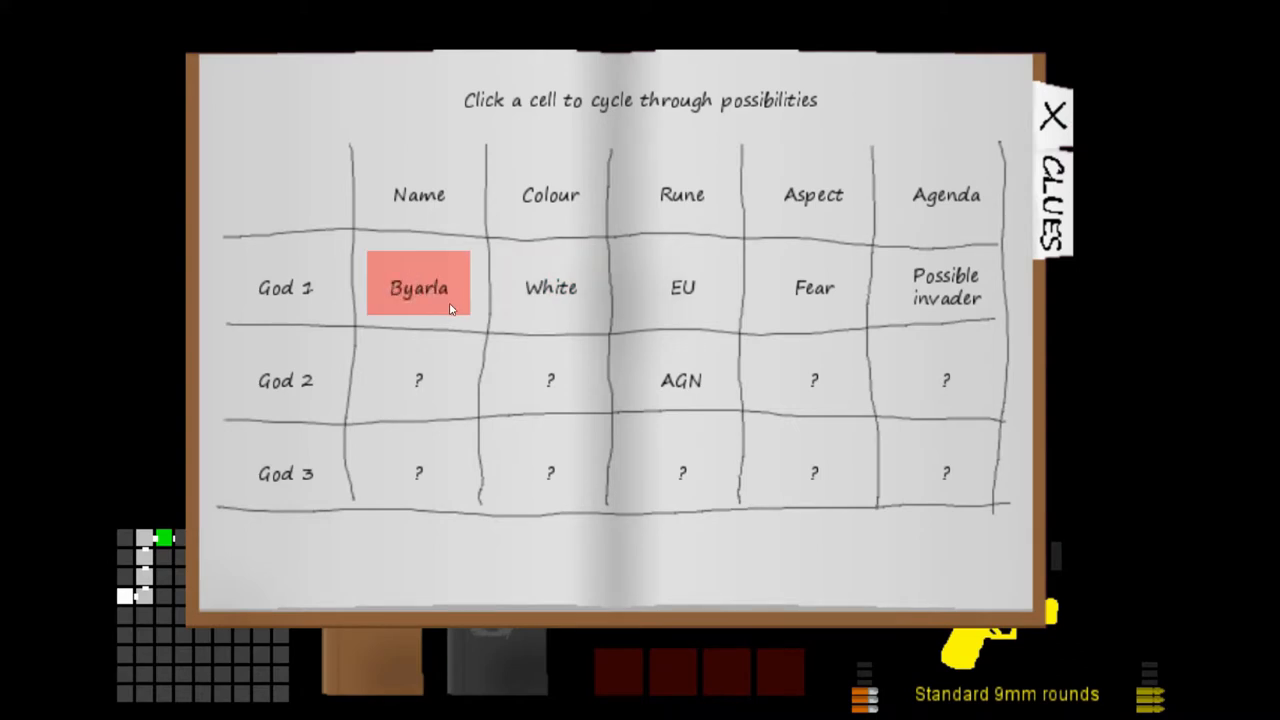
{"action": "left_click", "coordinate": [418, 287]}
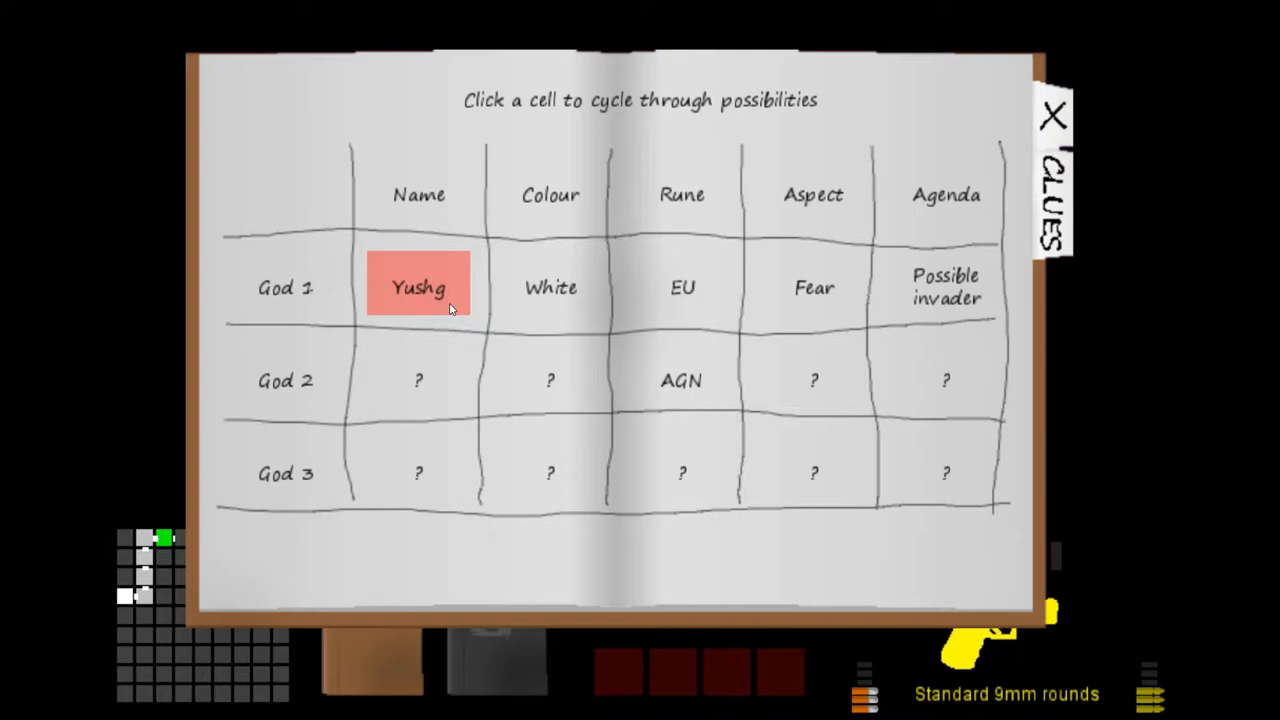
{"action": "left_click", "coordinate": [418, 288]}
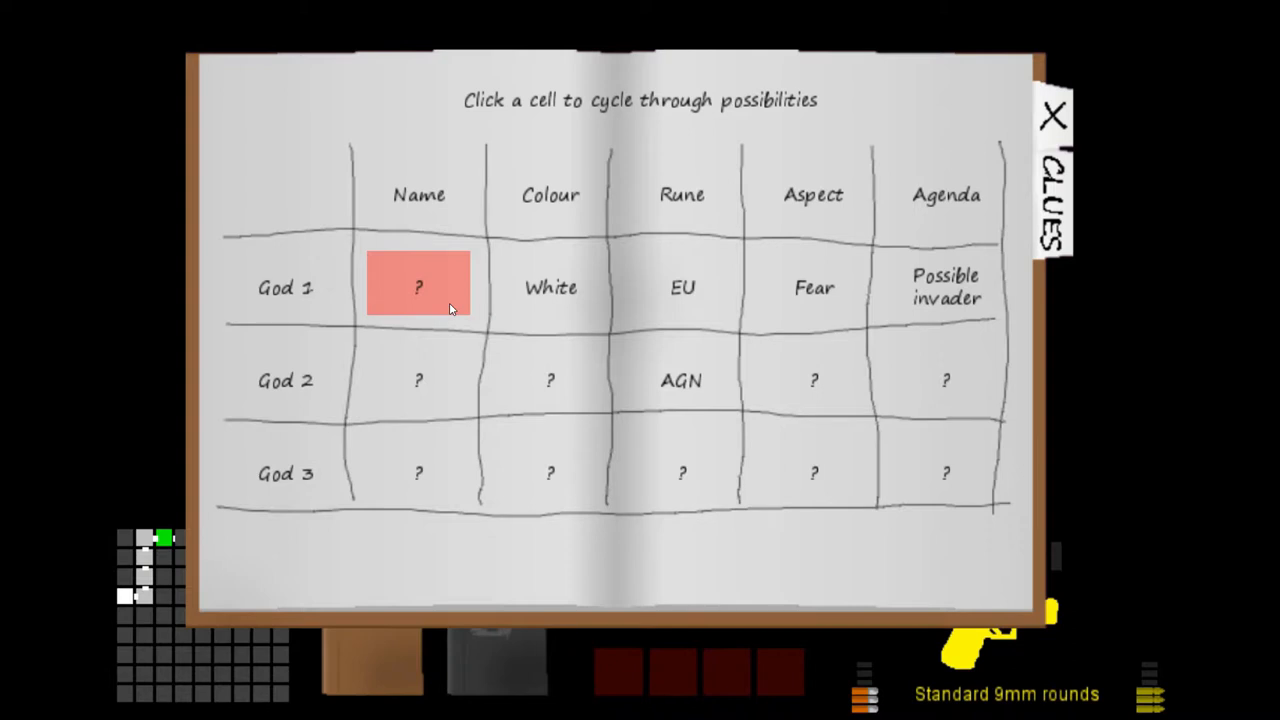
{"action": "left_click", "coordinate": [813, 287]}
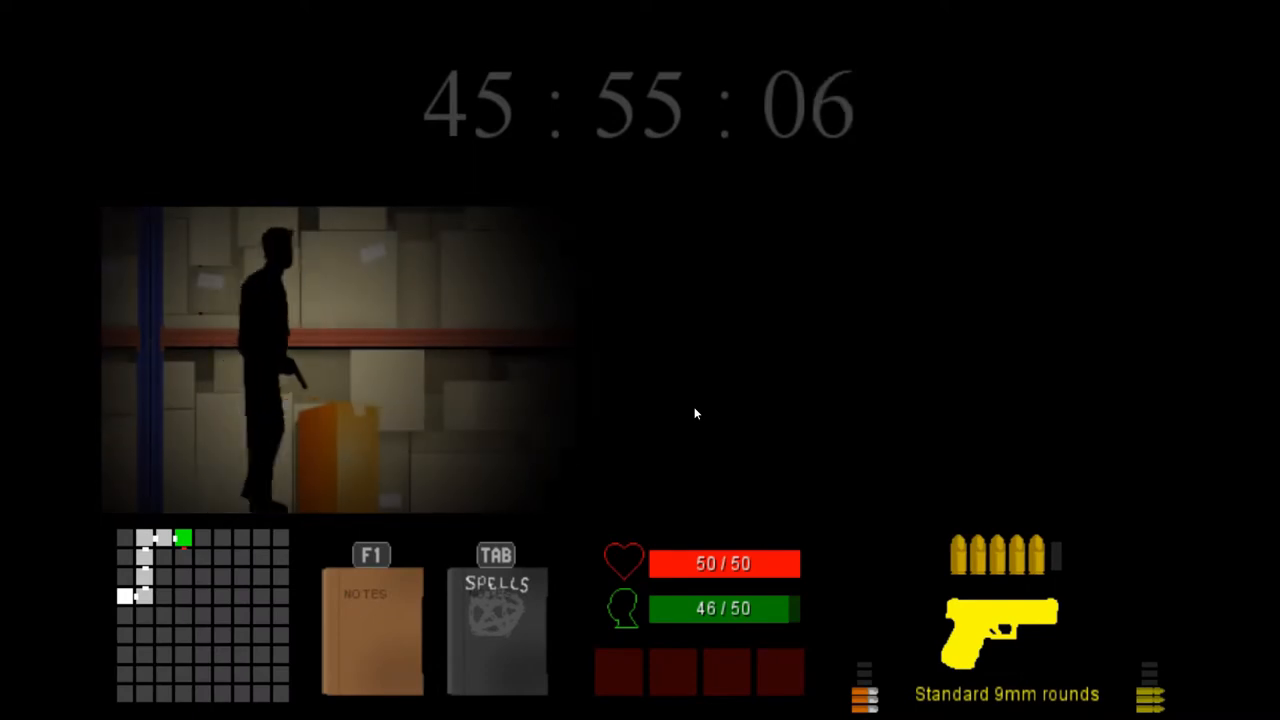
- Shoot the attacking pests in the next warehouse room with the pistol
{"action": "left_click", "coordinate": [372, 620]}
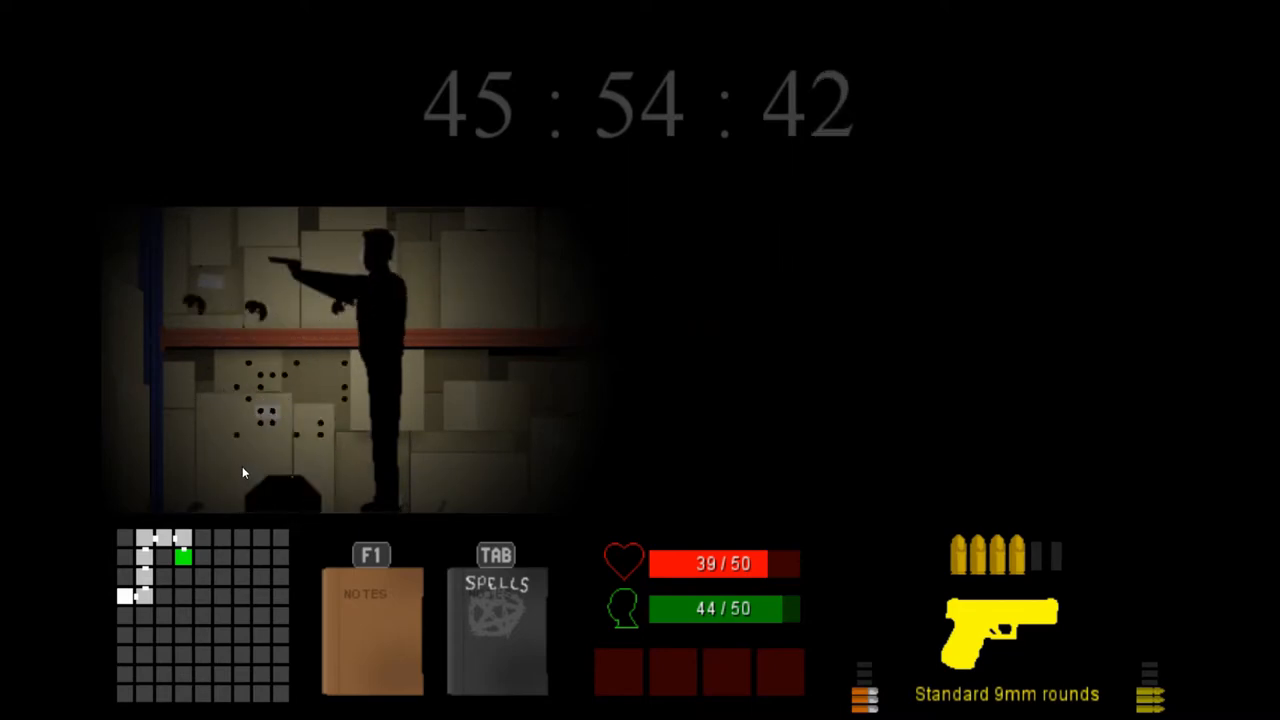
{"action": "left_click", "coordinate": [371, 625]}
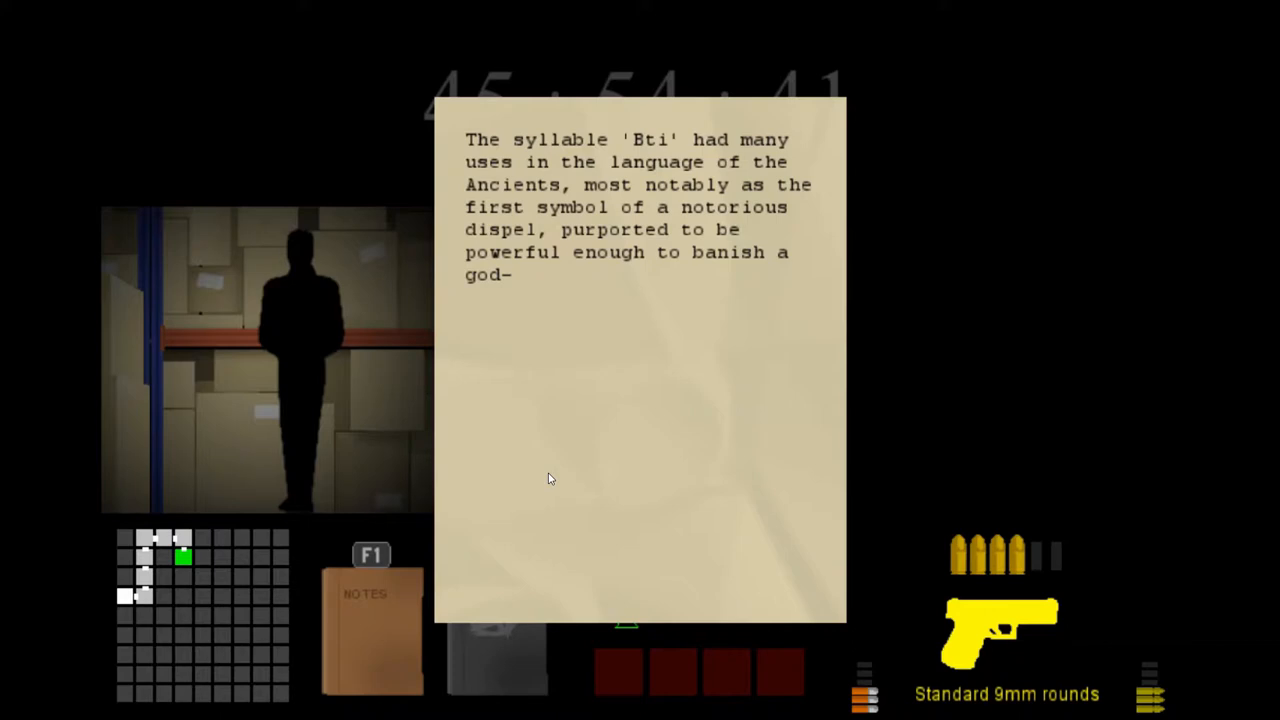
{"action": "mouse_move", "coordinate": [410, 411]}
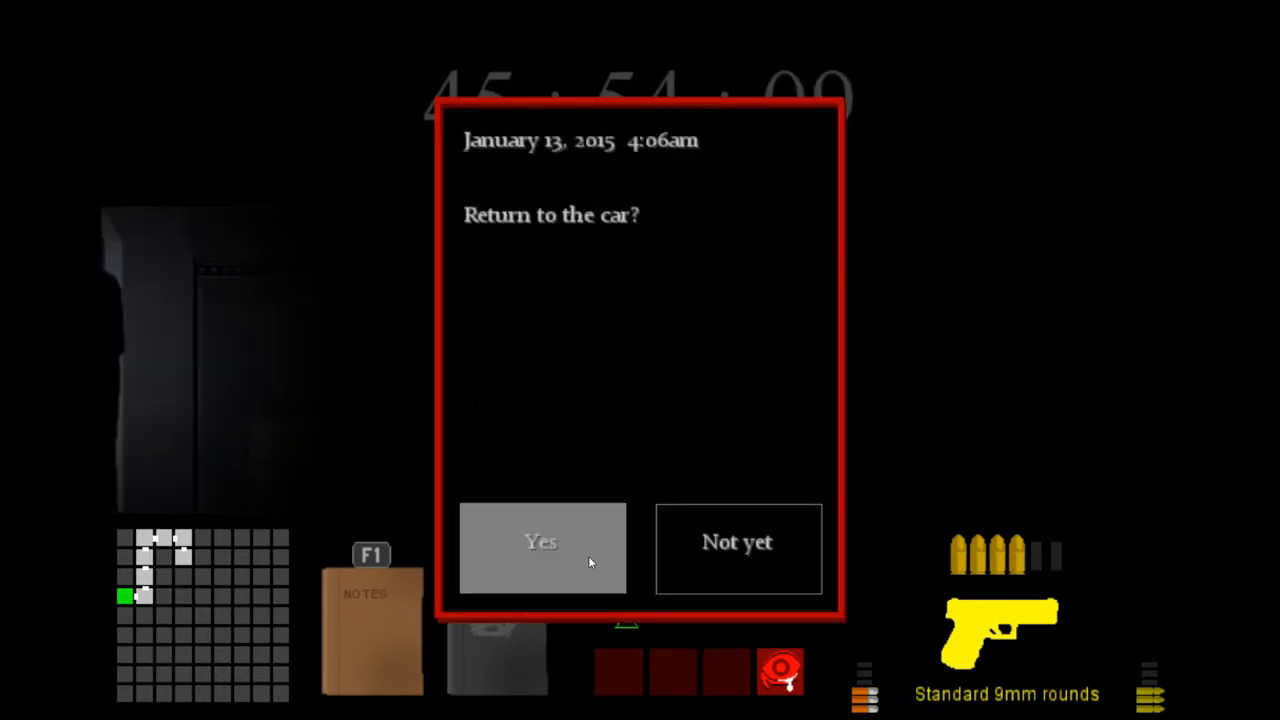
- Confirm returning to the car and leave Bilsall from its summary screen
{"action": "left_click", "coordinate": [540, 548]}
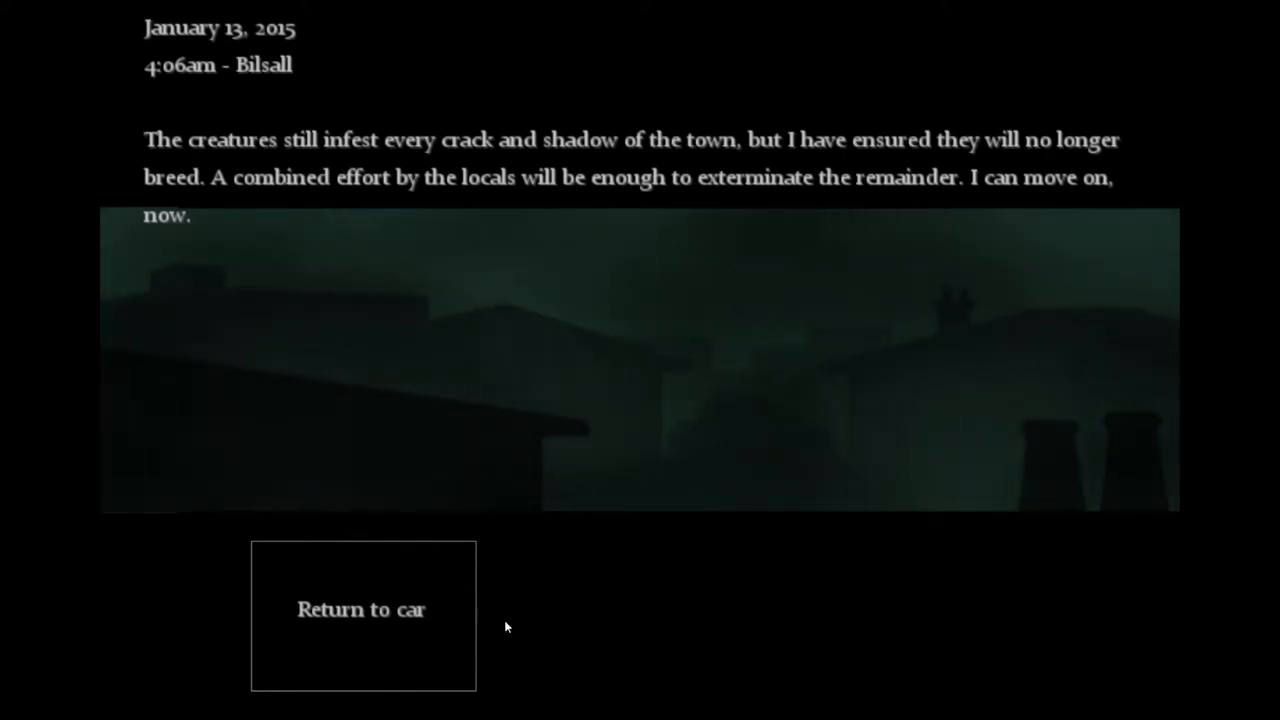
{"action": "left_click", "coordinate": [363, 609]}
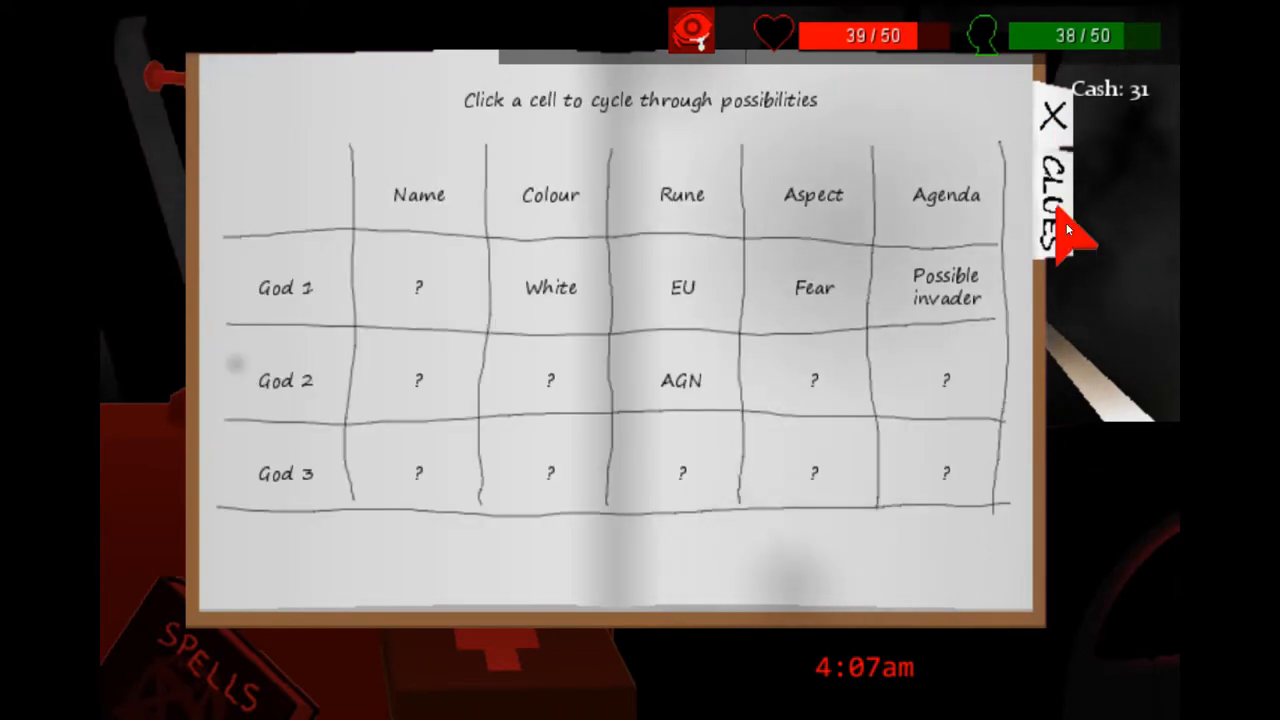
{"action": "left_click", "coordinate": [1048, 190]}
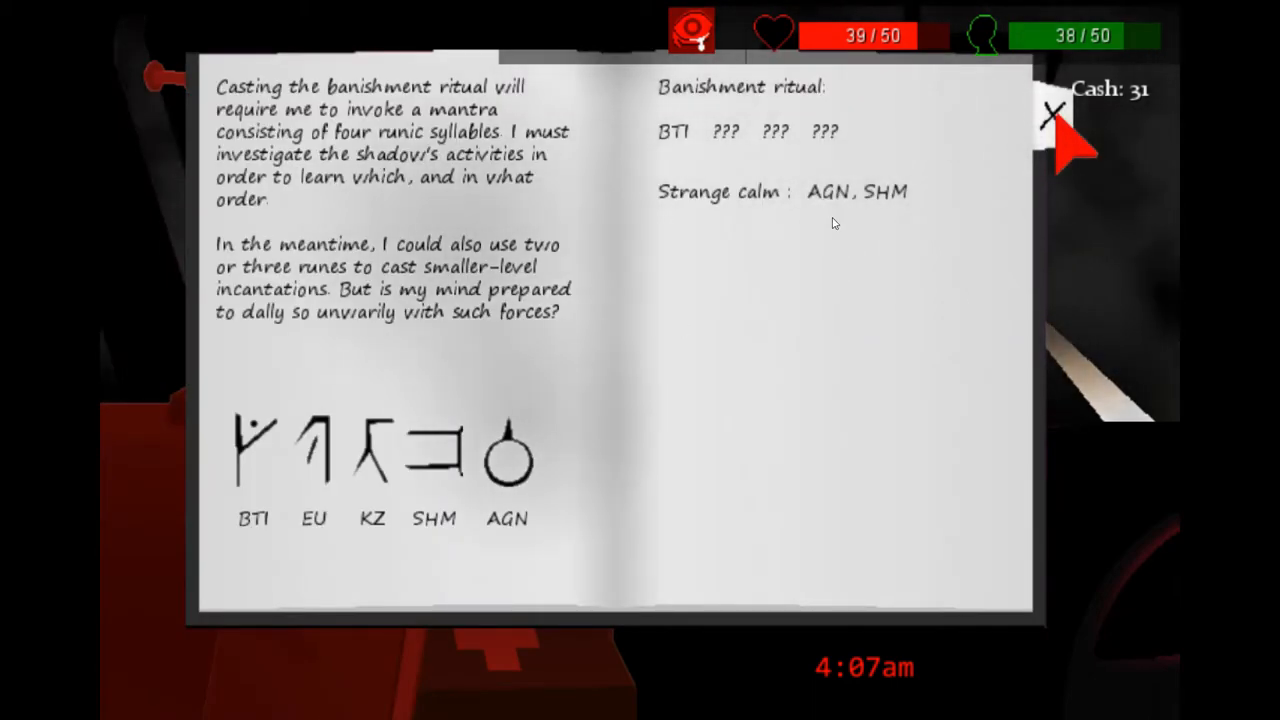
{"action": "left_click", "coordinate": [1053, 113]}
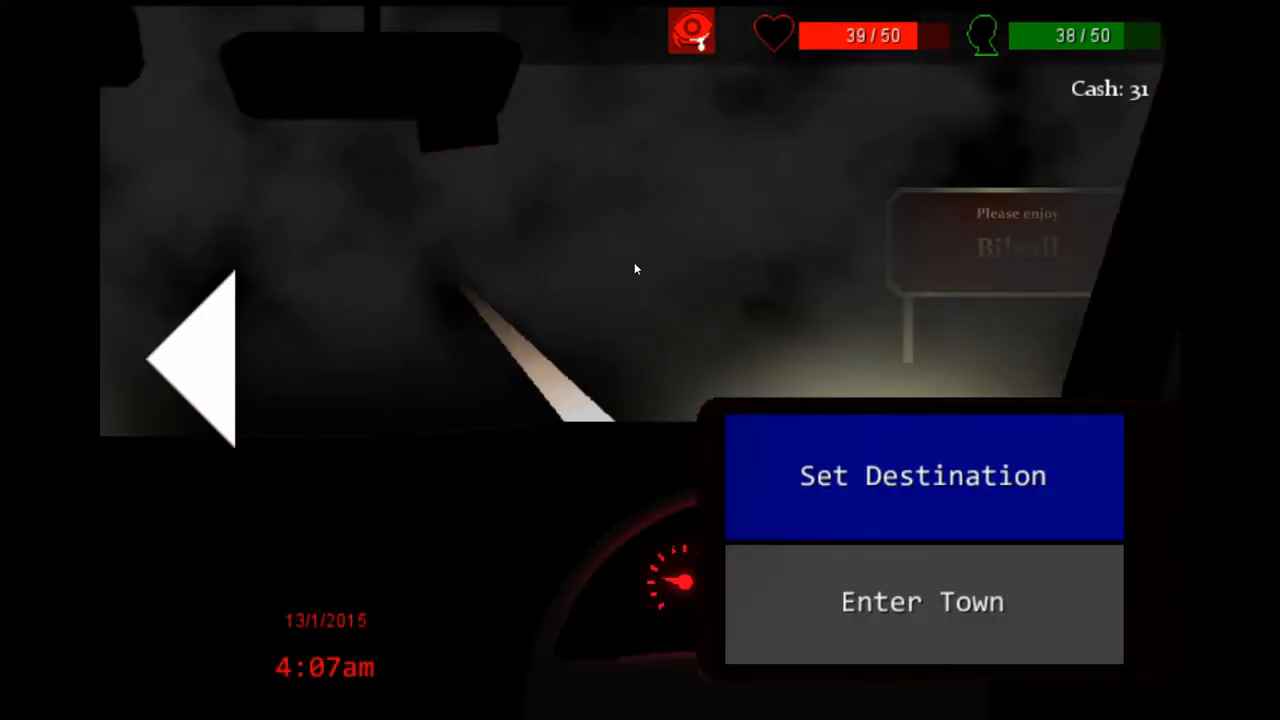
{"action": "mouse_move", "coordinate": [615, 266]}
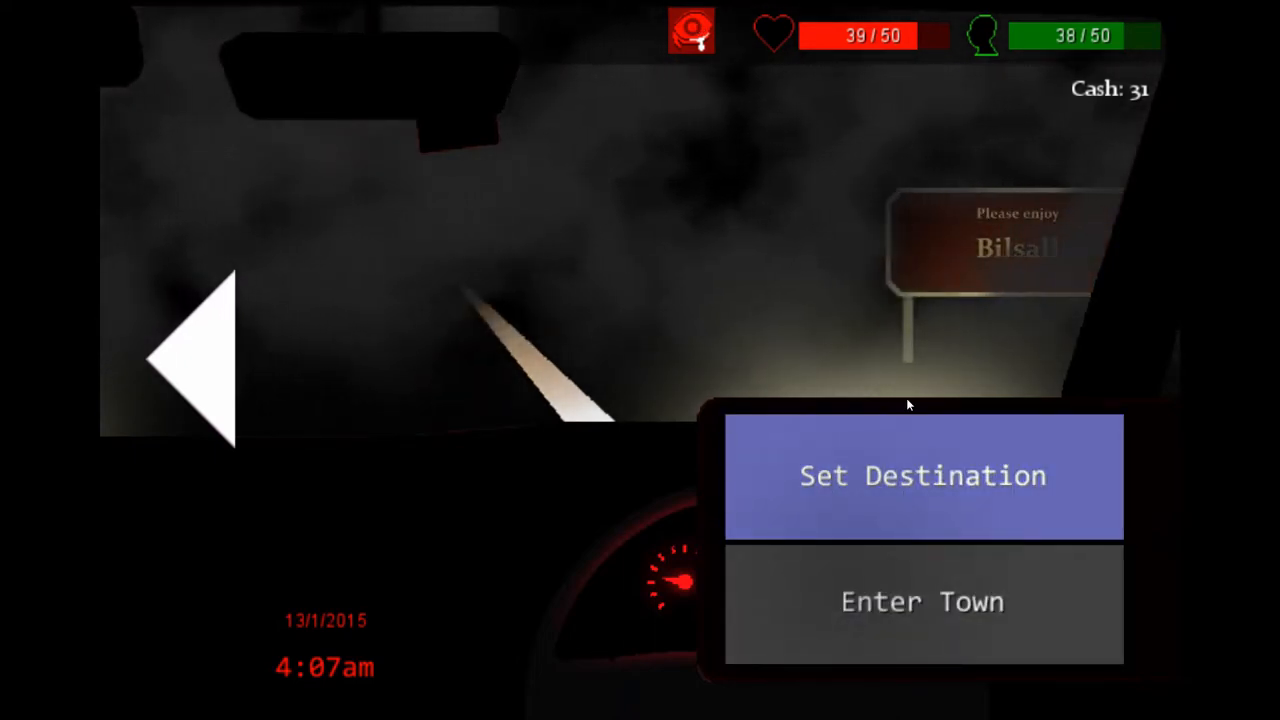
- Drive to Dinholm, reading texts from the Ministry of Occultism and an unknown number
{"action": "left_click", "coordinate": [921, 475]}
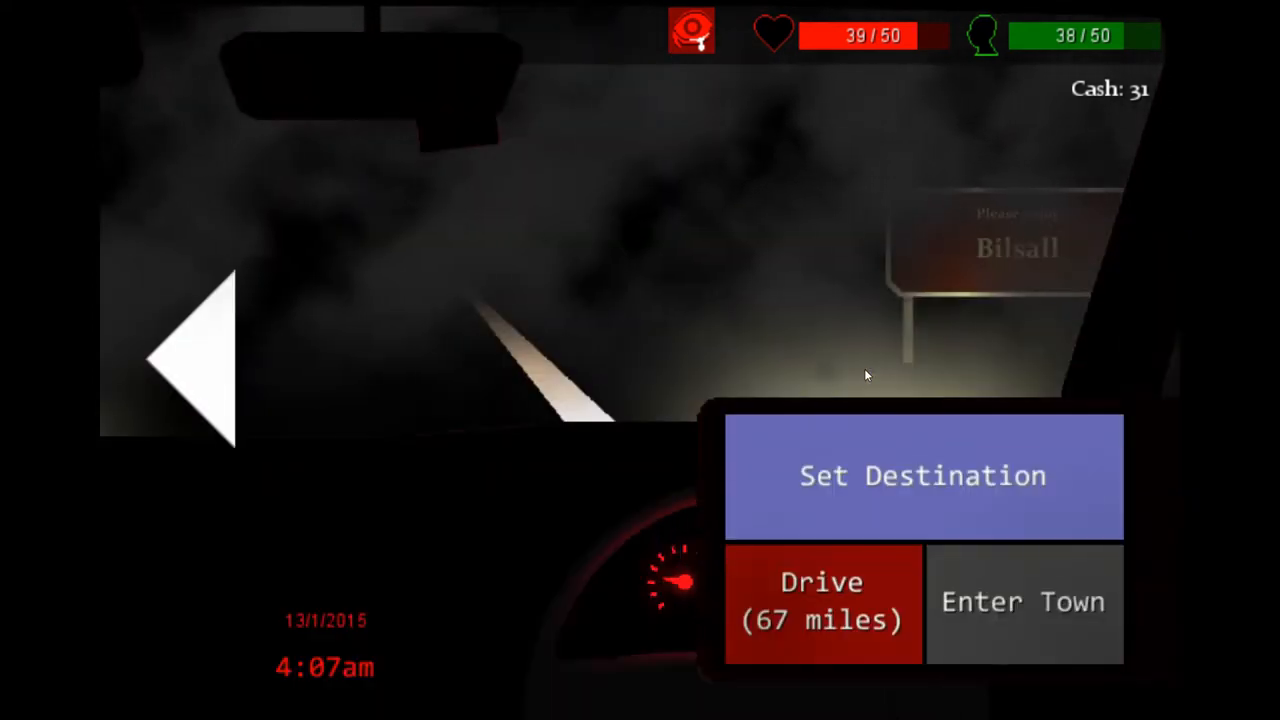
{"action": "left_click", "coordinate": [820, 603]}
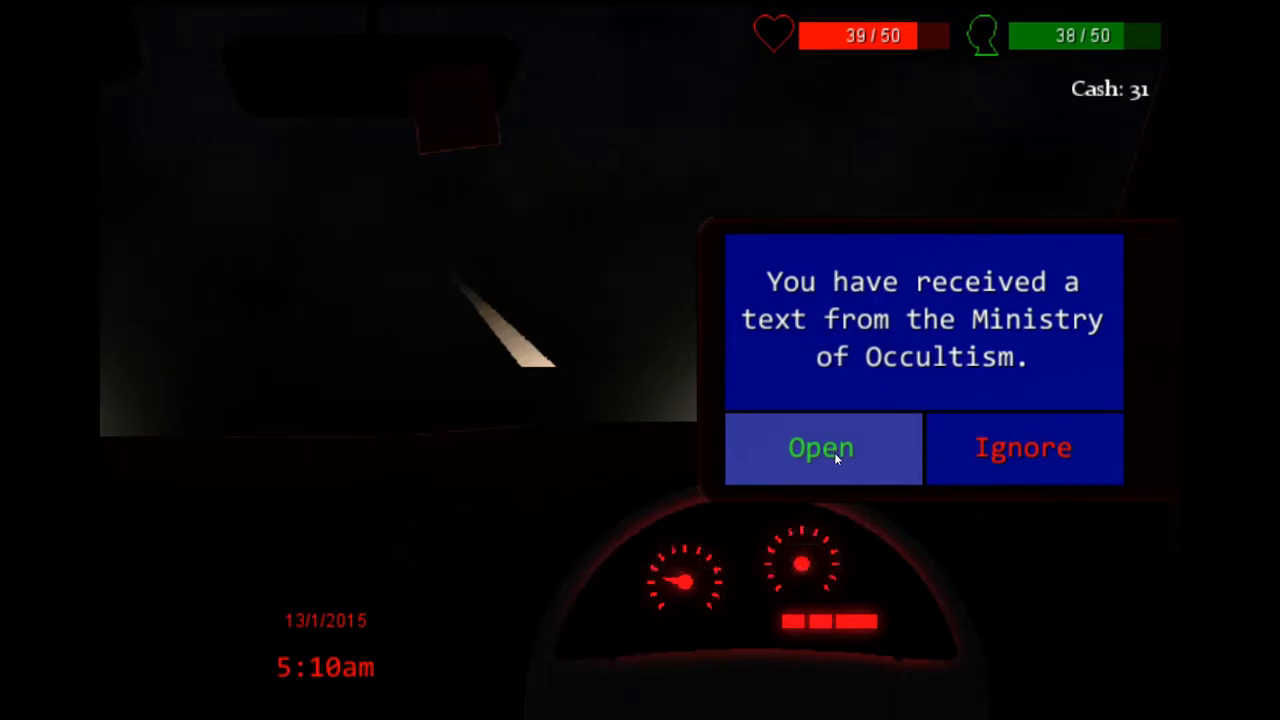
{"action": "left_click", "coordinate": [820, 447]}
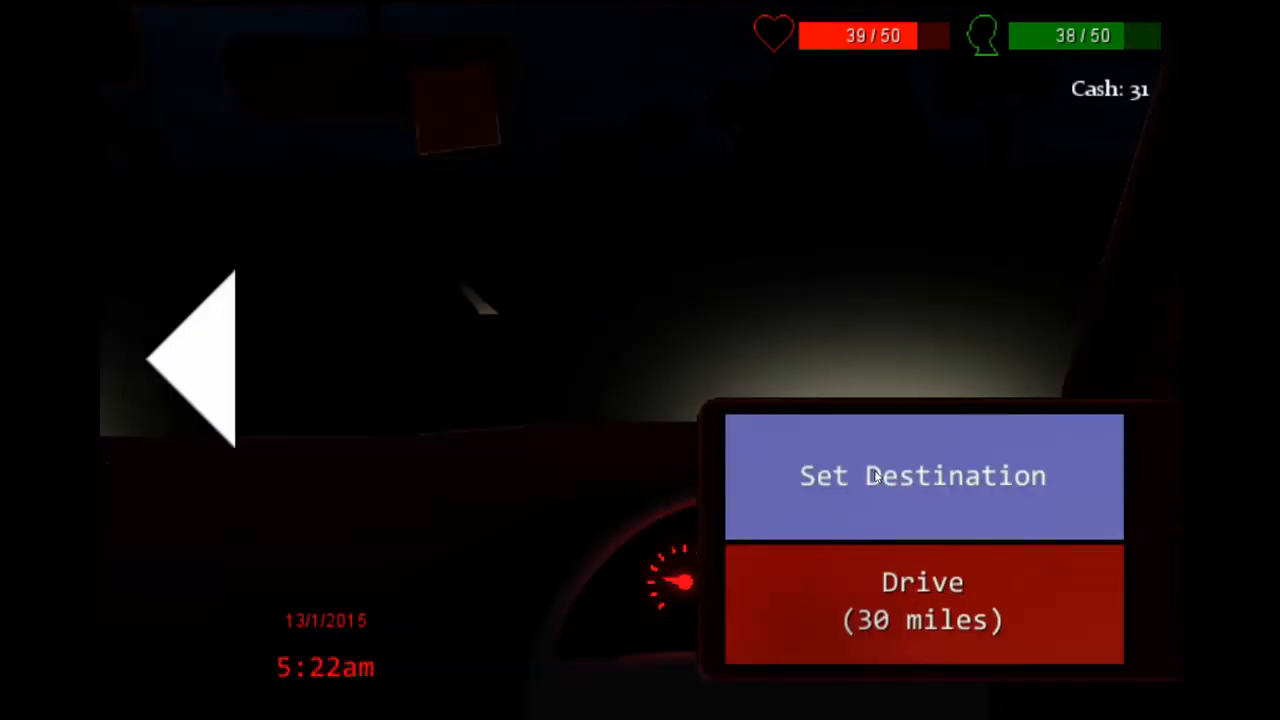
{"action": "left_click", "coordinate": [922, 602]}
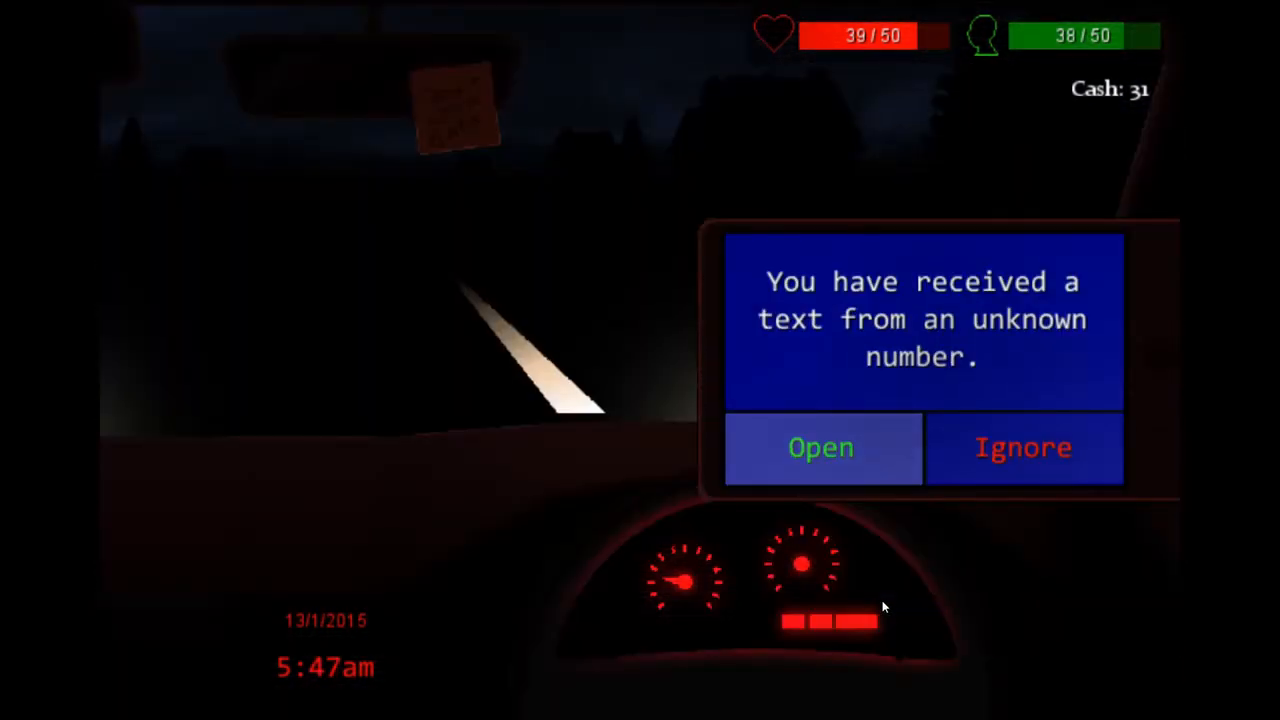
{"action": "left_click", "coordinate": [820, 447]}
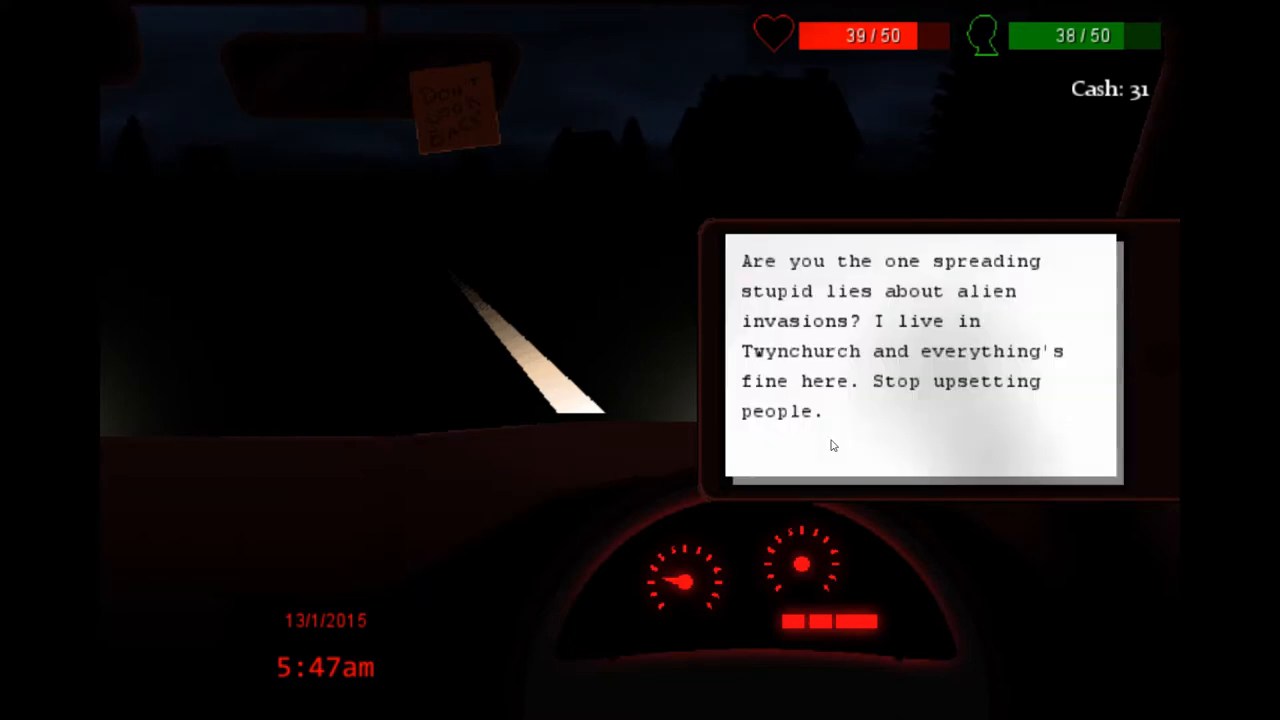
{"action": "mouse_move", "coordinate": [615, 430]}
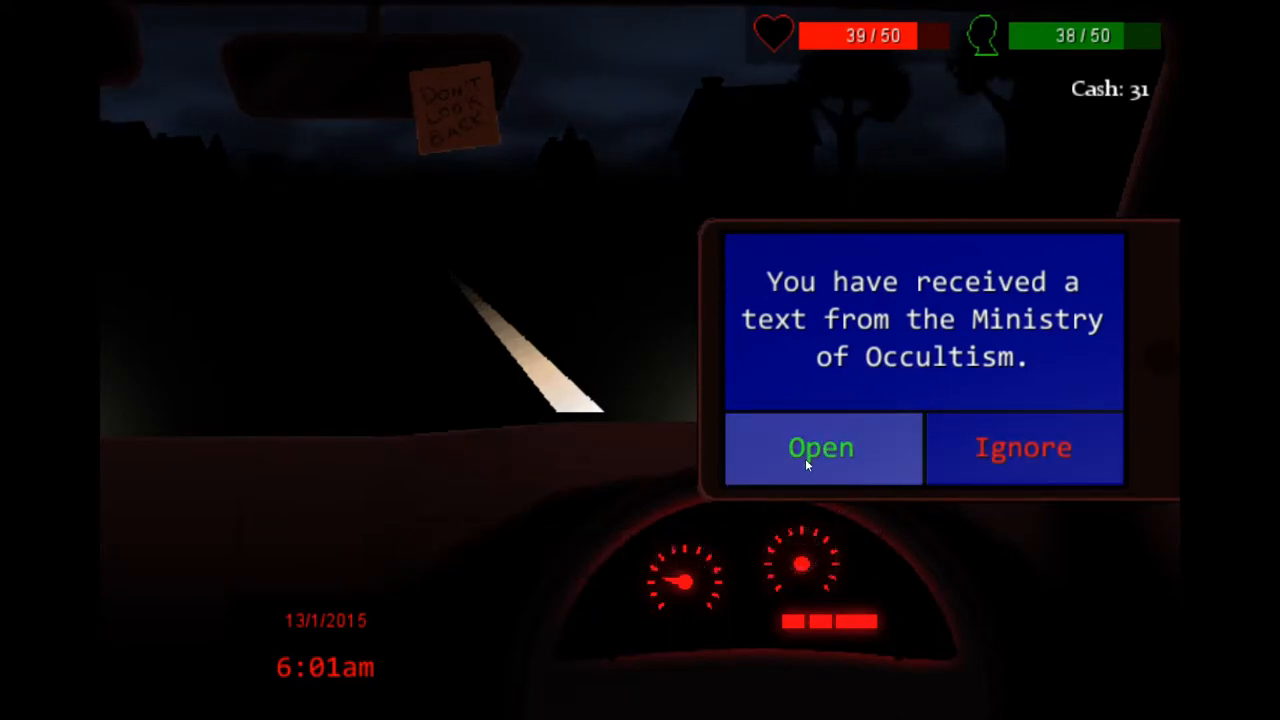
{"action": "left_click", "coordinate": [821, 447]}
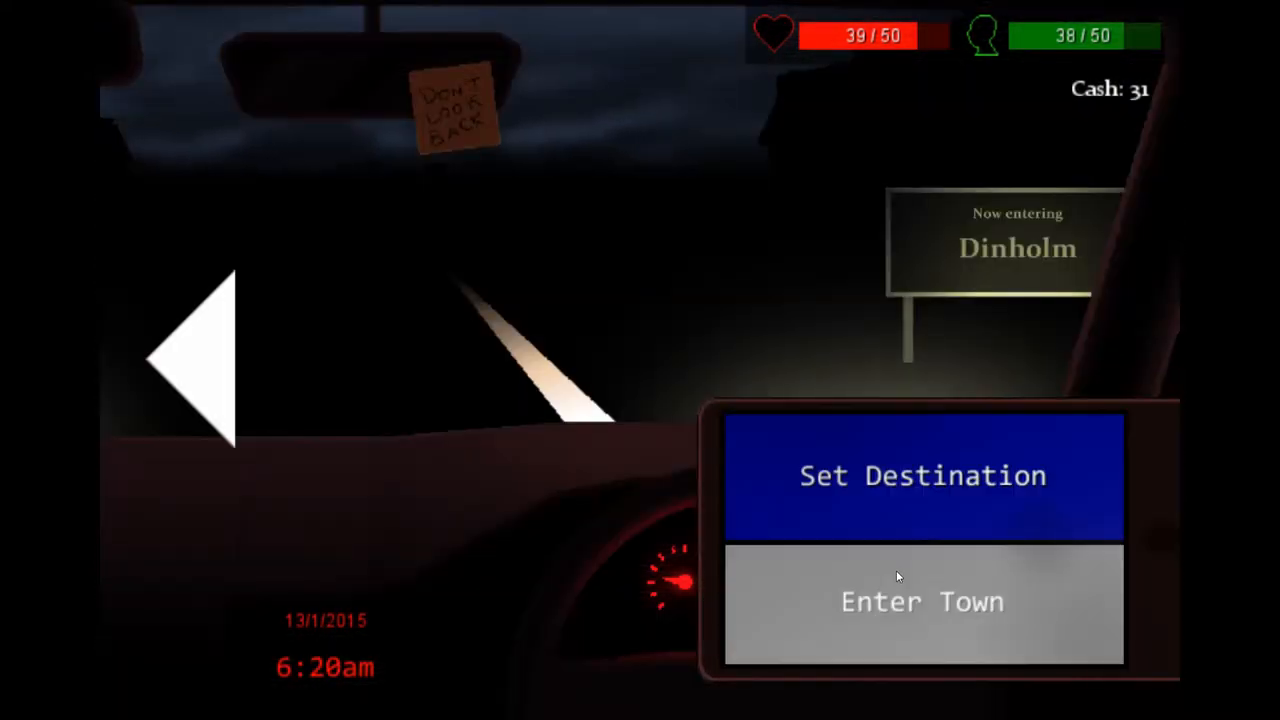
- Buy two 9mm bullet packs and armour piercer rounds in Dinholm, then return to the car
{"action": "left_click", "coordinate": [922, 601]}
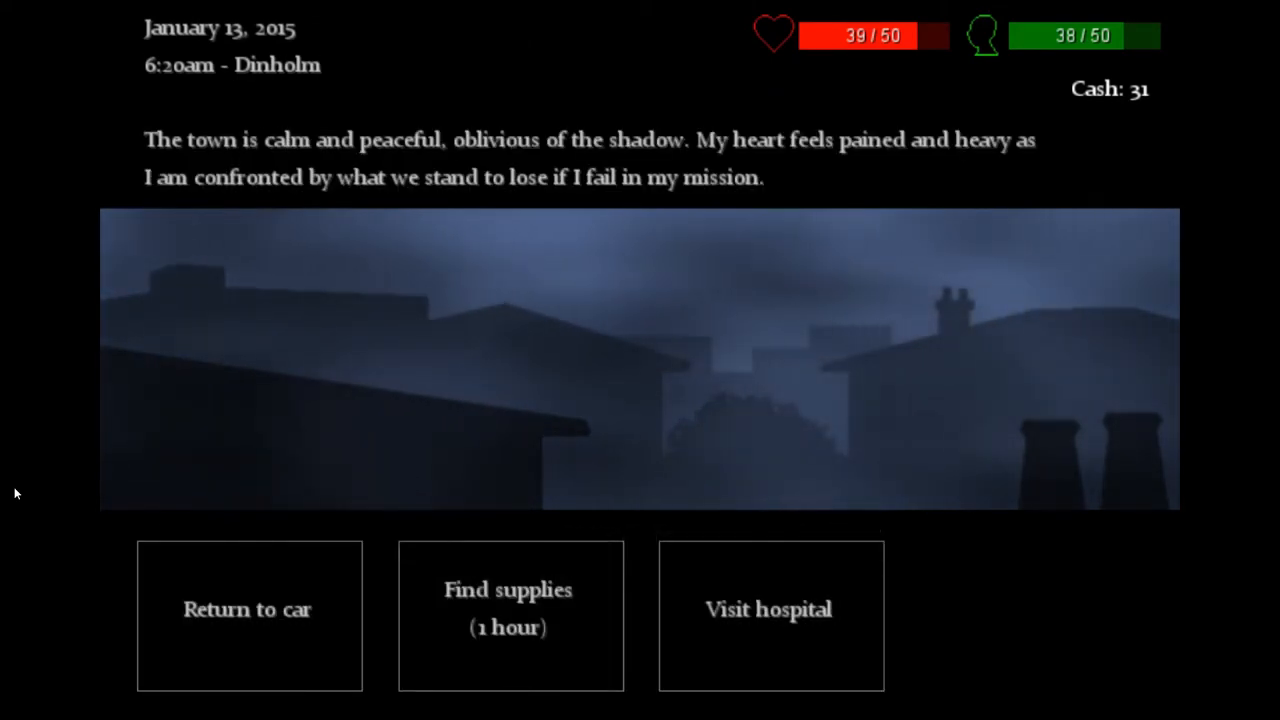
{"action": "mouse_move", "coordinate": [510, 608]}
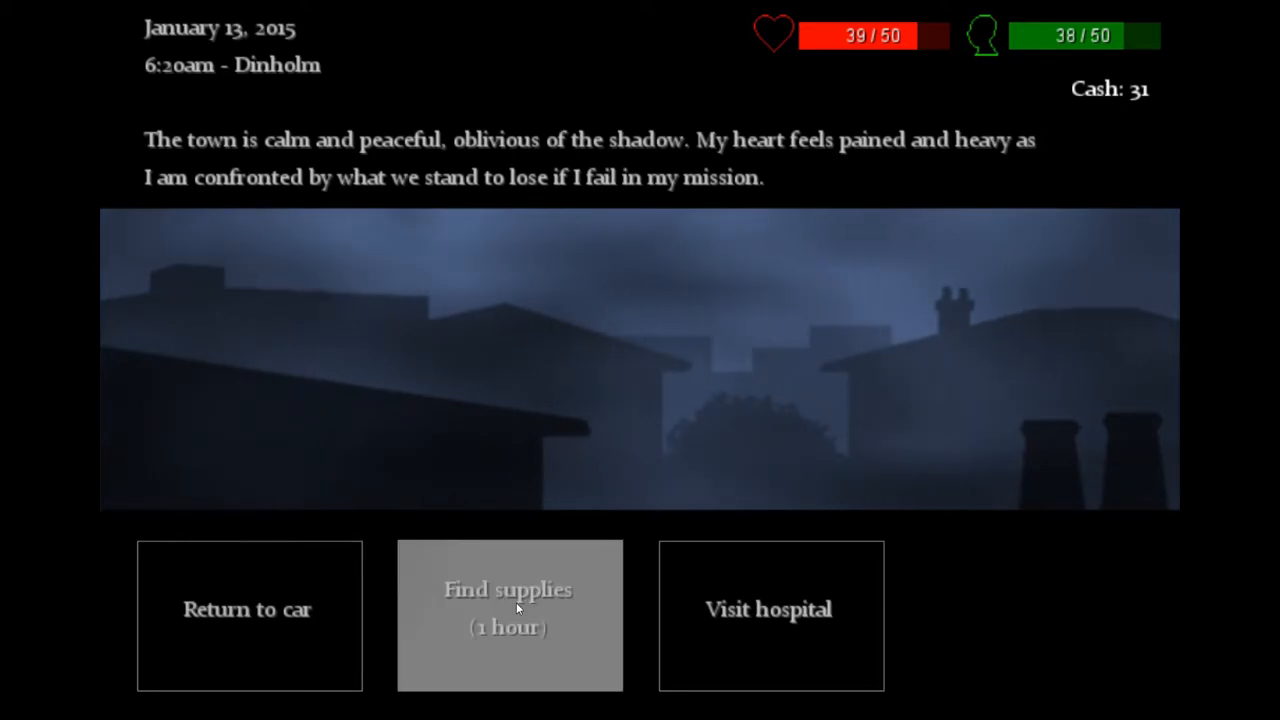
{"action": "left_click", "coordinate": [509, 614]}
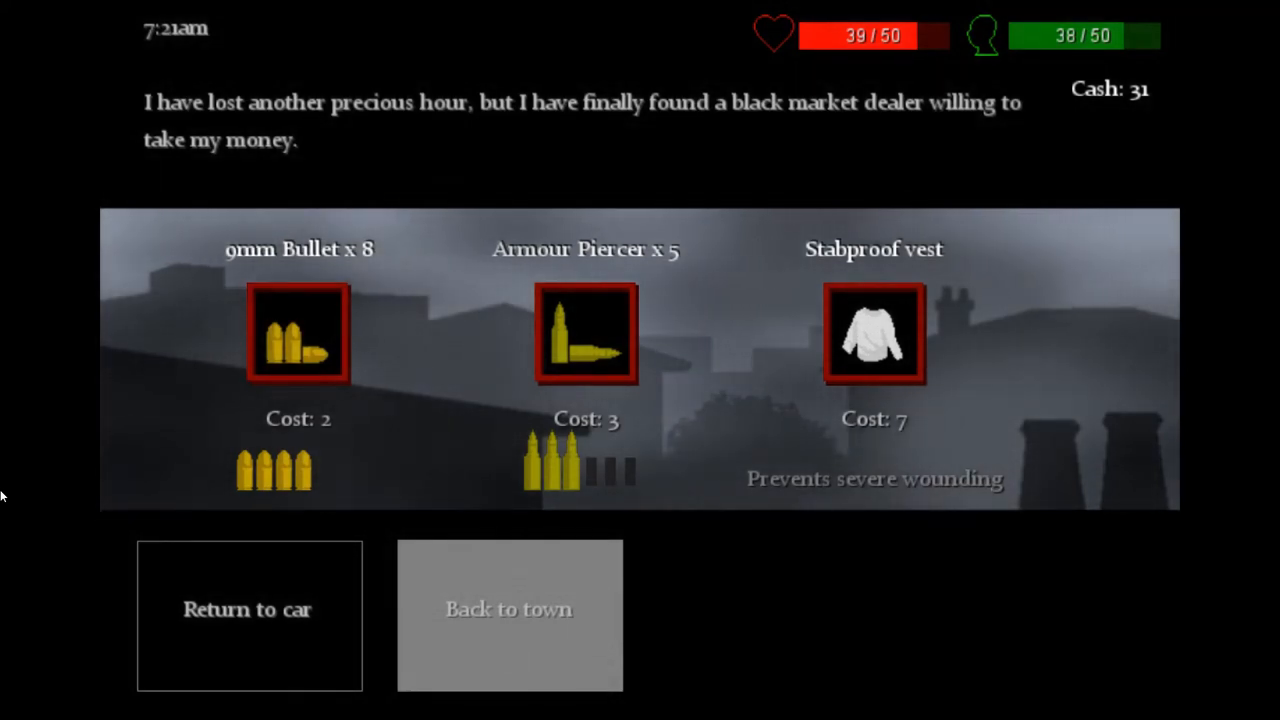
{"action": "left_click", "coordinate": [297, 332]}
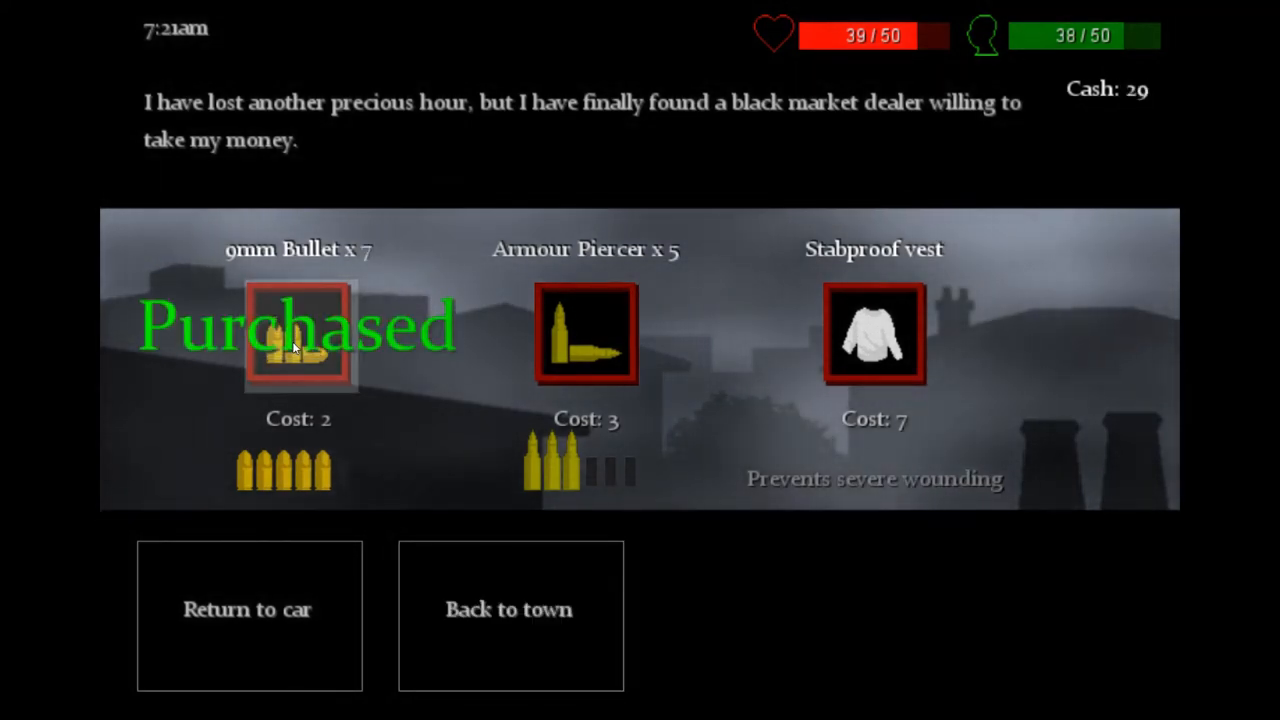
{"action": "left_click", "coordinate": [297, 333]}
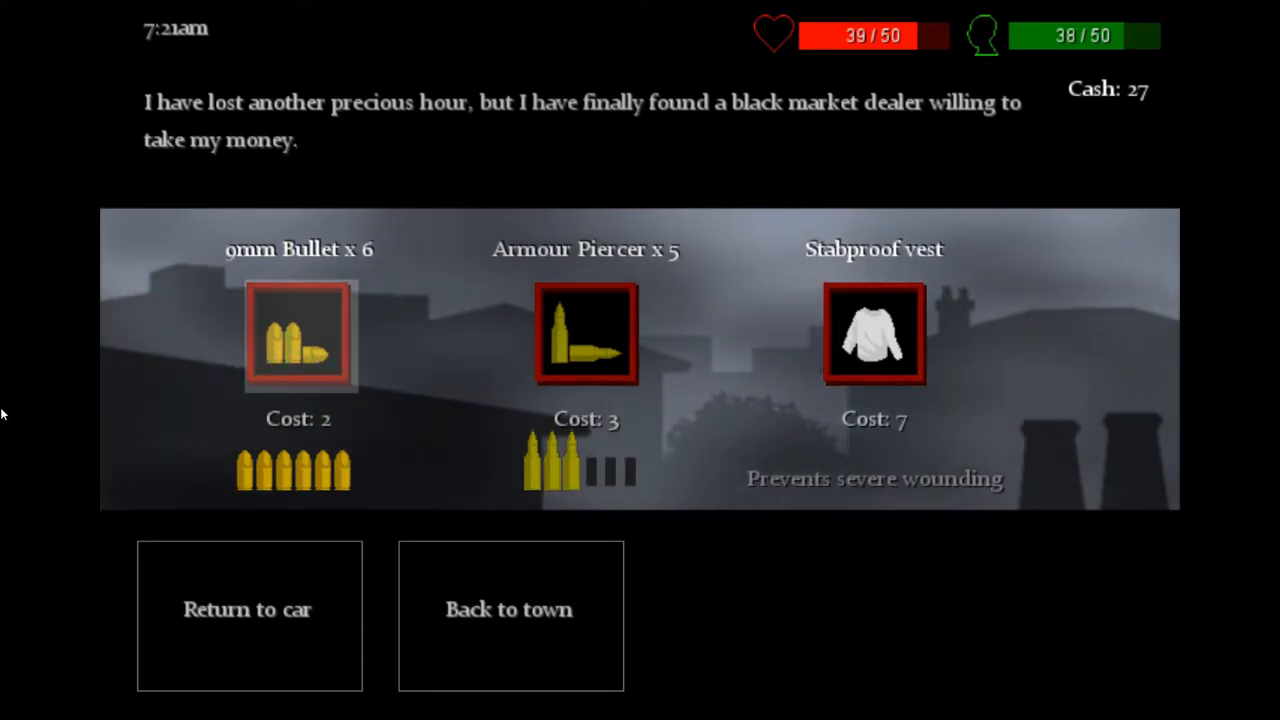
{"action": "left_click", "coordinate": [586, 333]}
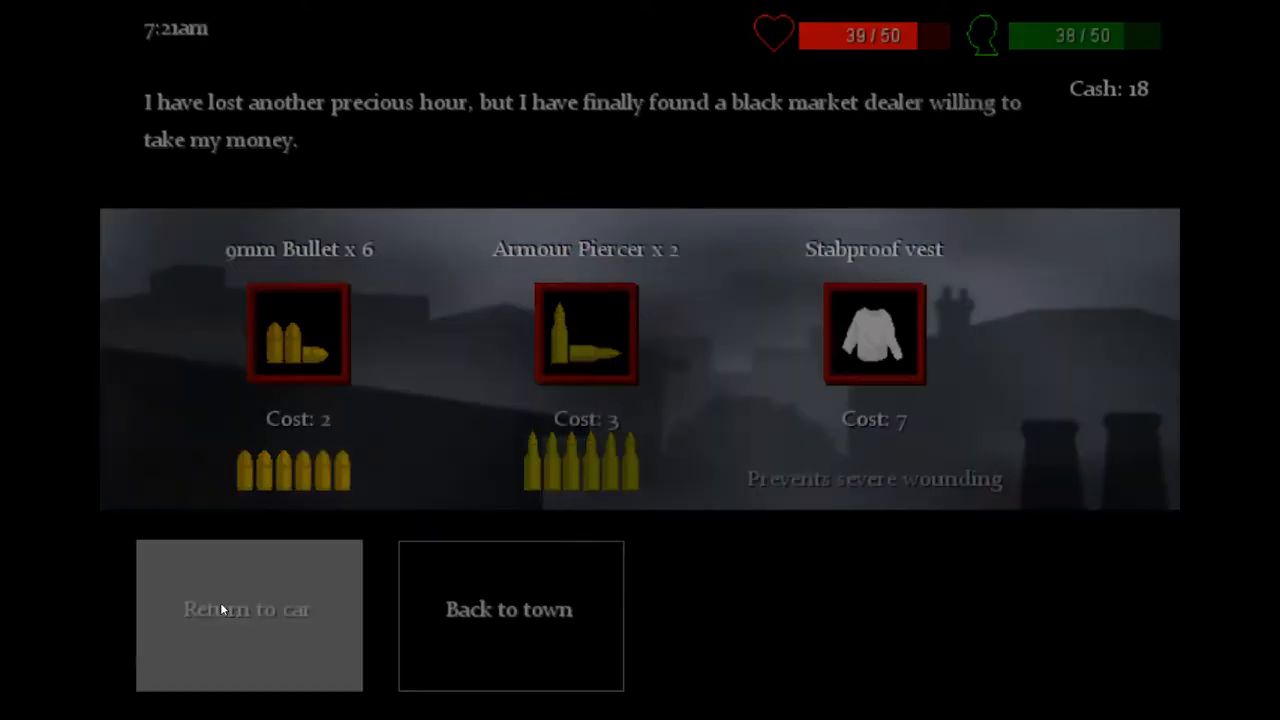
{"action": "left_click", "coordinate": [249, 609]}
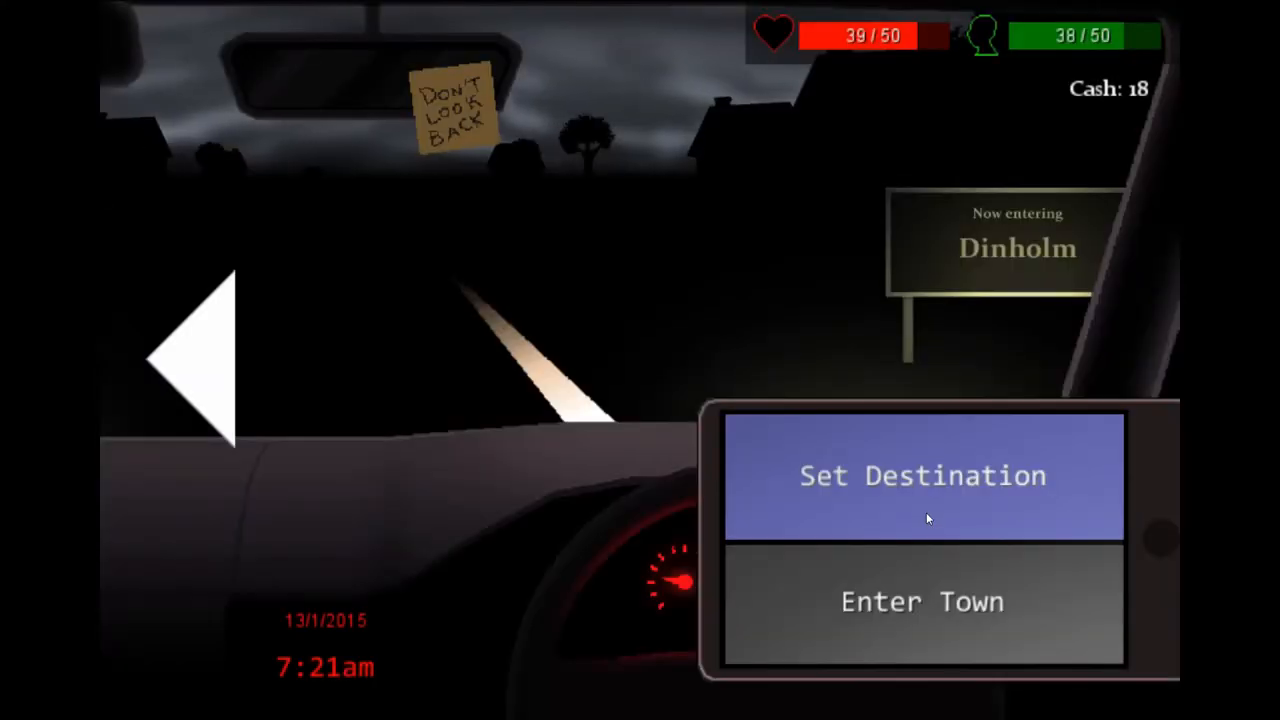
- Drive 60 miles to Almsbury and enter the town
{"action": "left_click", "coordinate": [922, 475]}
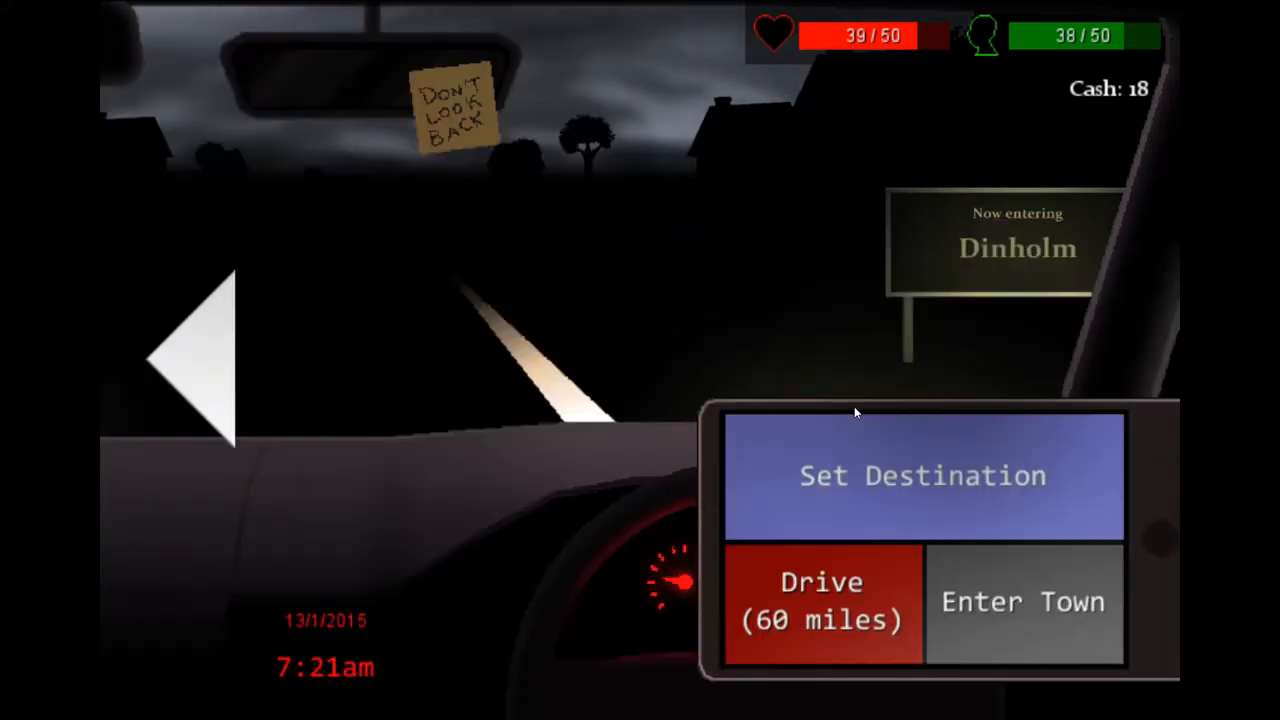
{"action": "left_click", "coordinate": [820, 600]}
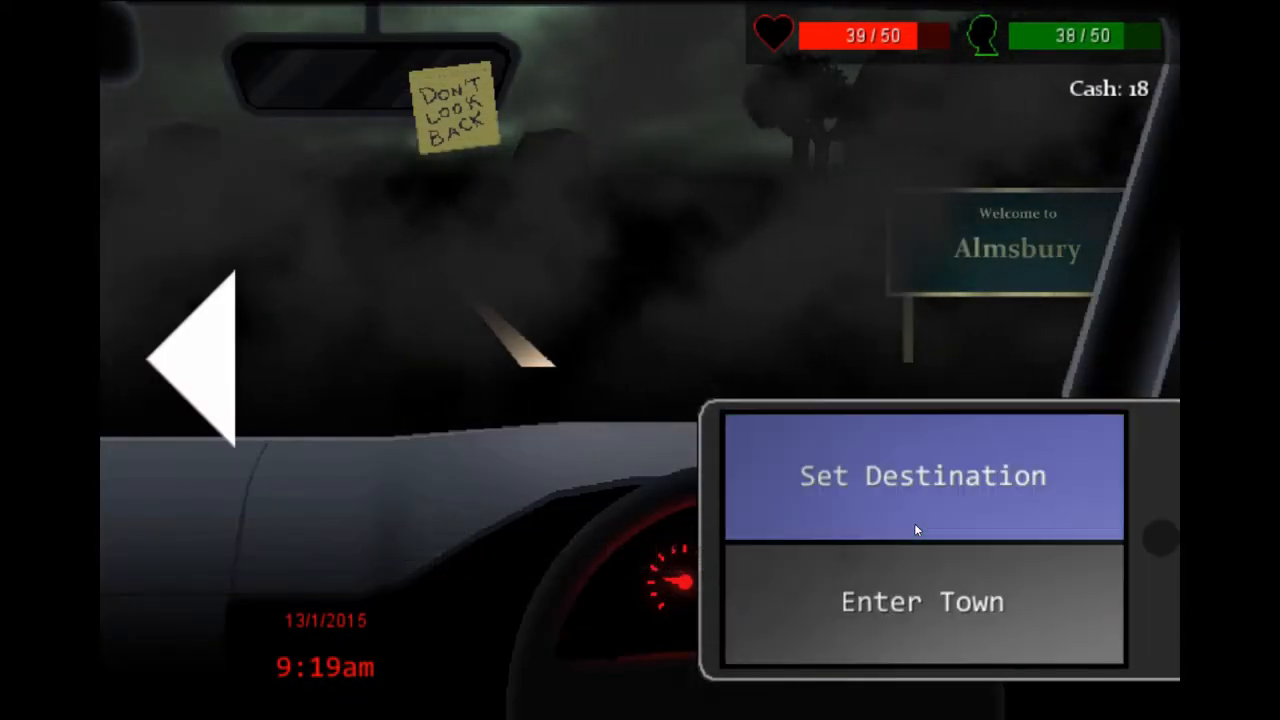
{"action": "left_click", "coordinate": [921, 601]}
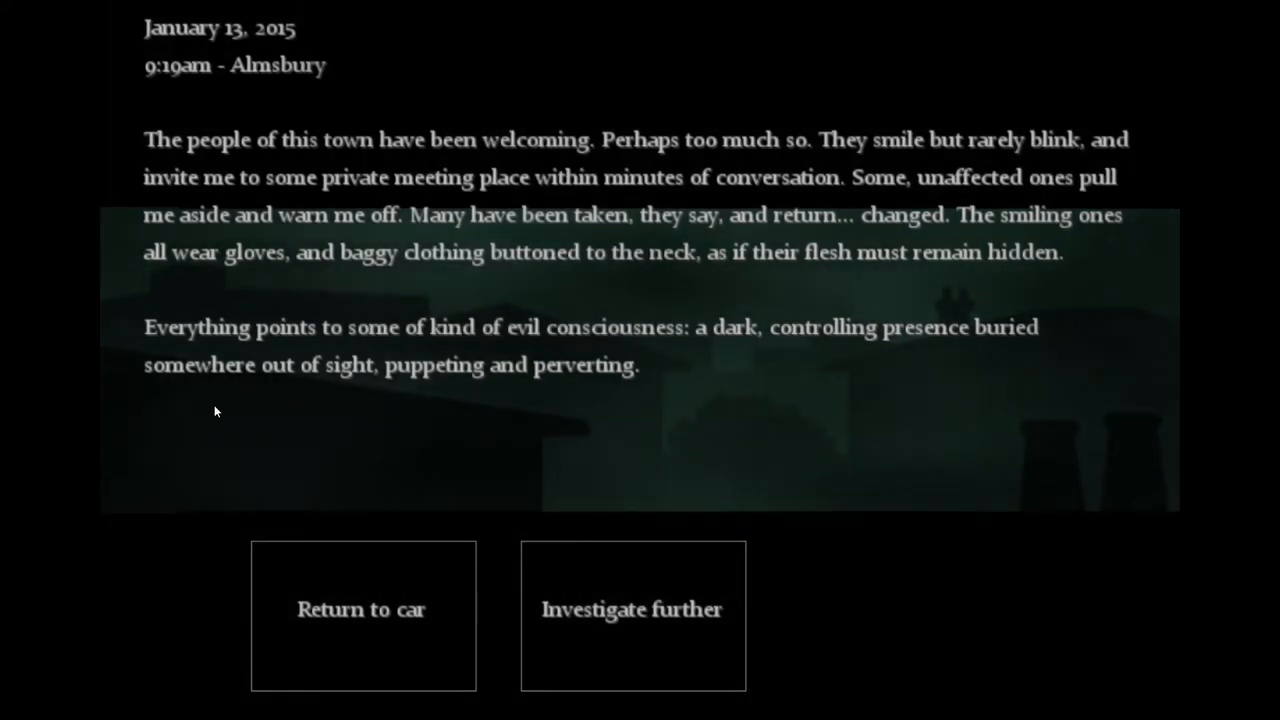
{"action": "mouse_move", "coordinate": [632, 610]}
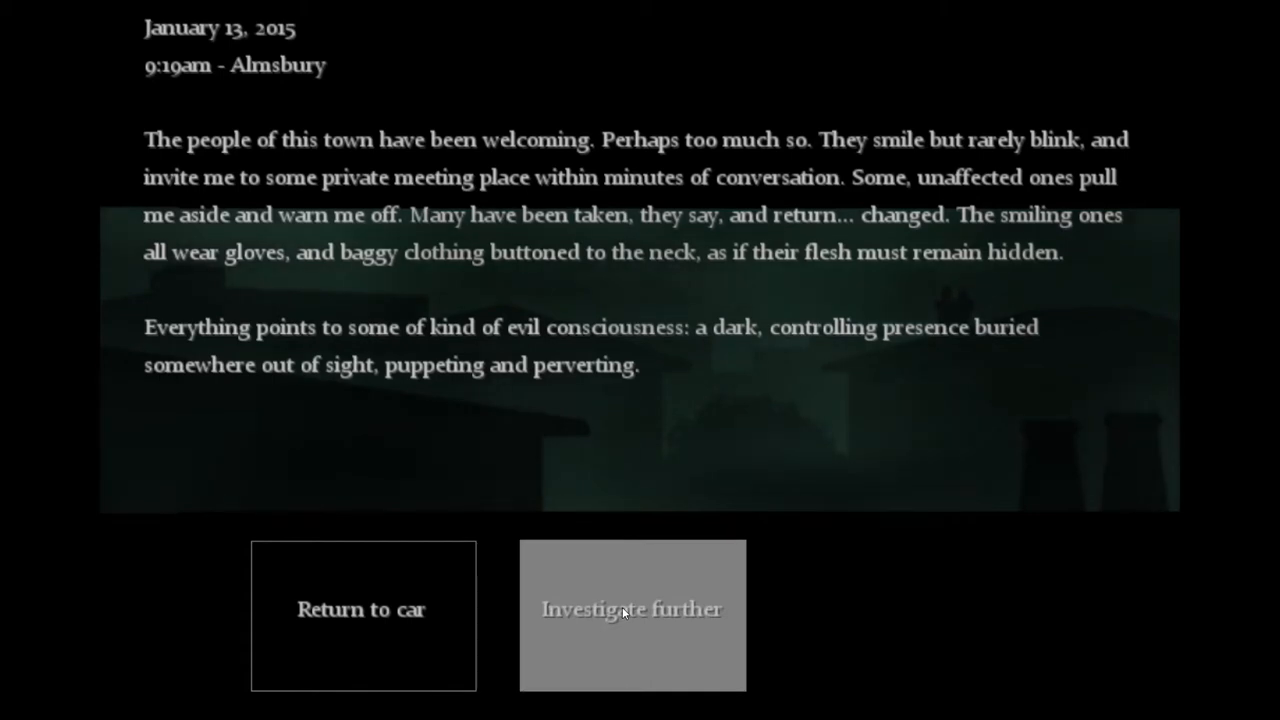
- Trace the cult to a business-district building and go inside
{"action": "left_click", "coordinate": [632, 609]}
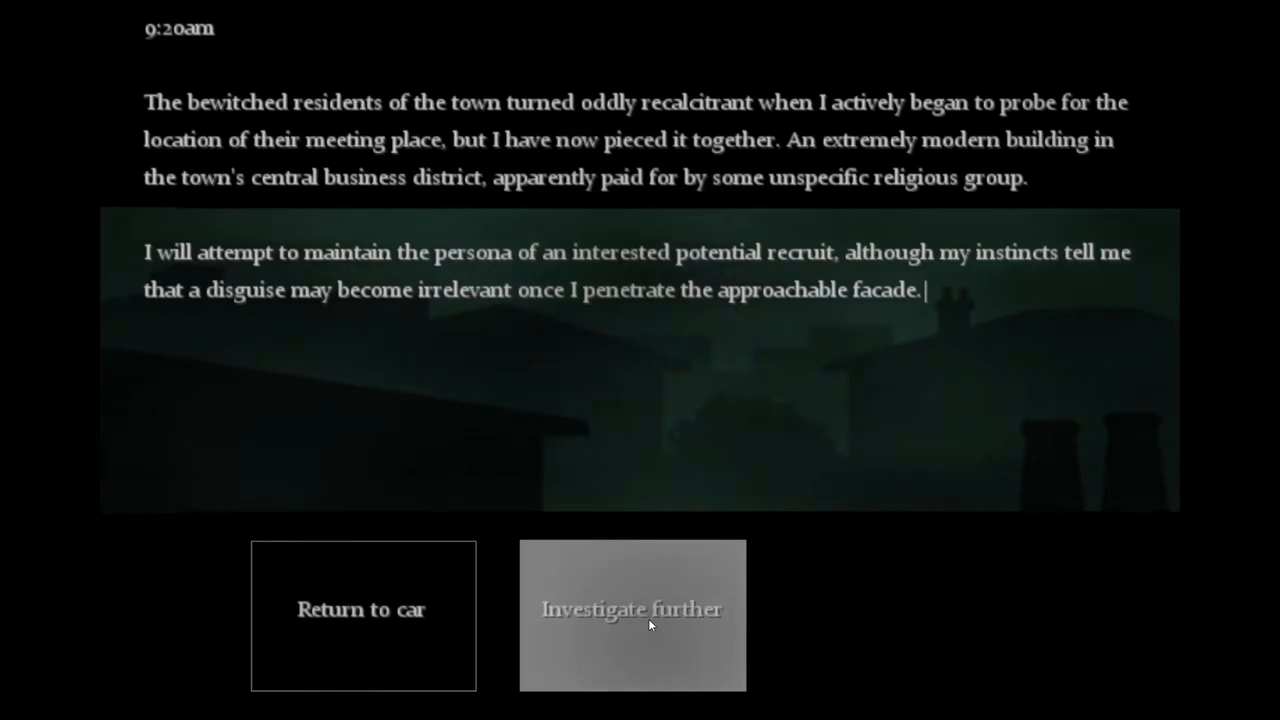
{"action": "left_click", "coordinate": [632, 614]}
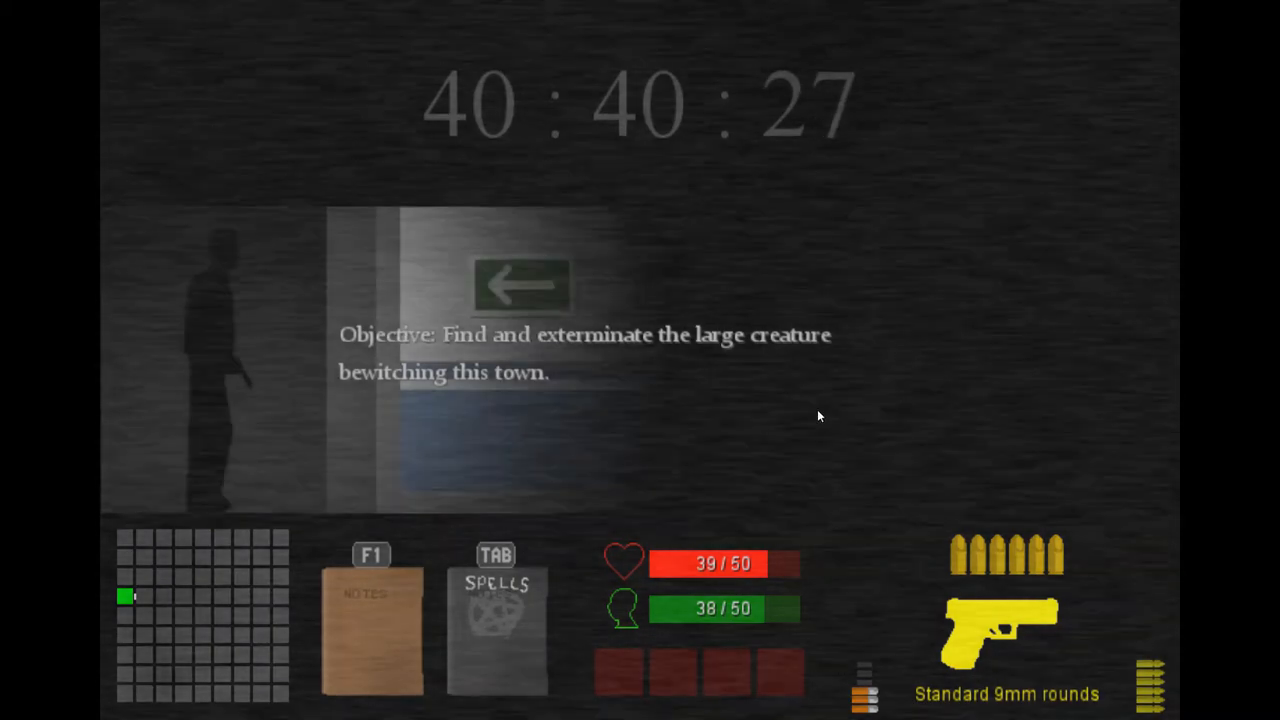
- Fill in God 3's name and colour in the notebook's gods grid
{"action": "key", "text": "tab"}
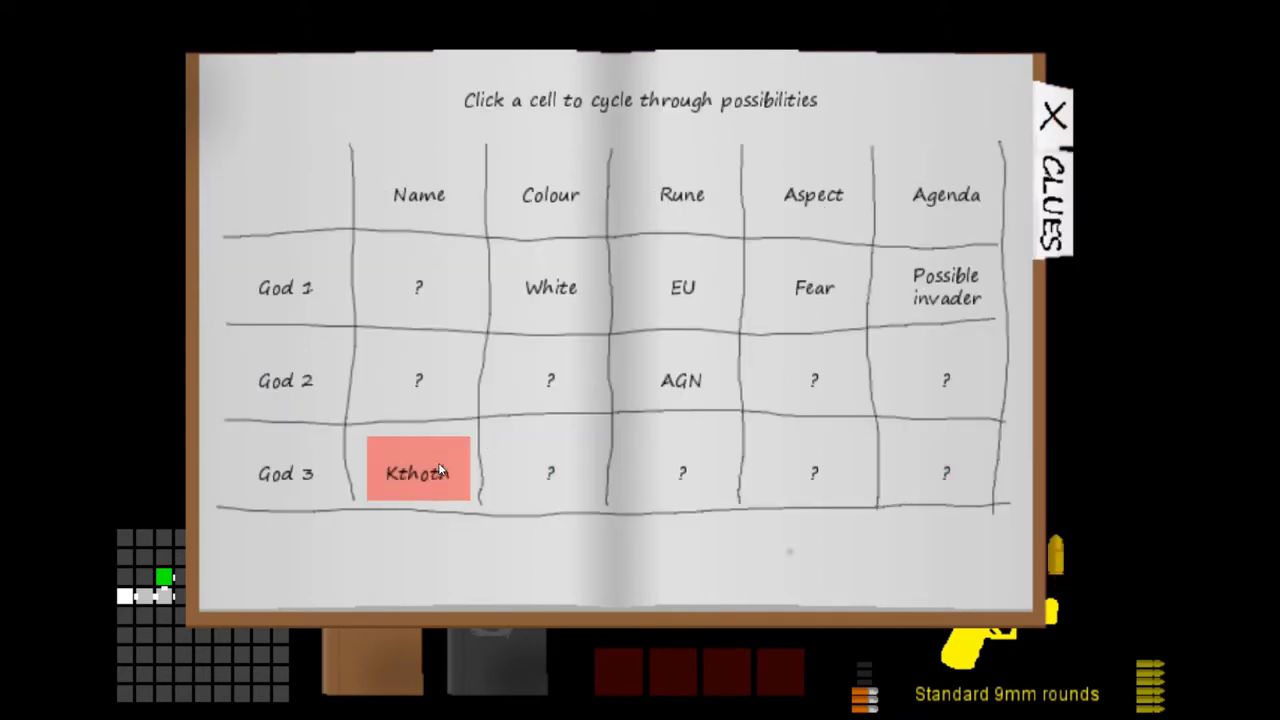
{"action": "left_click", "coordinate": [550, 473]}
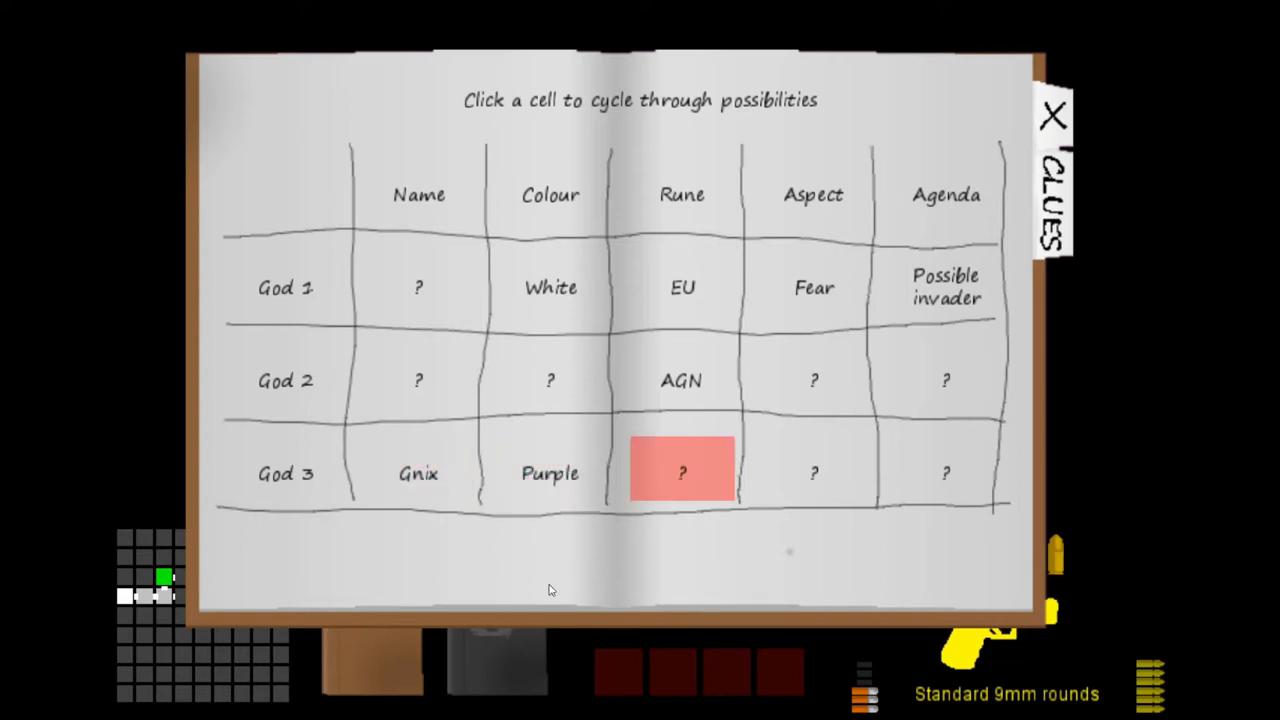
{"action": "left_click", "coordinate": [418, 473]}
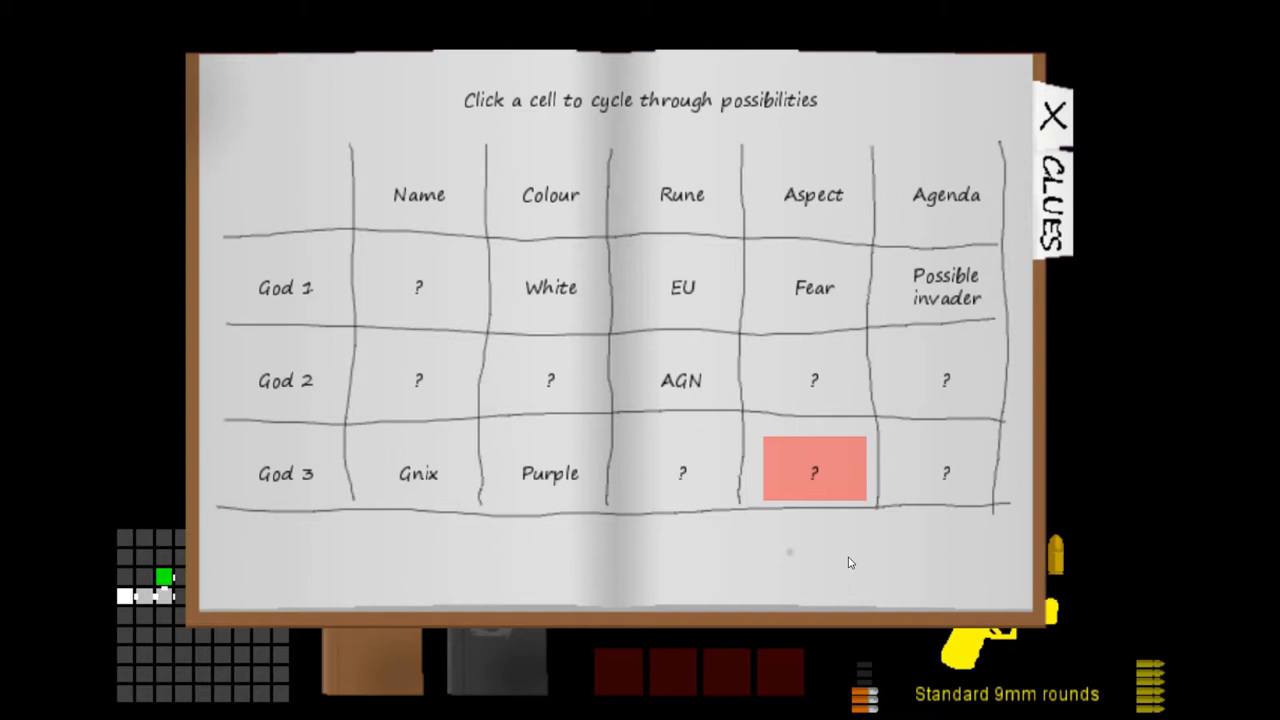
{"action": "mouse_move", "coordinate": [1155, 324]}
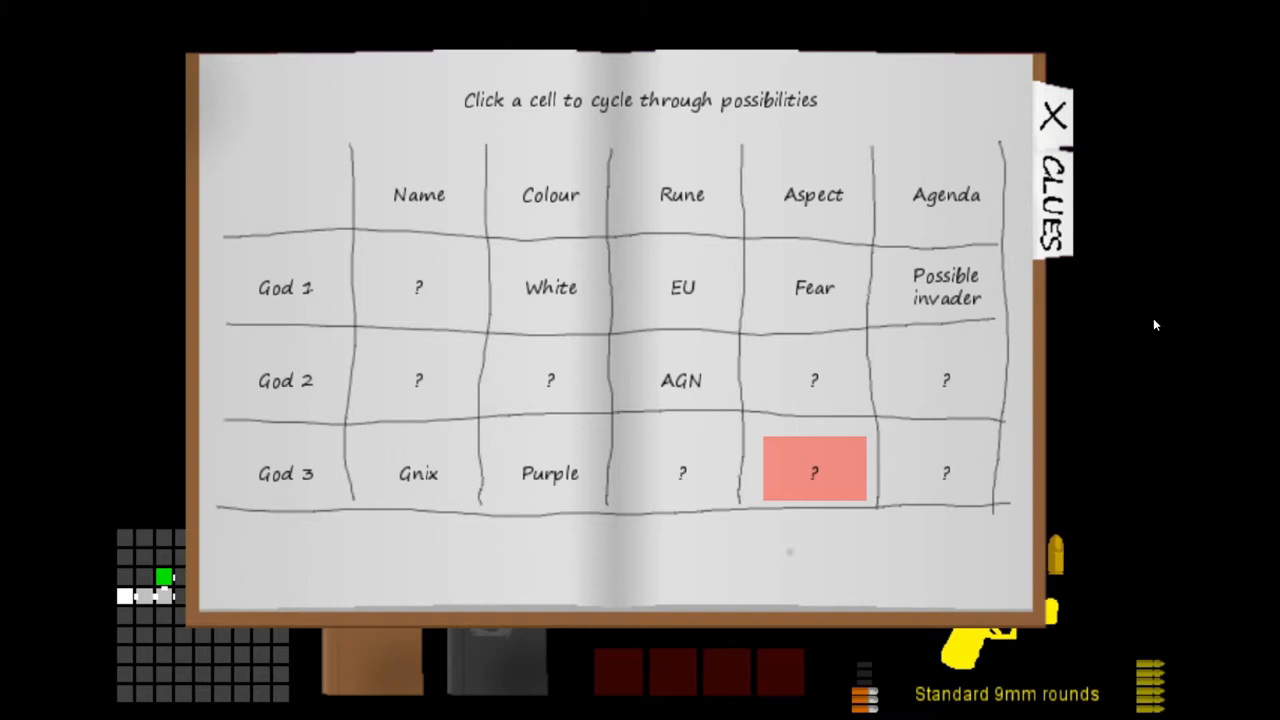
{"action": "left_click", "coordinate": [1053, 115]}
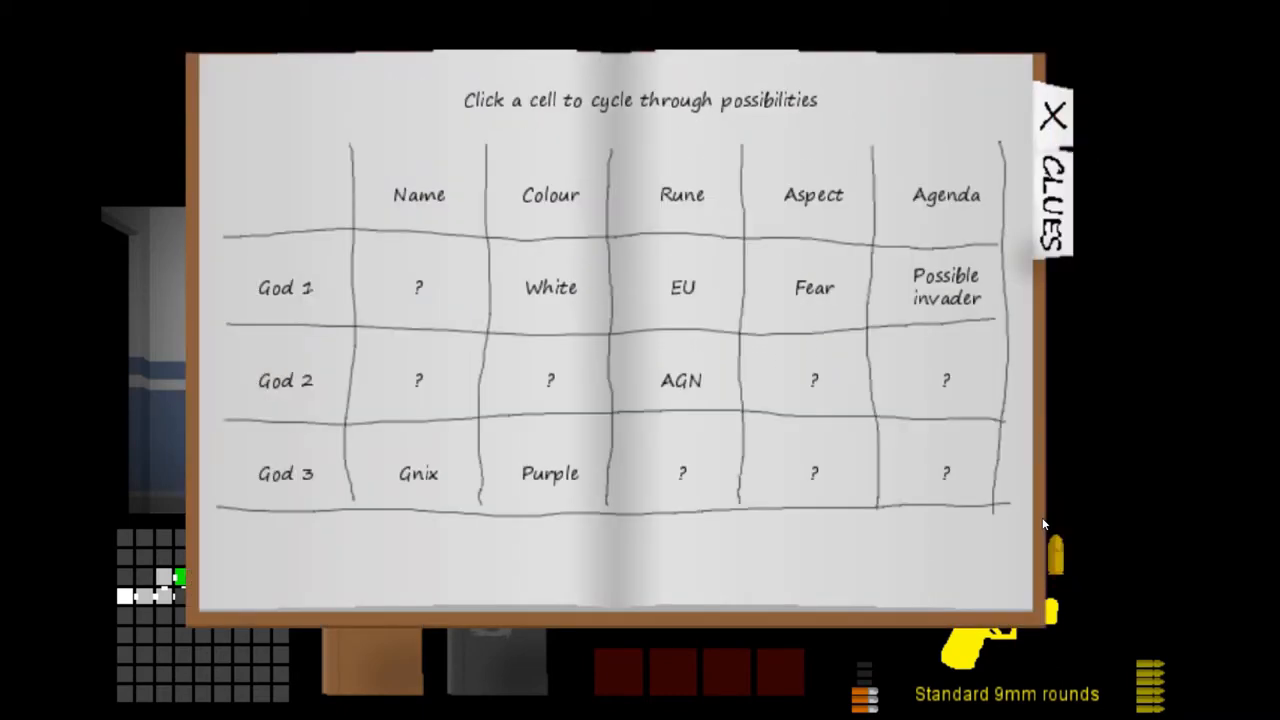
- Name God 1 Byarla and cycle its aspect, colour and agenda cells
{"action": "left_click", "coordinate": [418, 287]}
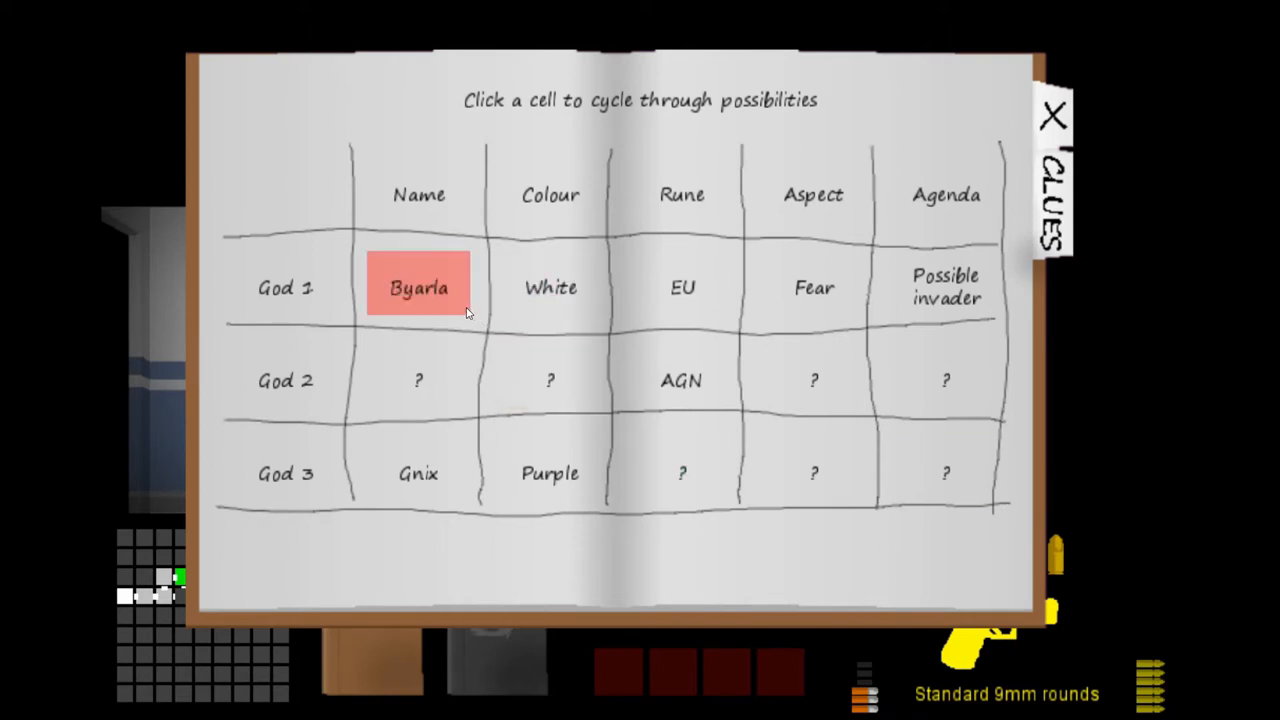
{"action": "left_click", "coordinate": [814, 287]}
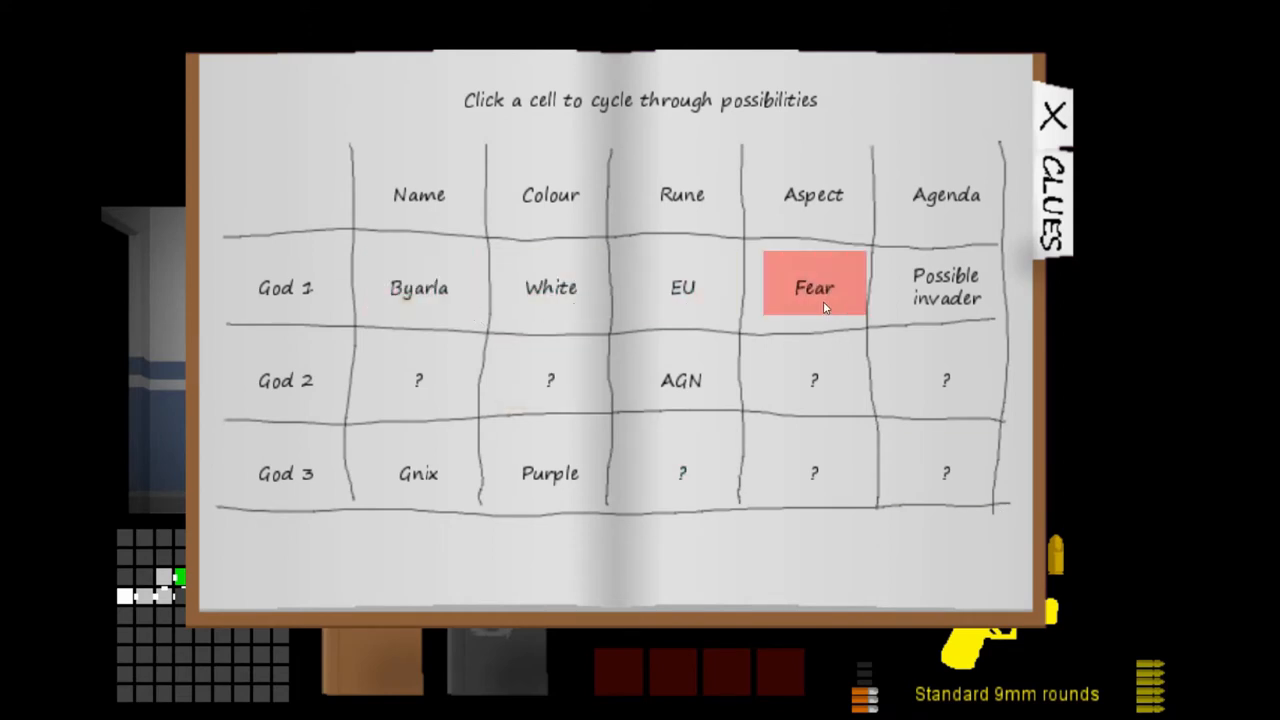
{"action": "left_click", "coordinate": [550, 287]}
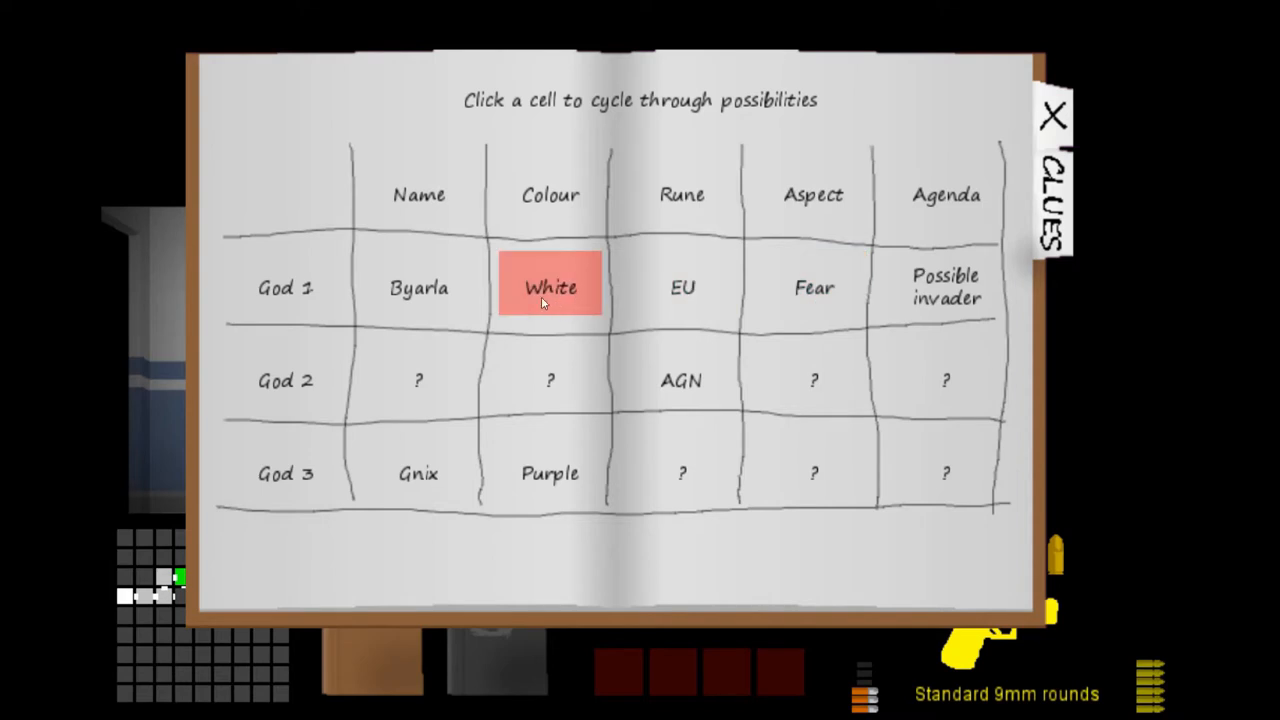
{"action": "left_click", "coordinate": [945, 287]}
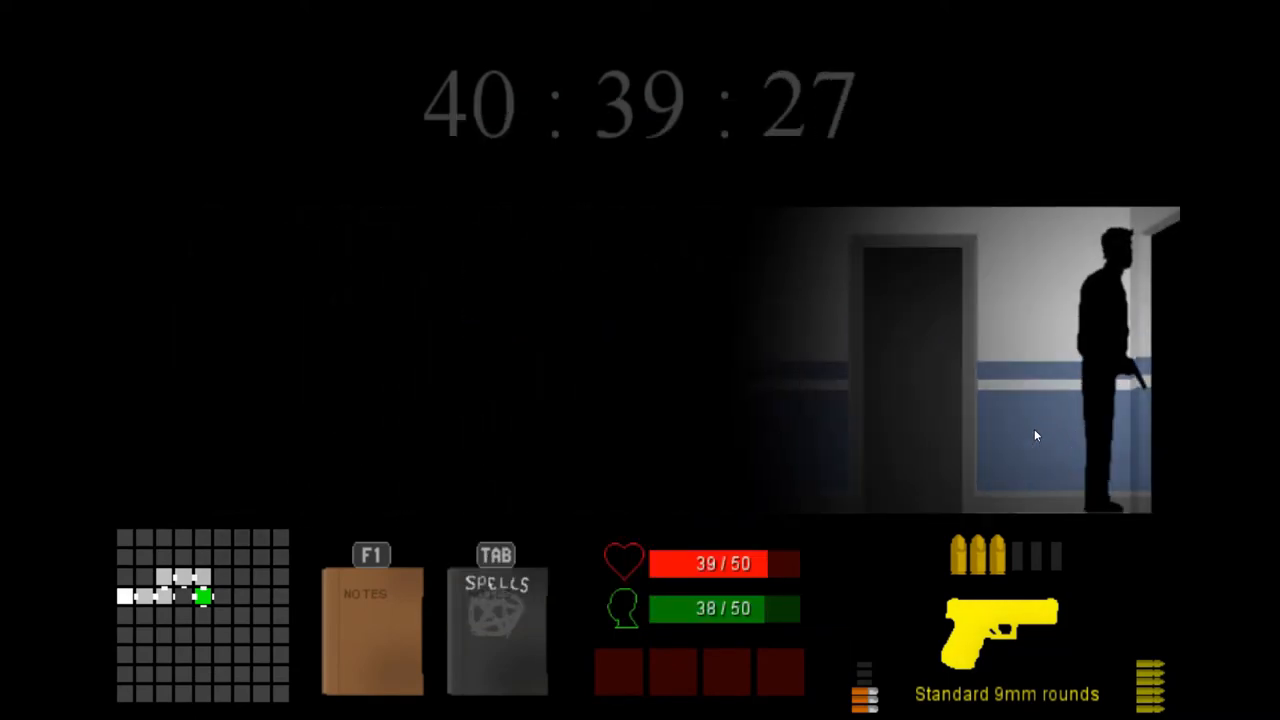
- Bring up and dismiss the pause screen to resume exploring for the red-symbol note
{"action": "key", "text": "Escape"}
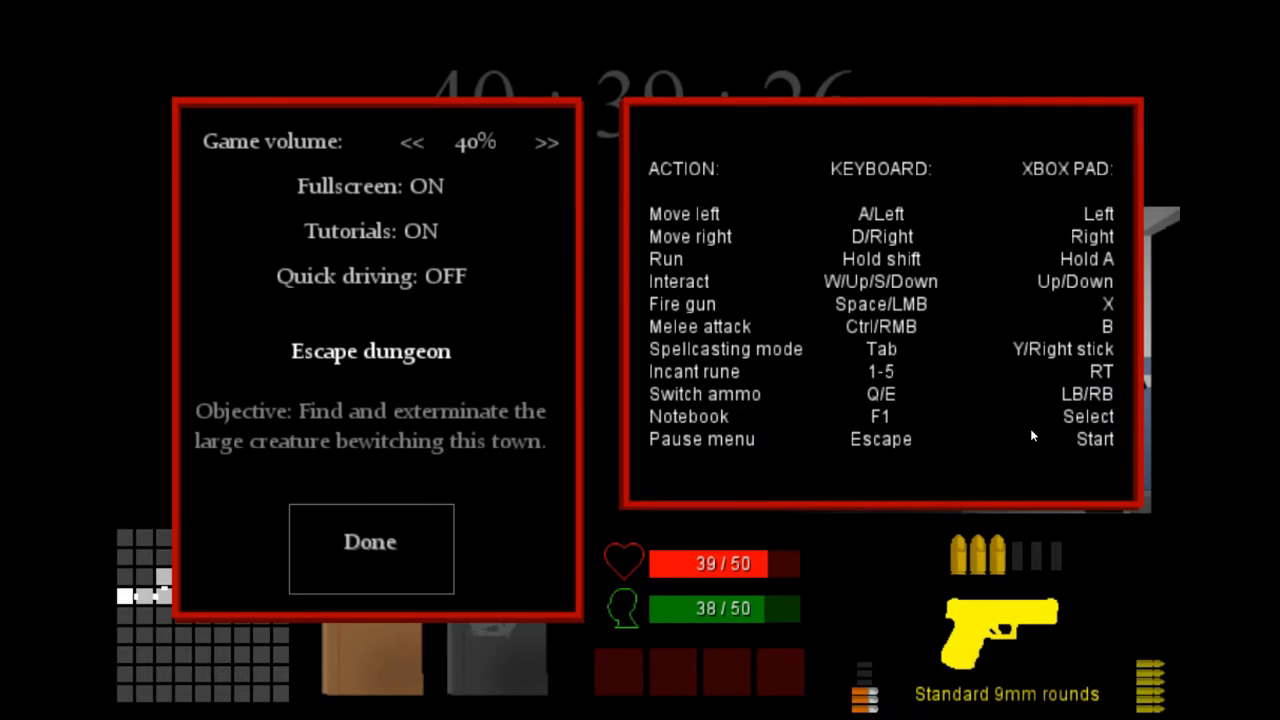
{"action": "left_click", "coordinate": [370, 541]}
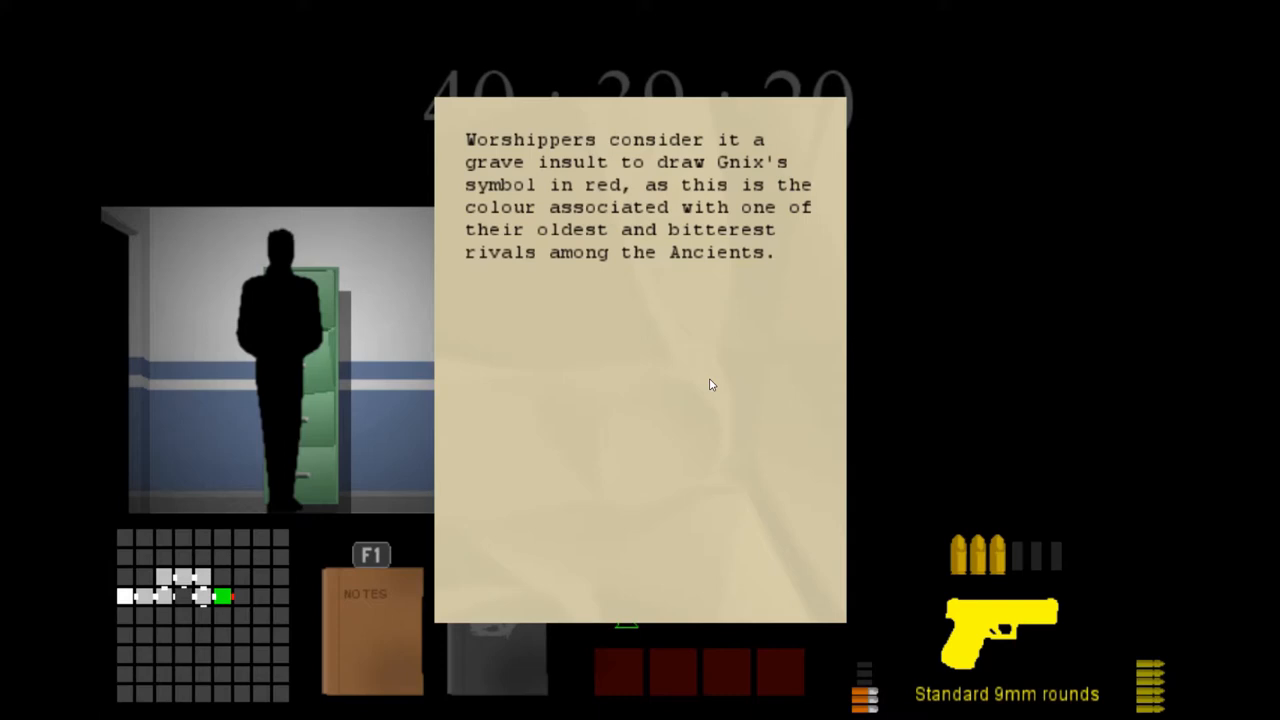
{"action": "mouse_move", "coordinate": [700, 377]}
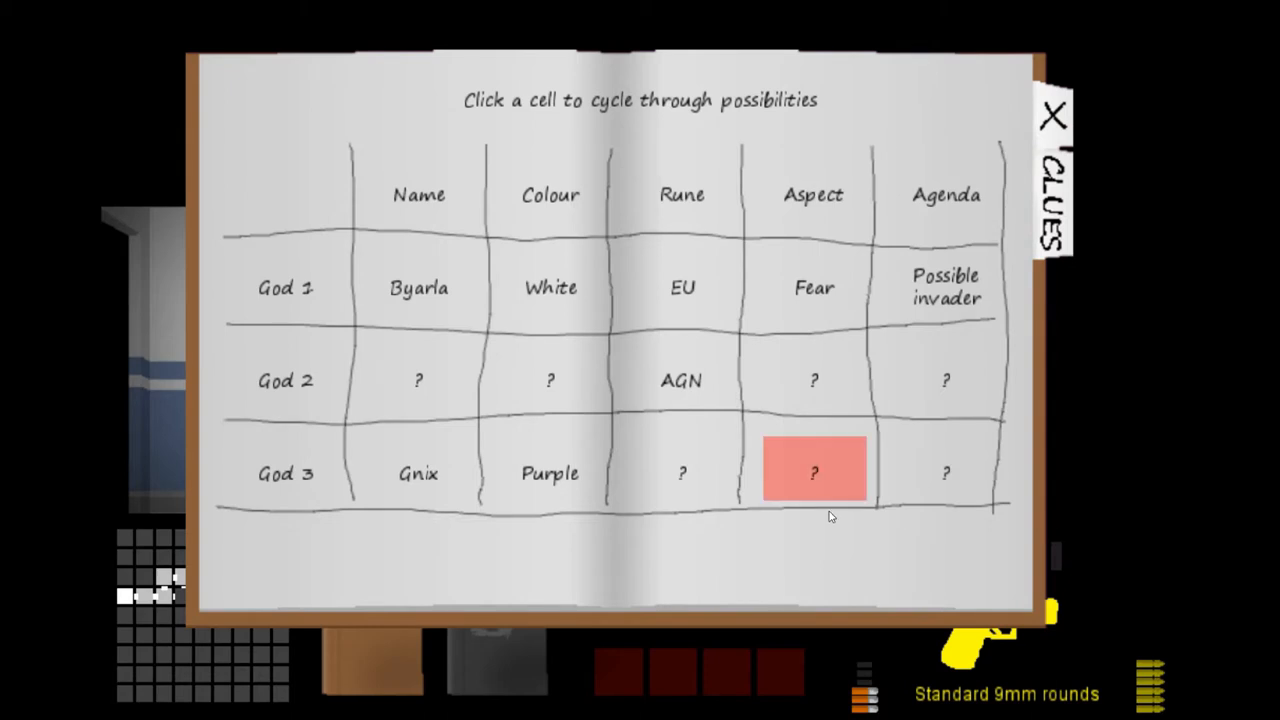
- Cycle God 2's colour cell to Red, also adjusting God 3's colour entry
{"action": "left_click", "coordinate": [550, 380]}
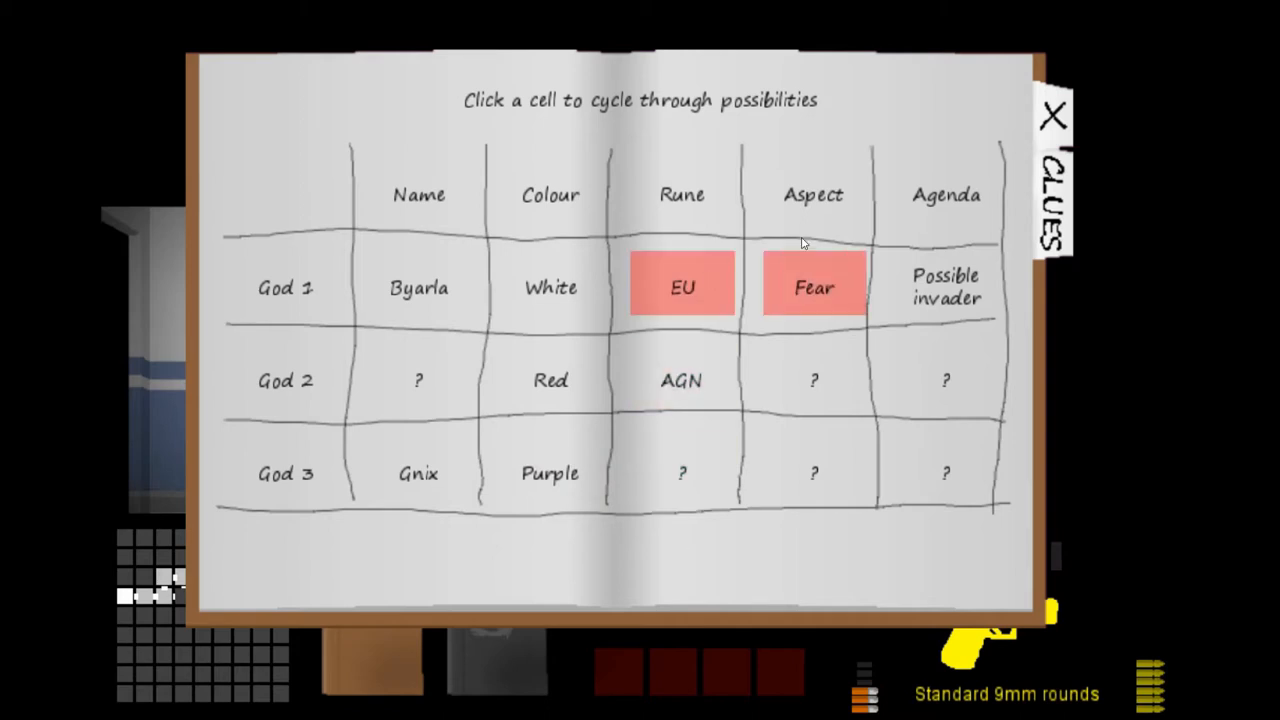
{"action": "left_click", "coordinate": [682, 380]}
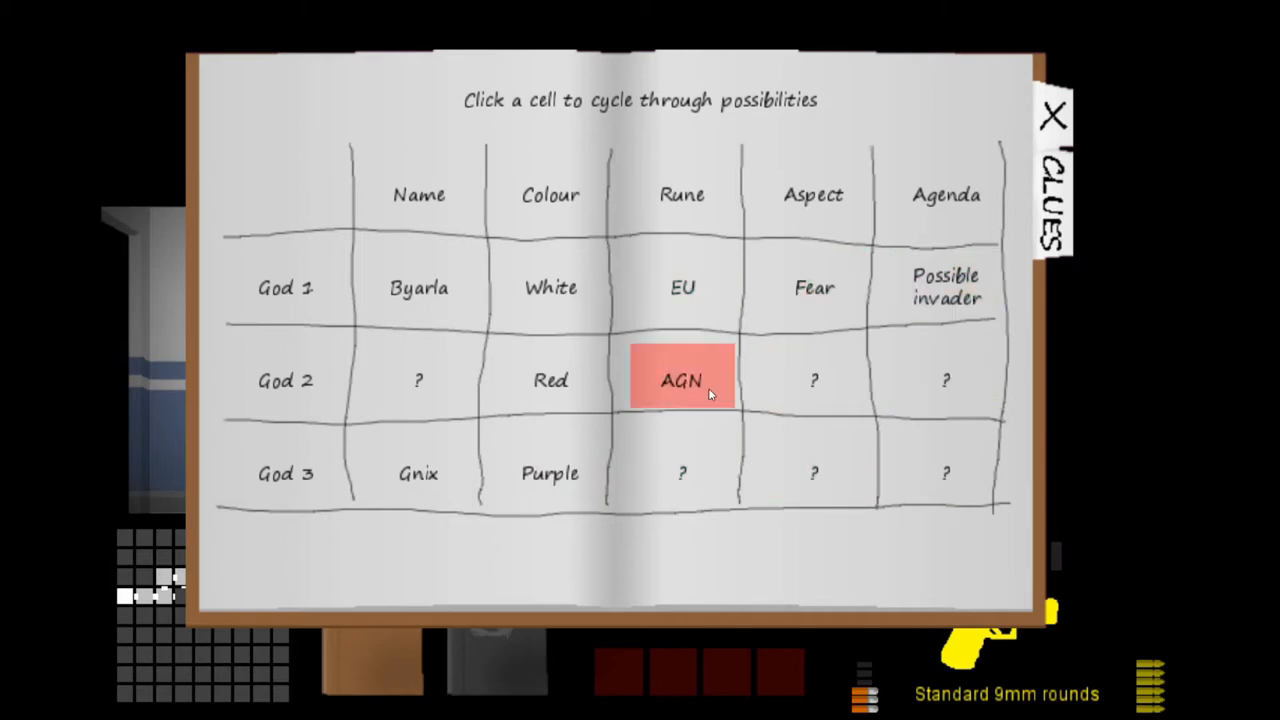
{"action": "left_click", "coordinate": [550, 473]}
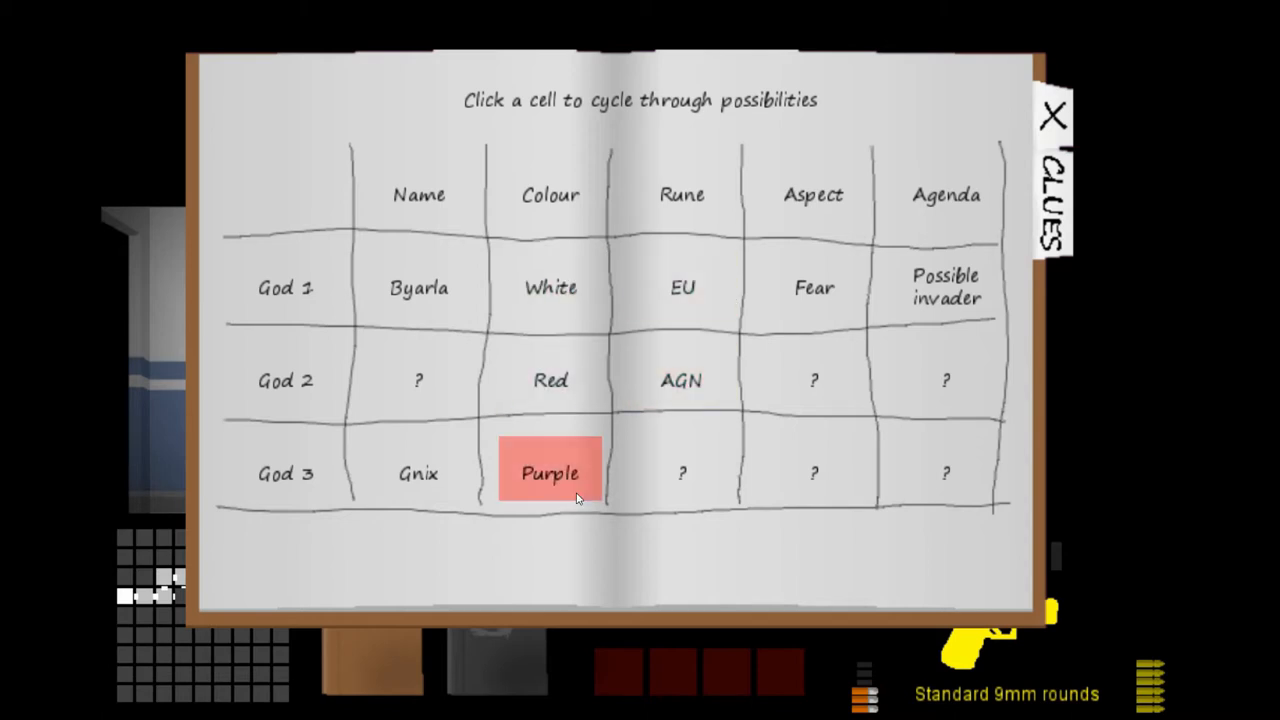
{"action": "mouse_move", "coordinate": [536, 544]}
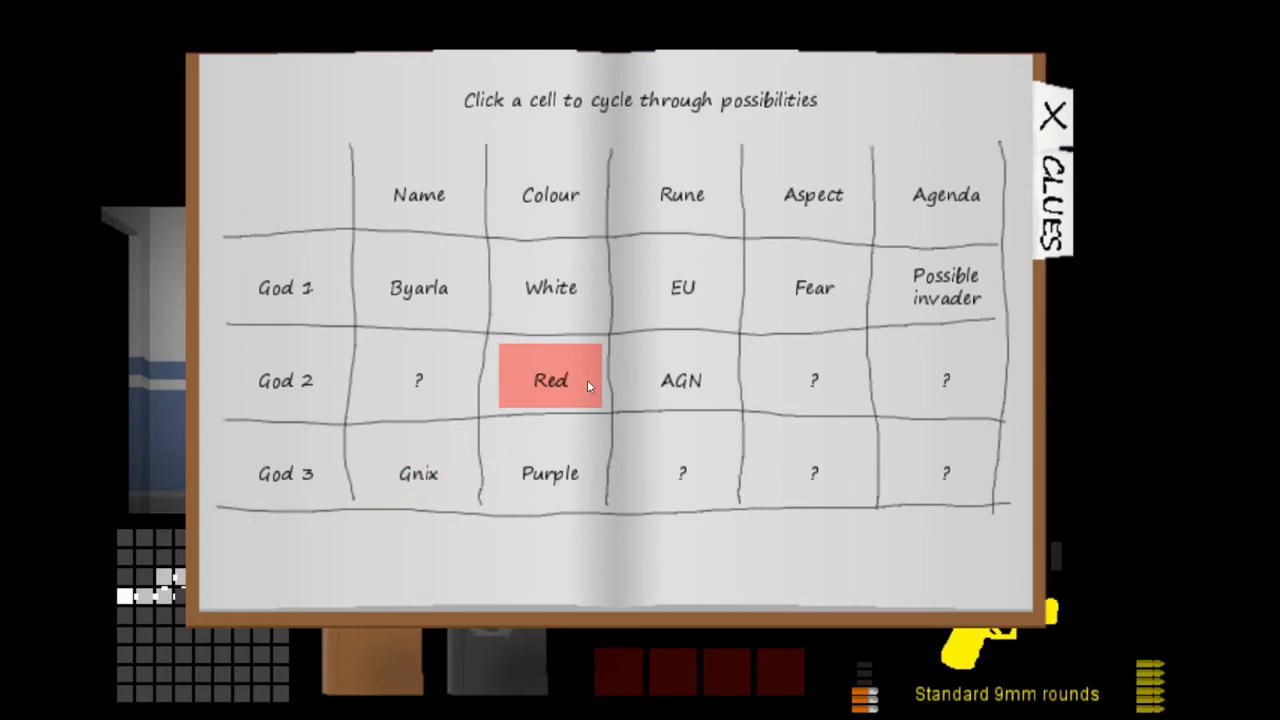
{"action": "left_click", "coordinate": [550, 473]}
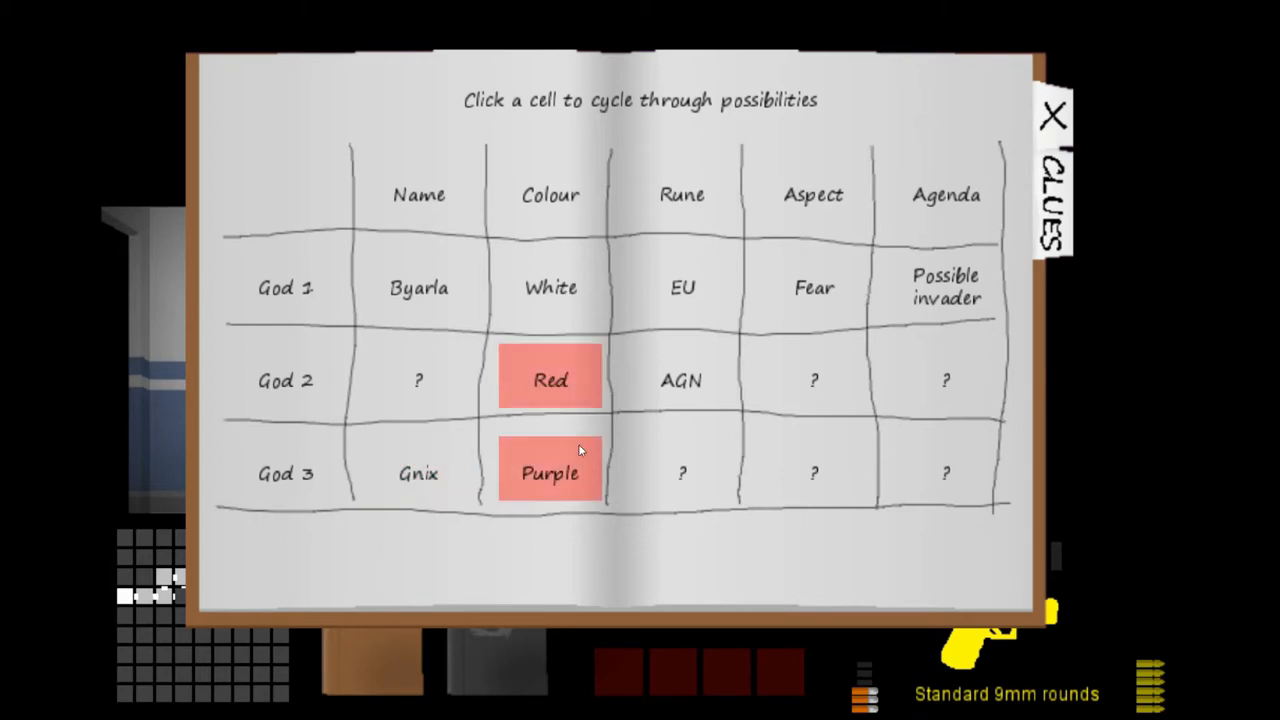
{"action": "left_click", "coordinate": [549, 473]}
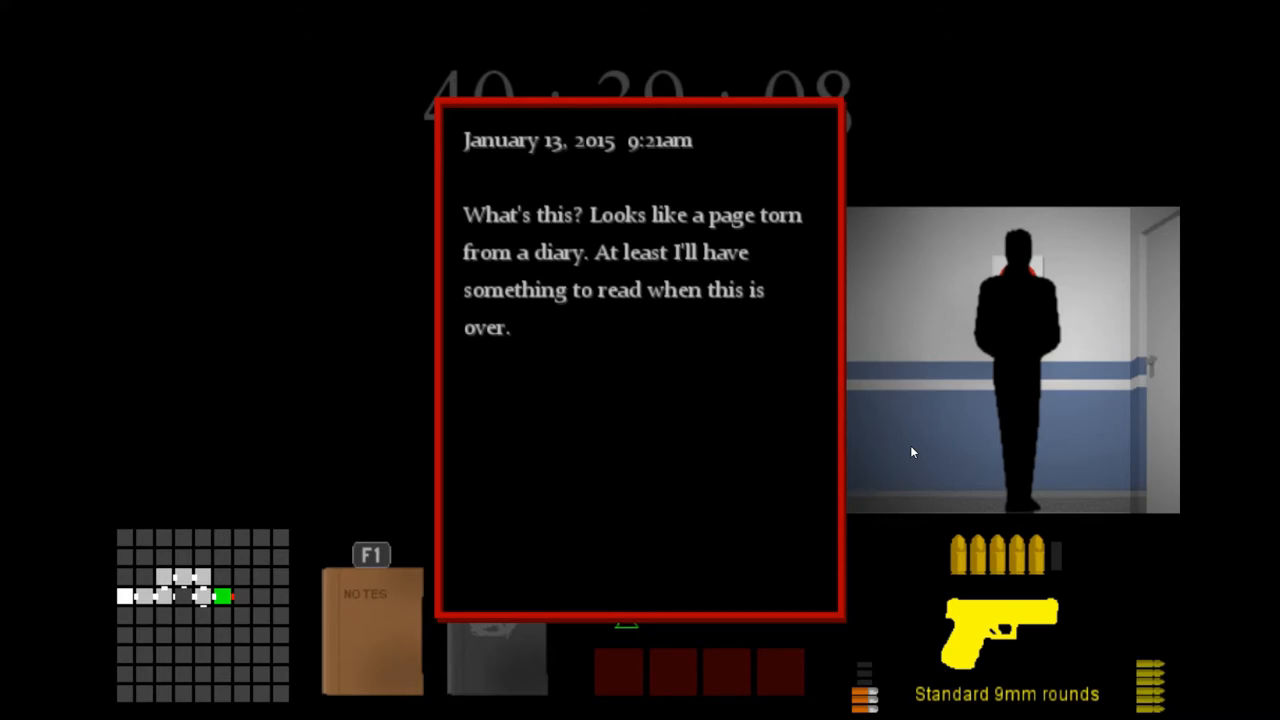
{"action": "mouse_move", "coordinate": [743, 457]}
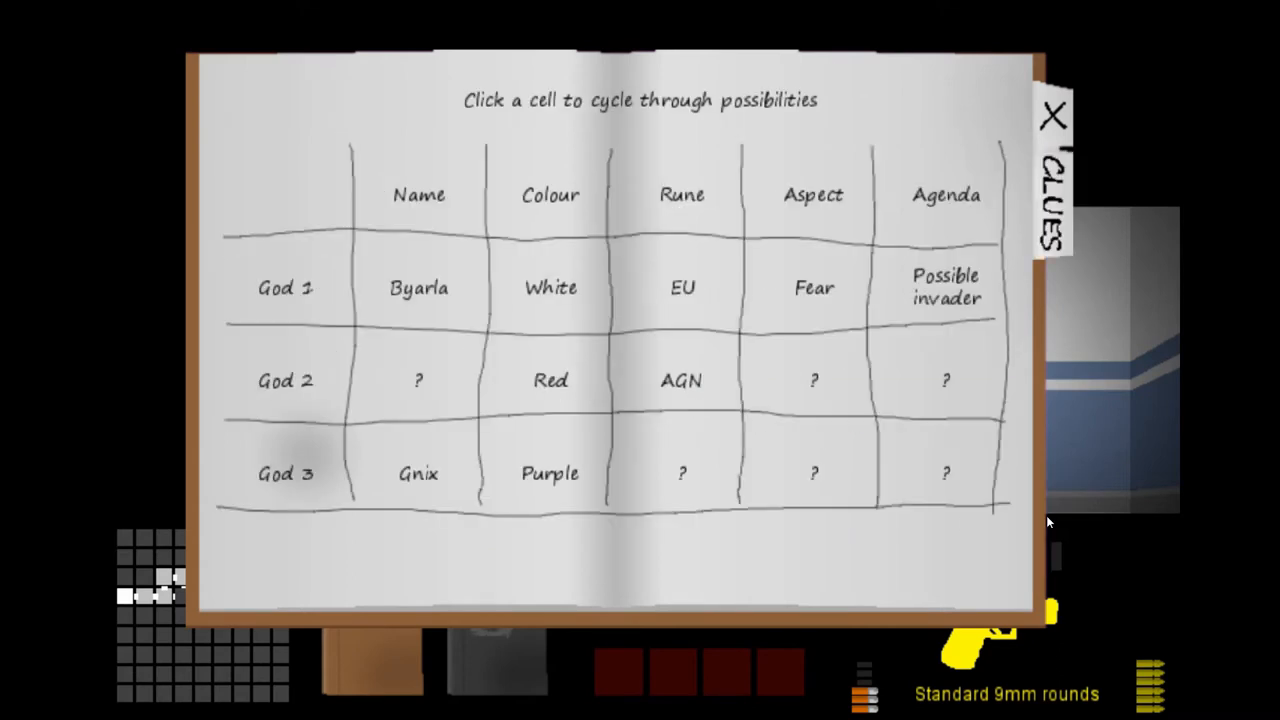
- Set God 2's name to Kthoth and its aspect to Disease, rechecking colour cells
{"action": "left_click", "coordinate": [418, 380]}
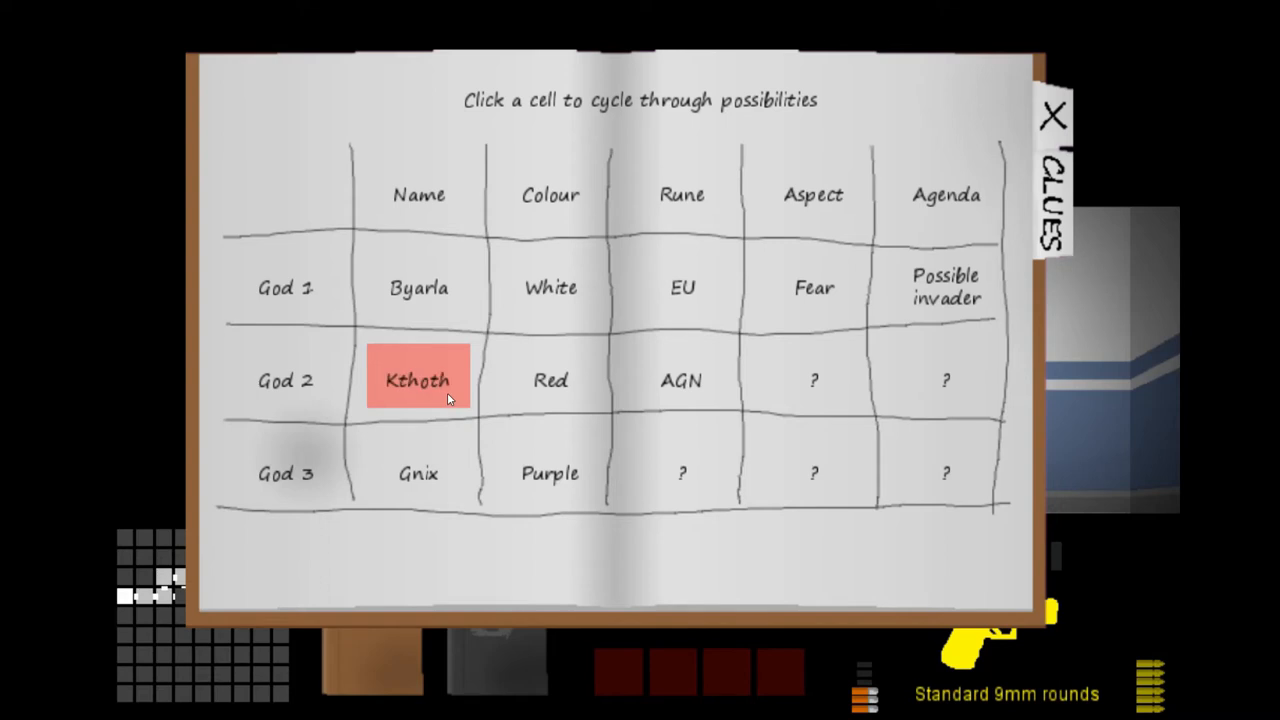
{"action": "left_click", "coordinate": [550, 472]}
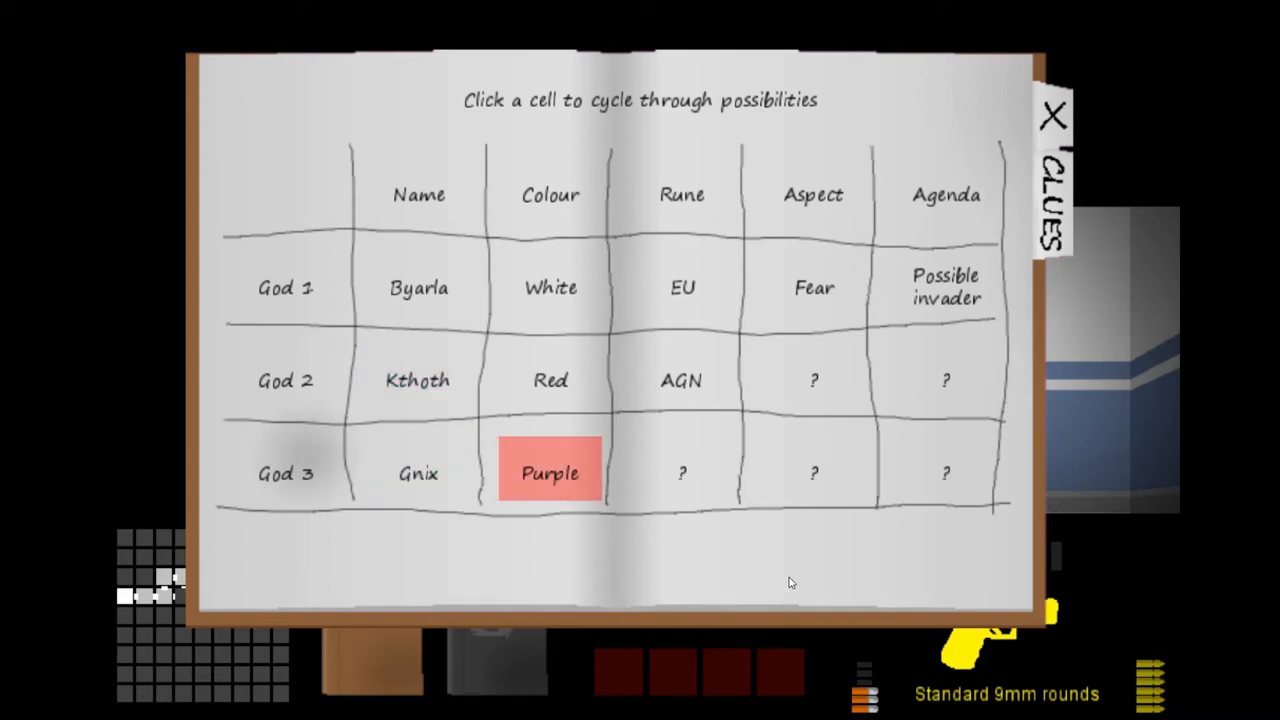
{"action": "left_click", "coordinate": [550, 380]}
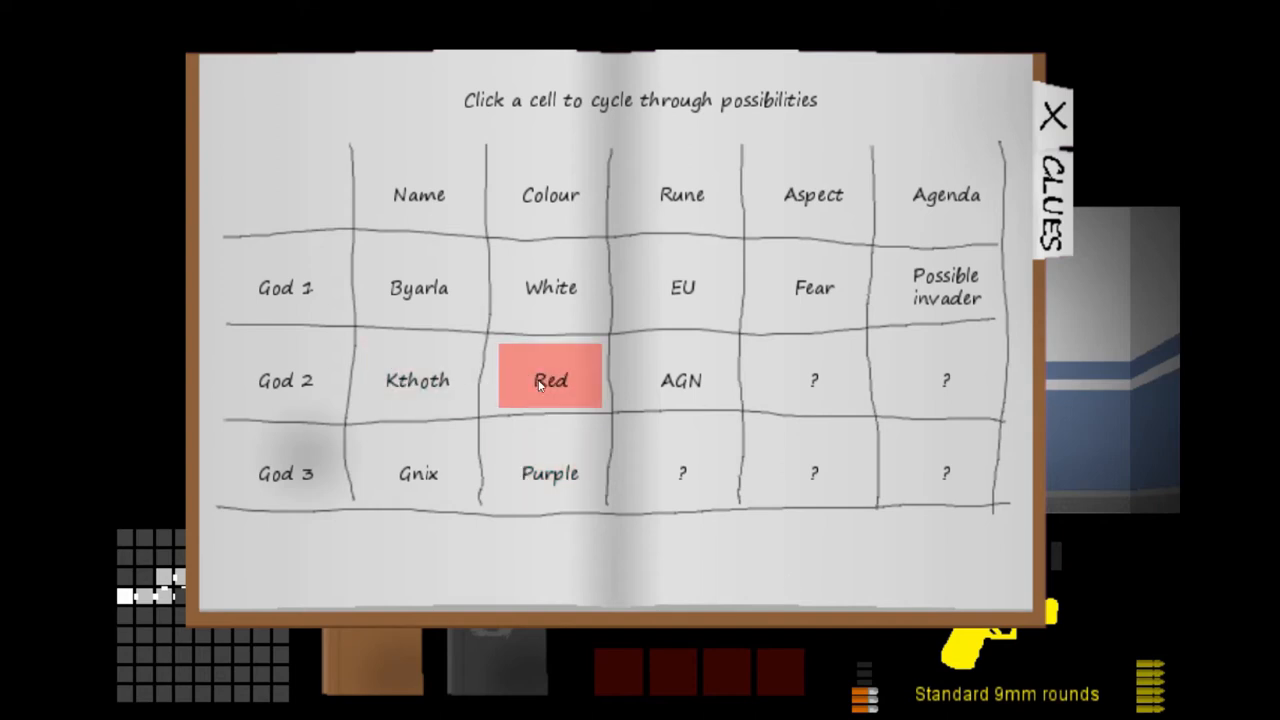
{"action": "left_click", "coordinate": [813, 380]}
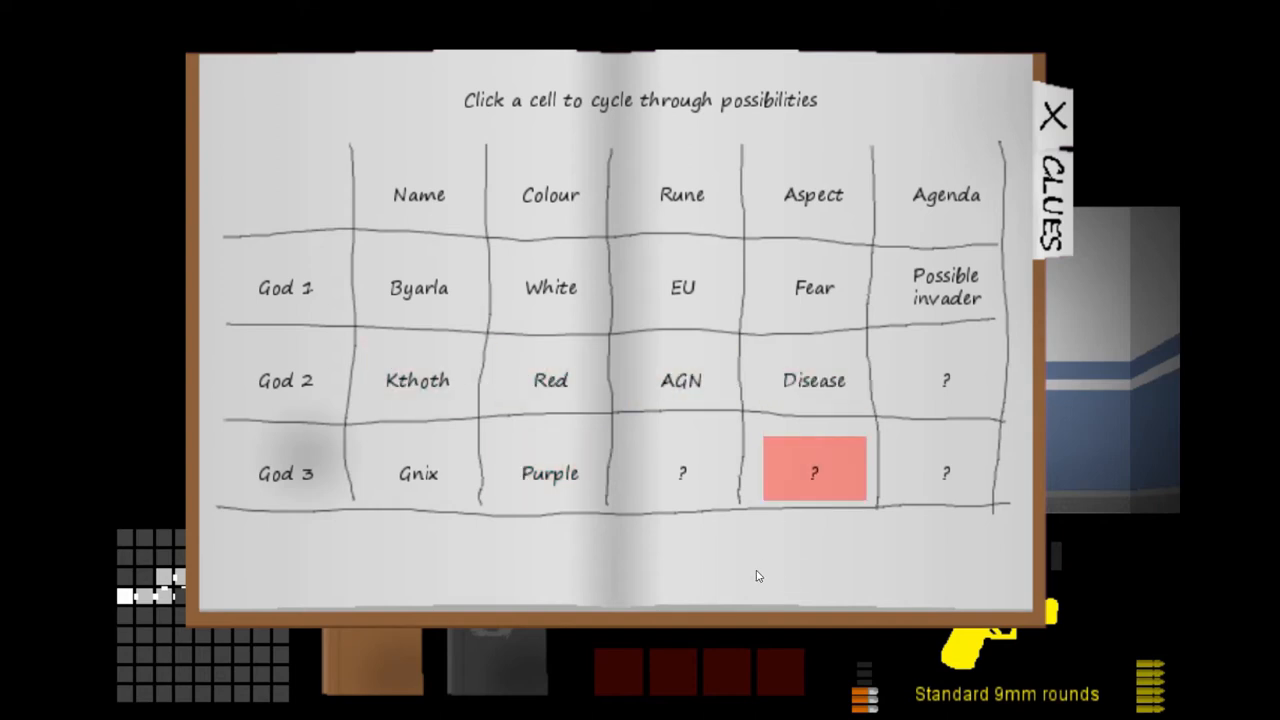
{"action": "left_click", "coordinate": [1050, 115]}
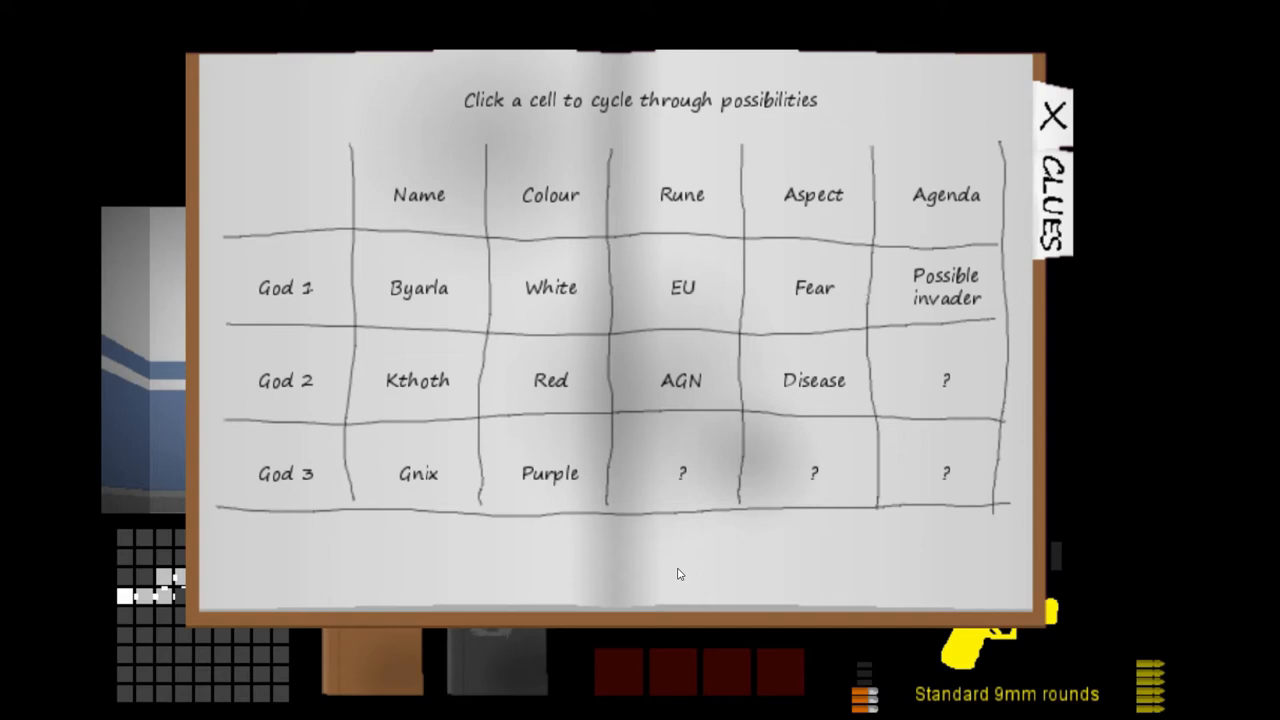
- Set God 3's rune to SHM in the gods grid
{"action": "left_click", "coordinate": [682, 473]}
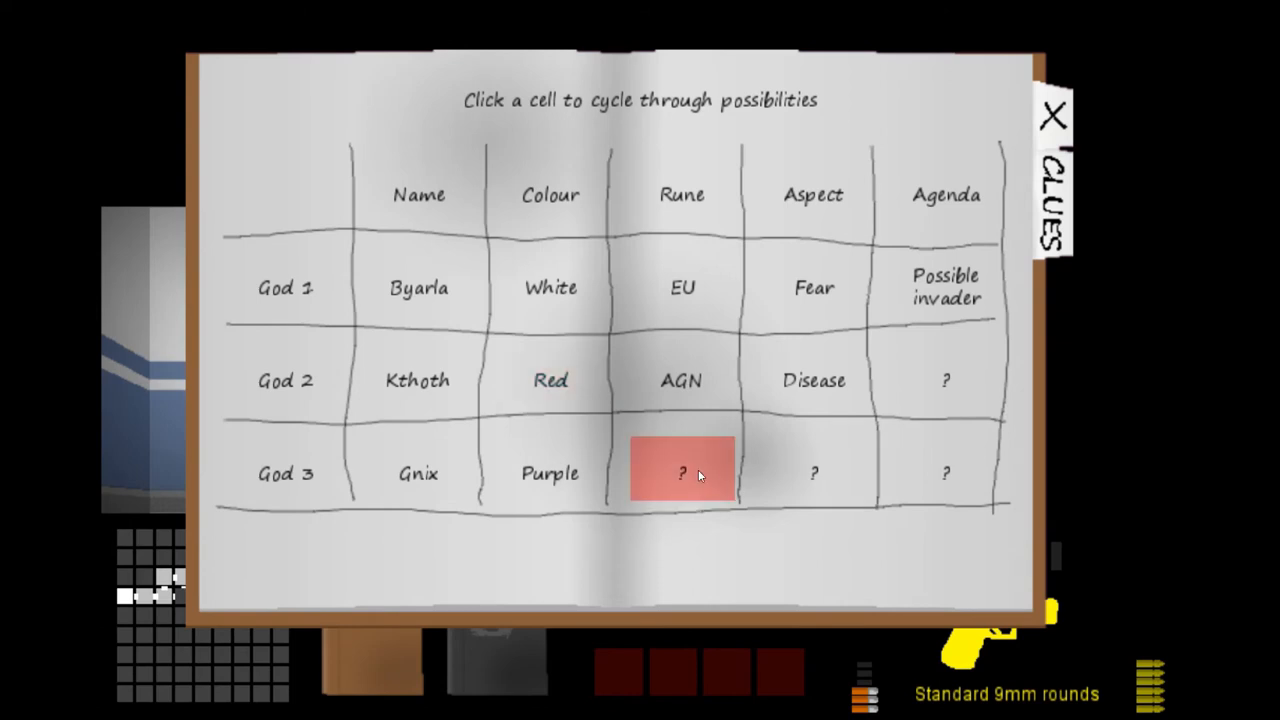
{"action": "left_click", "coordinate": [681, 472]}
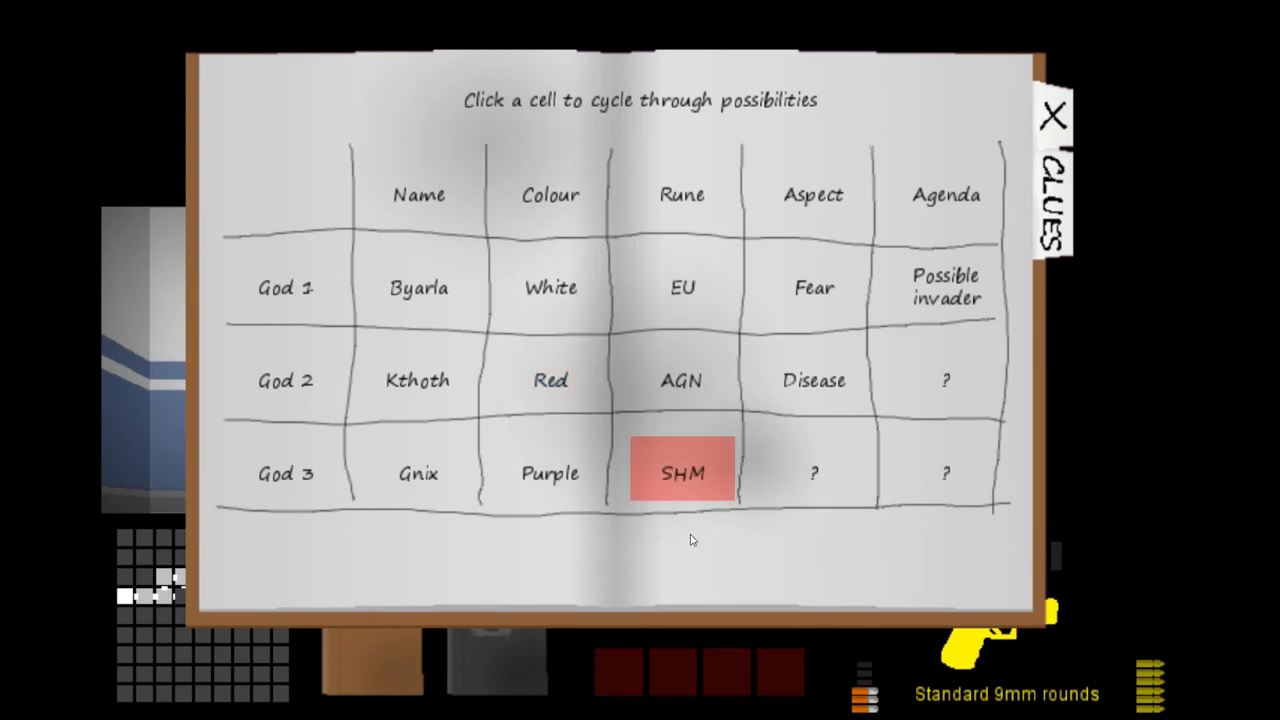
{"action": "mouse_move", "coordinate": [615, 597]}
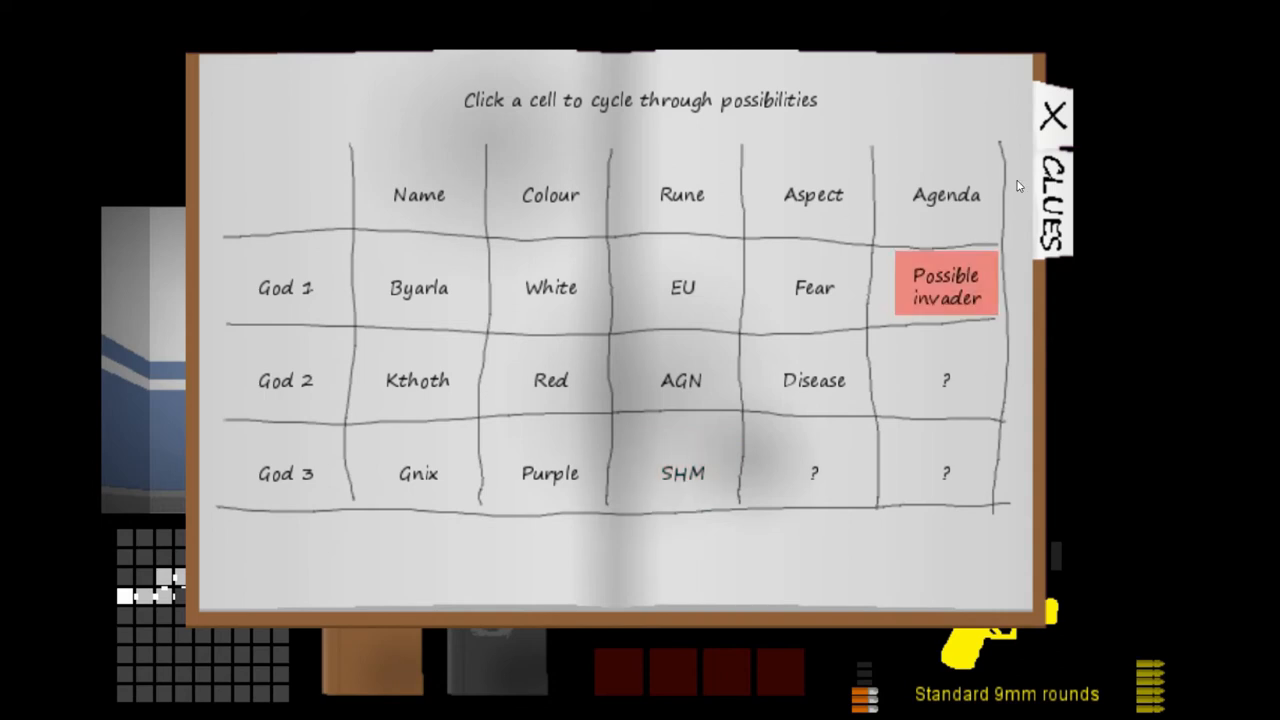
{"action": "left_click", "coordinate": [1051, 115]}
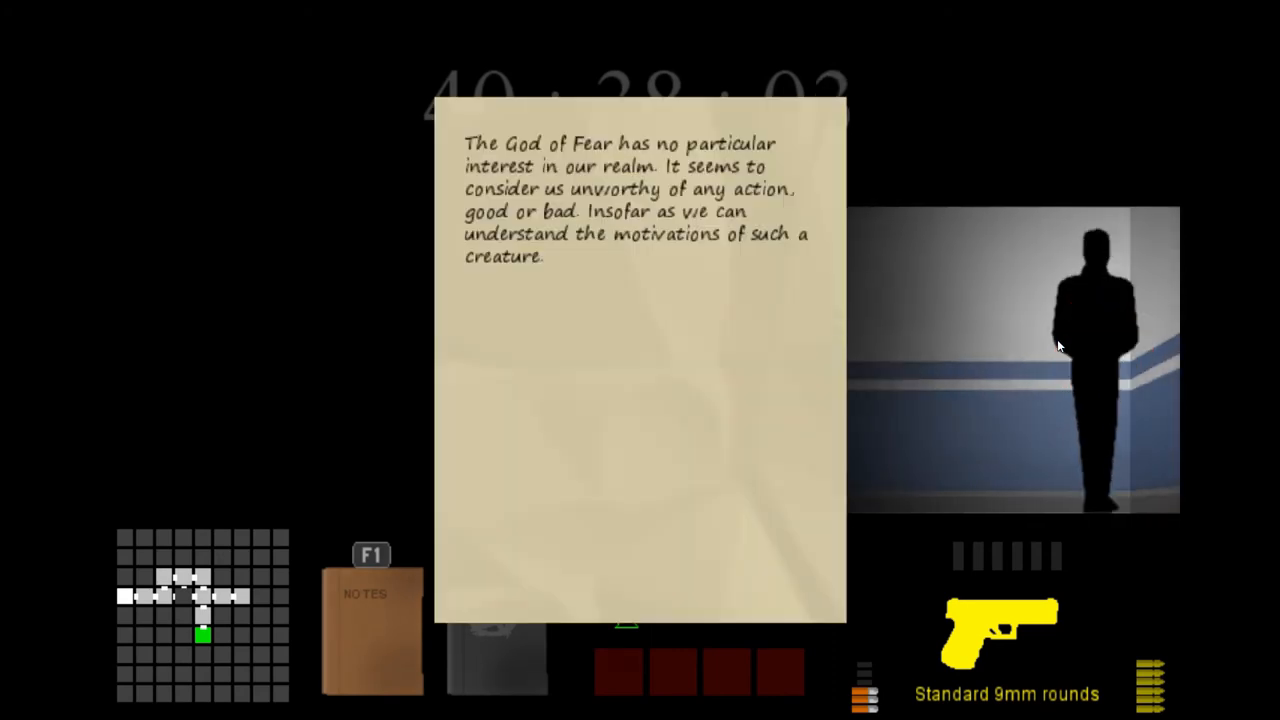
{"action": "mouse_move", "coordinate": [855, 390]}
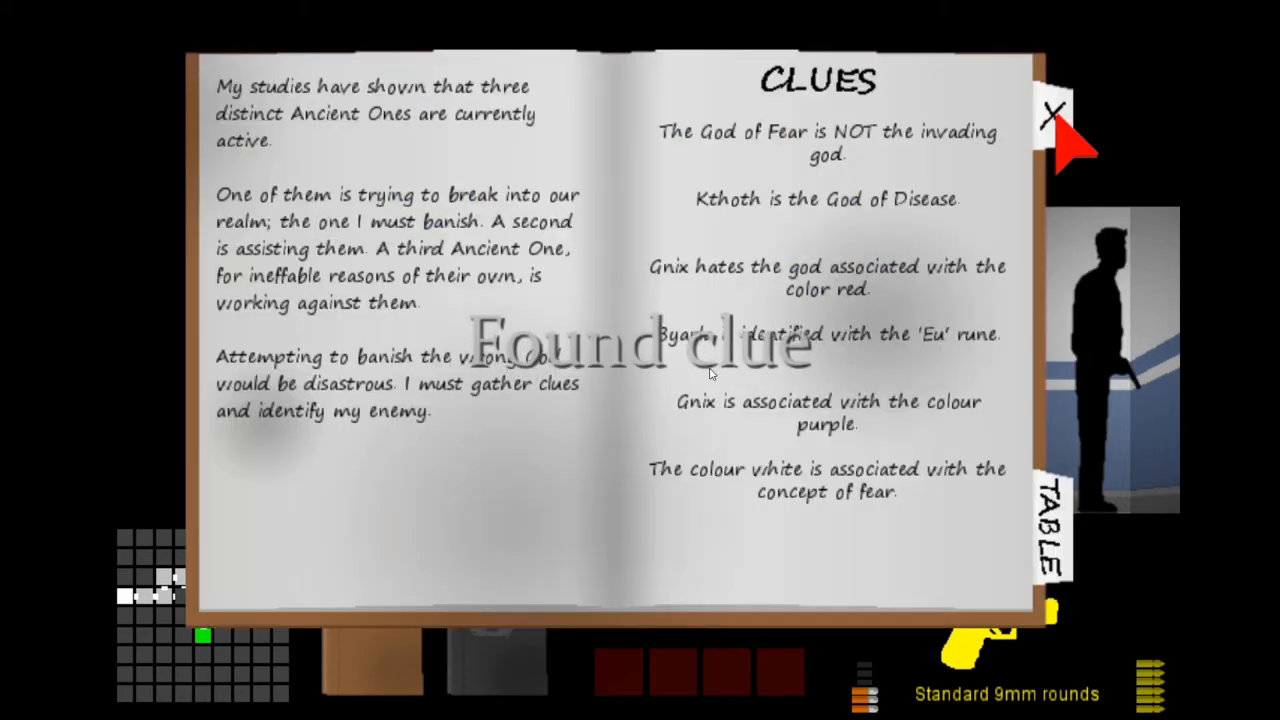
{"action": "left_click", "coordinate": [1047, 530]}
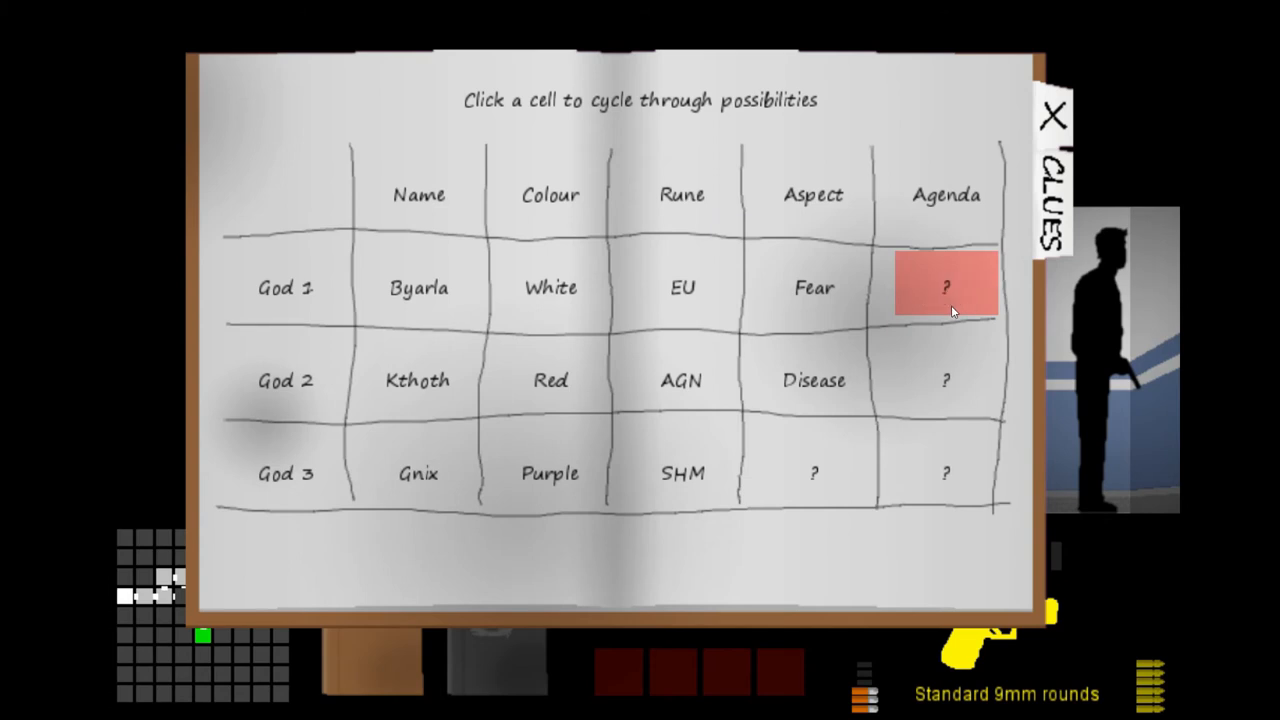
- Cycle God 1's agenda to Not invader and close the notebook
{"action": "left_click", "coordinate": [945, 288]}
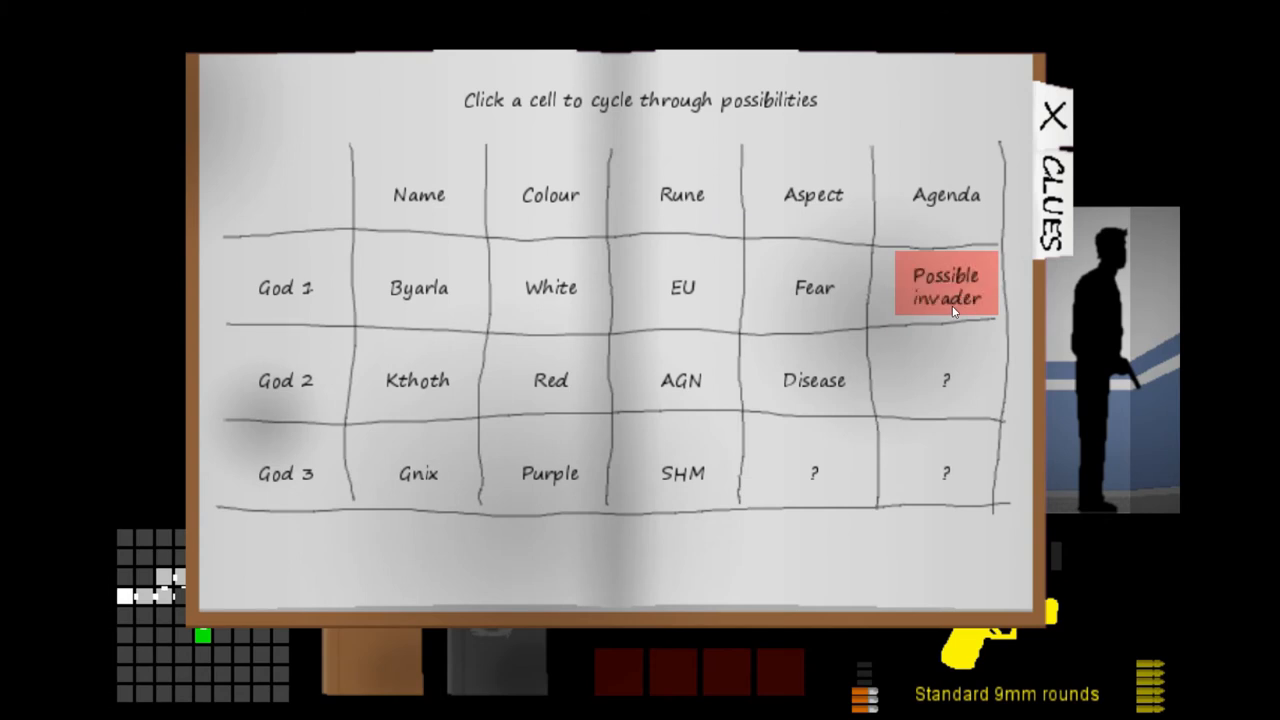
{"action": "left_click", "coordinate": [945, 287]}
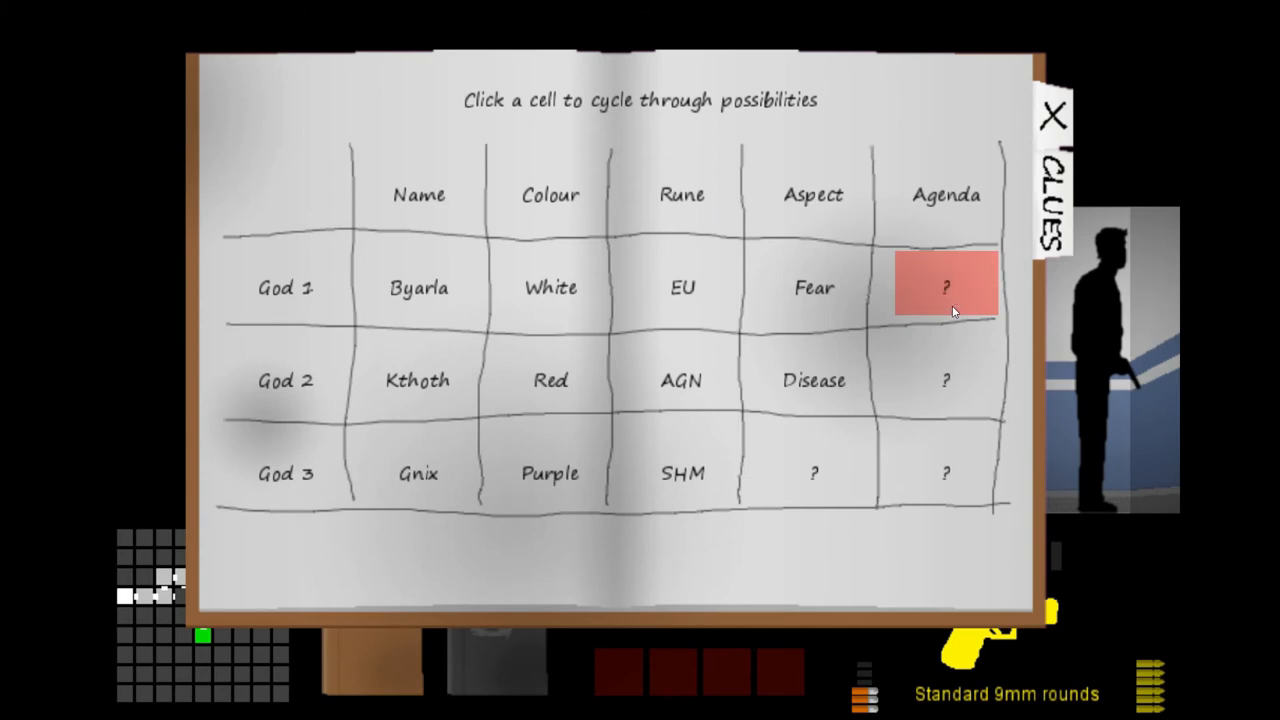
{"action": "left_click", "coordinate": [945, 288]}
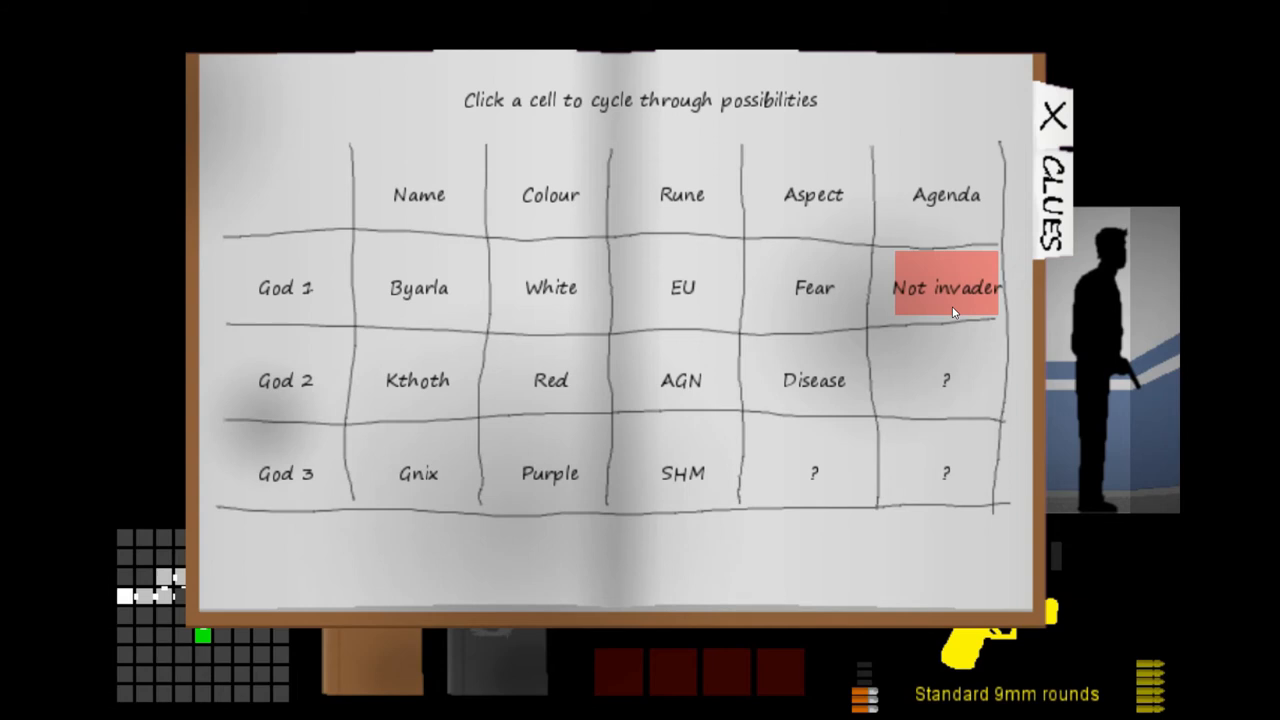
{"action": "left_click", "coordinate": [944, 288]}
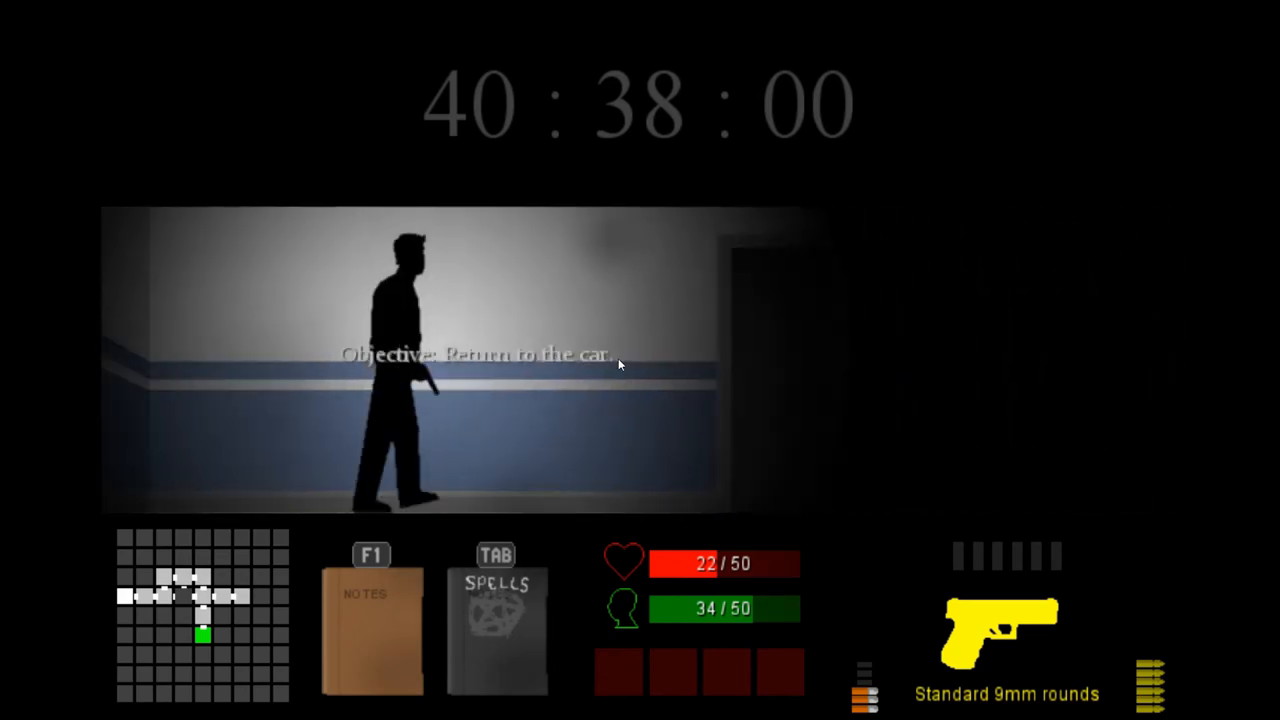
- Escape the Almsbury dungeon from the pause menu and return to the car
{"action": "key", "text": "Escape"}
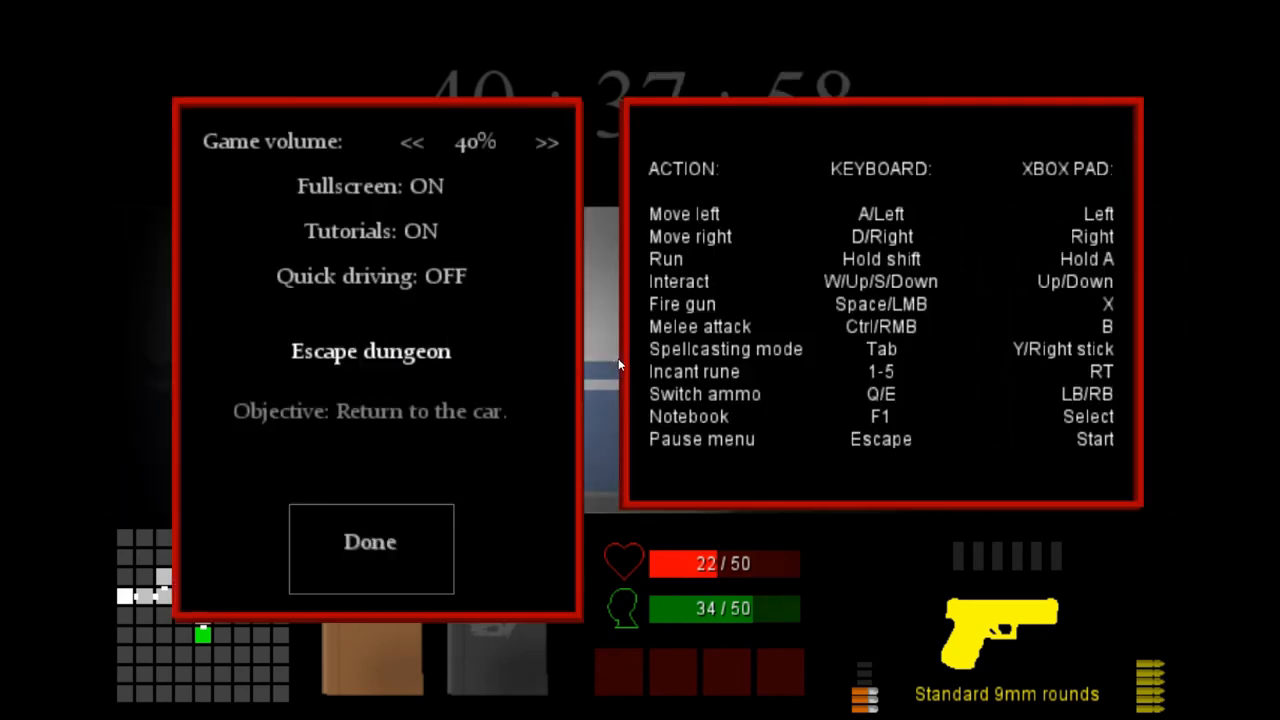
{"action": "mouse_move", "coordinate": [378, 368]}
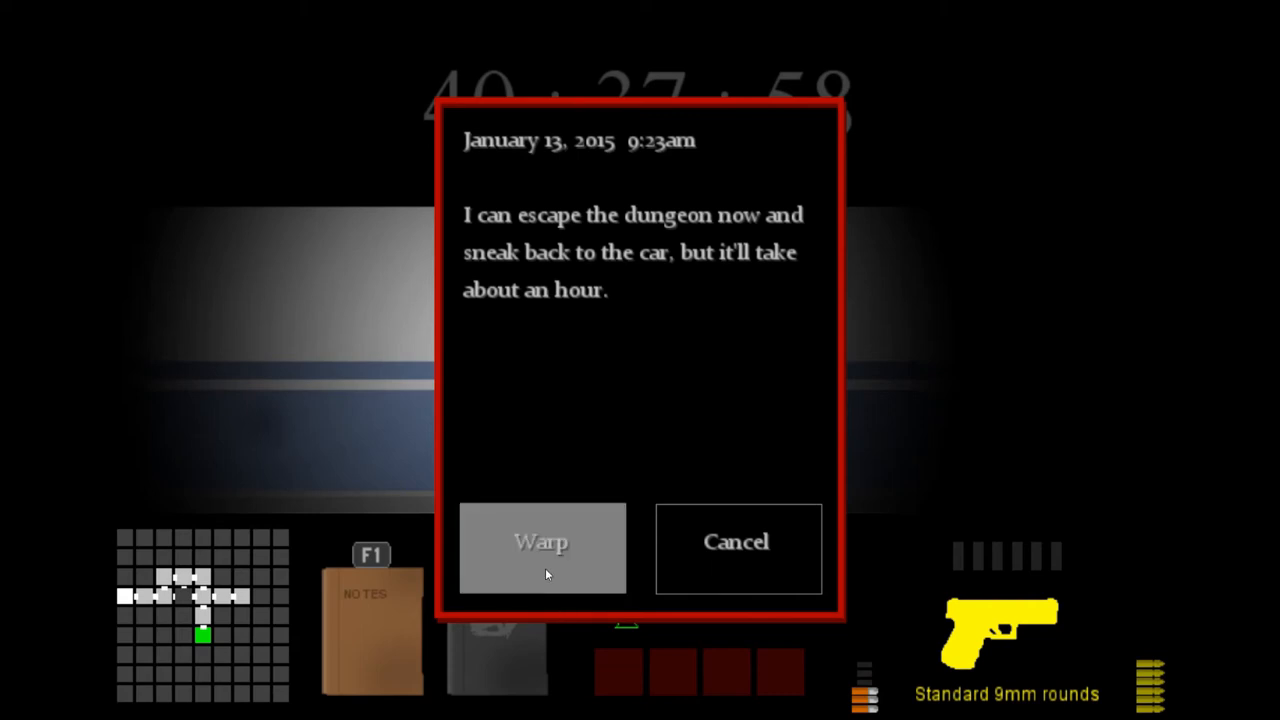
{"action": "left_click", "coordinate": [541, 541]}
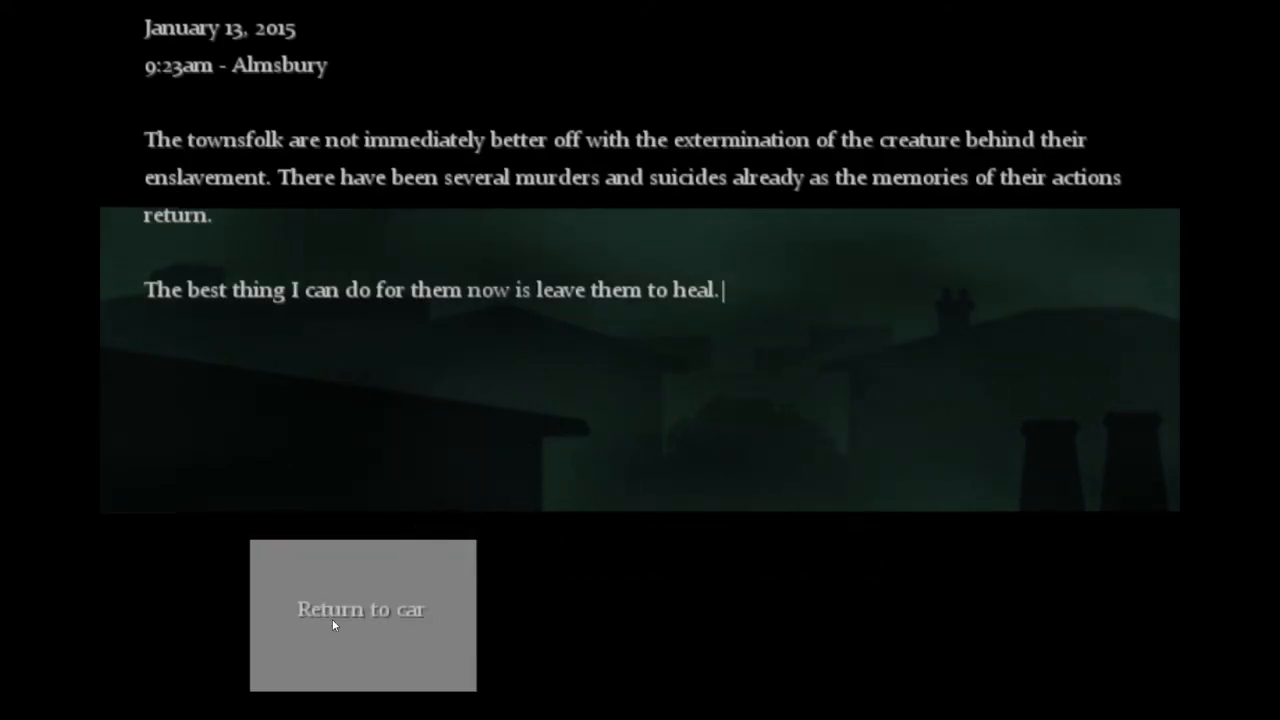
{"action": "left_click", "coordinate": [362, 609]}
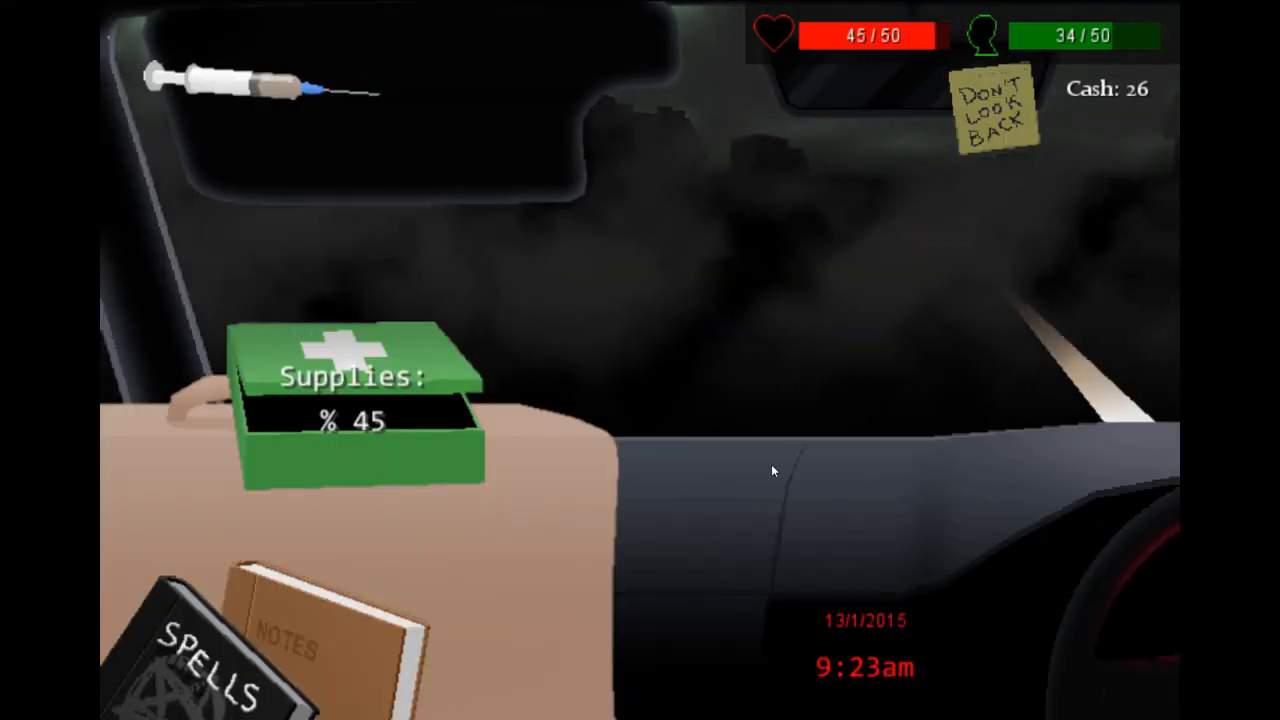
- Pick a route on the map and read the unknown number's text en route to Waterborough
{"action": "left_click", "coordinate": [350, 410]}
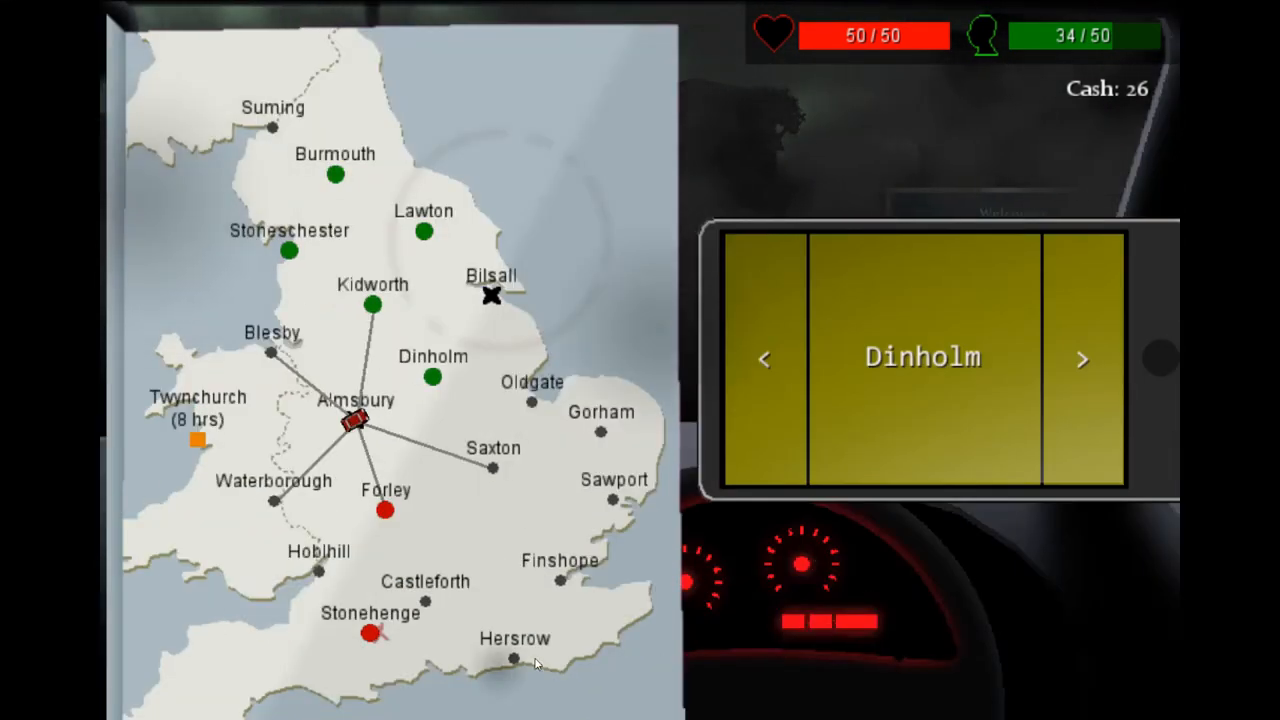
{"action": "mouse_move", "coordinate": [265, 510]}
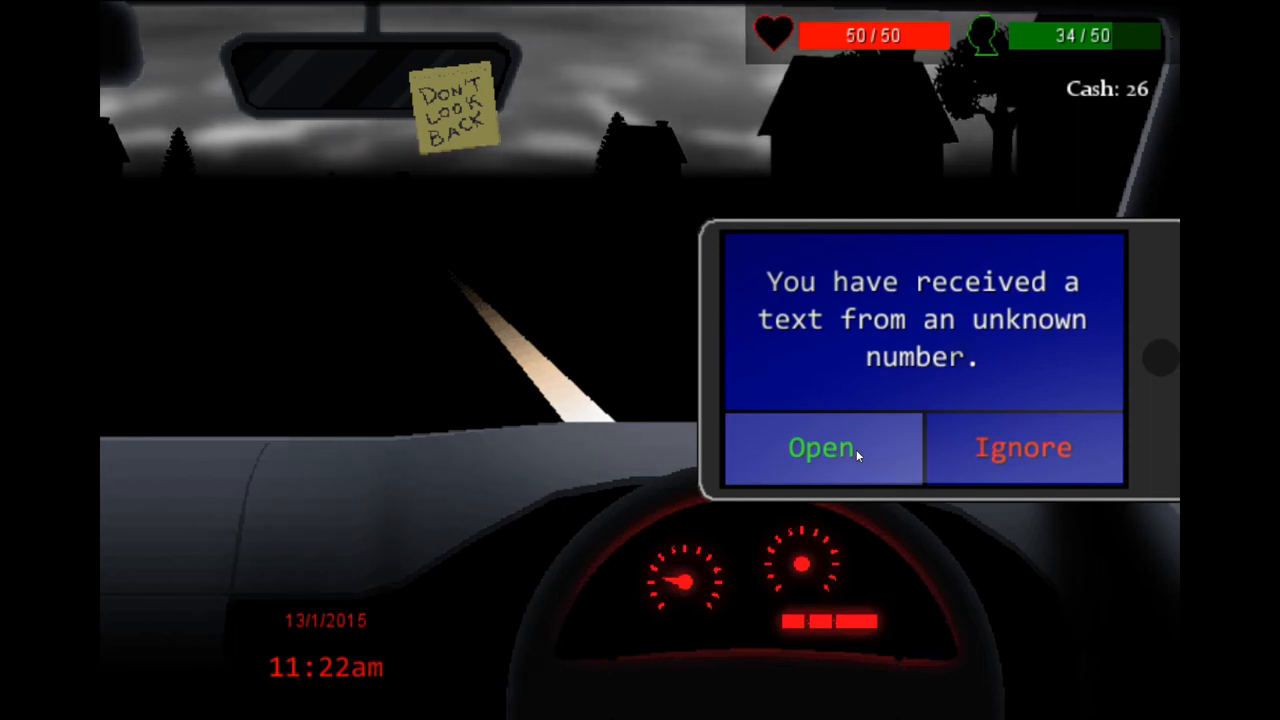
{"action": "left_click", "coordinate": [820, 447]}
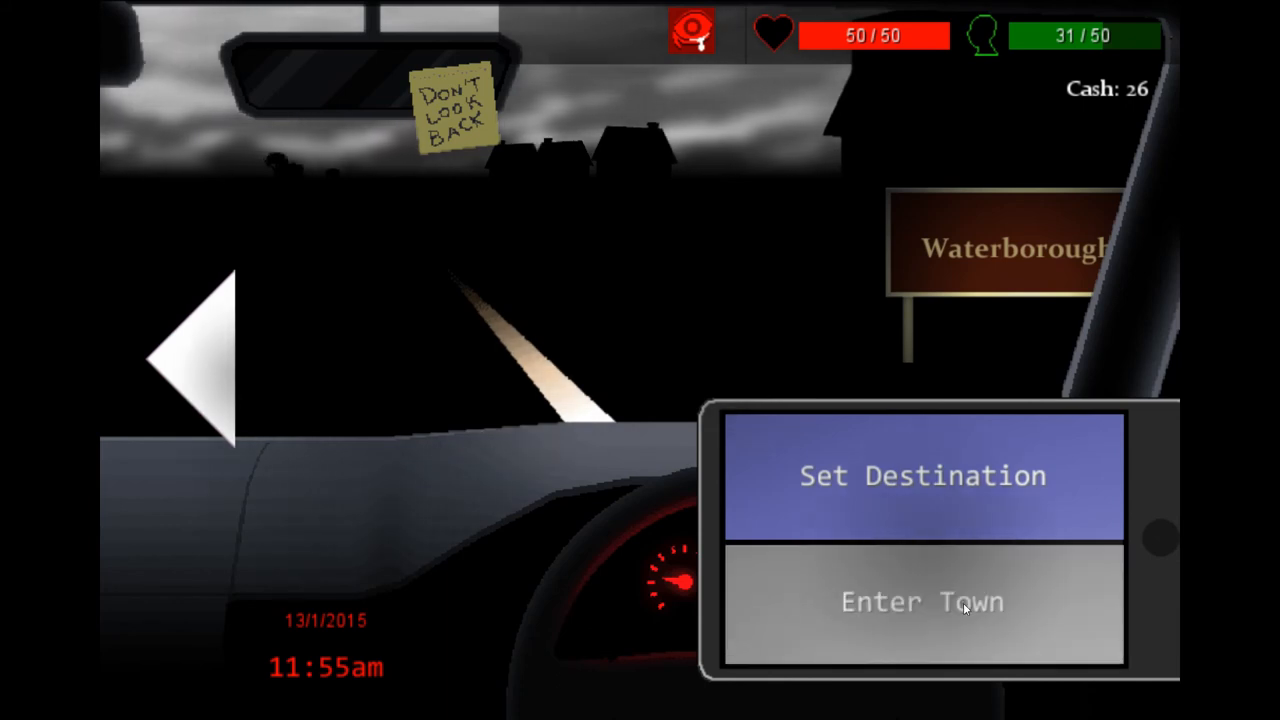
- Refill the medkit at Waterborough's walk-in clinic for 15, leaving 11 cash, then return to the car
{"action": "left_click", "coordinate": [921, 601]}
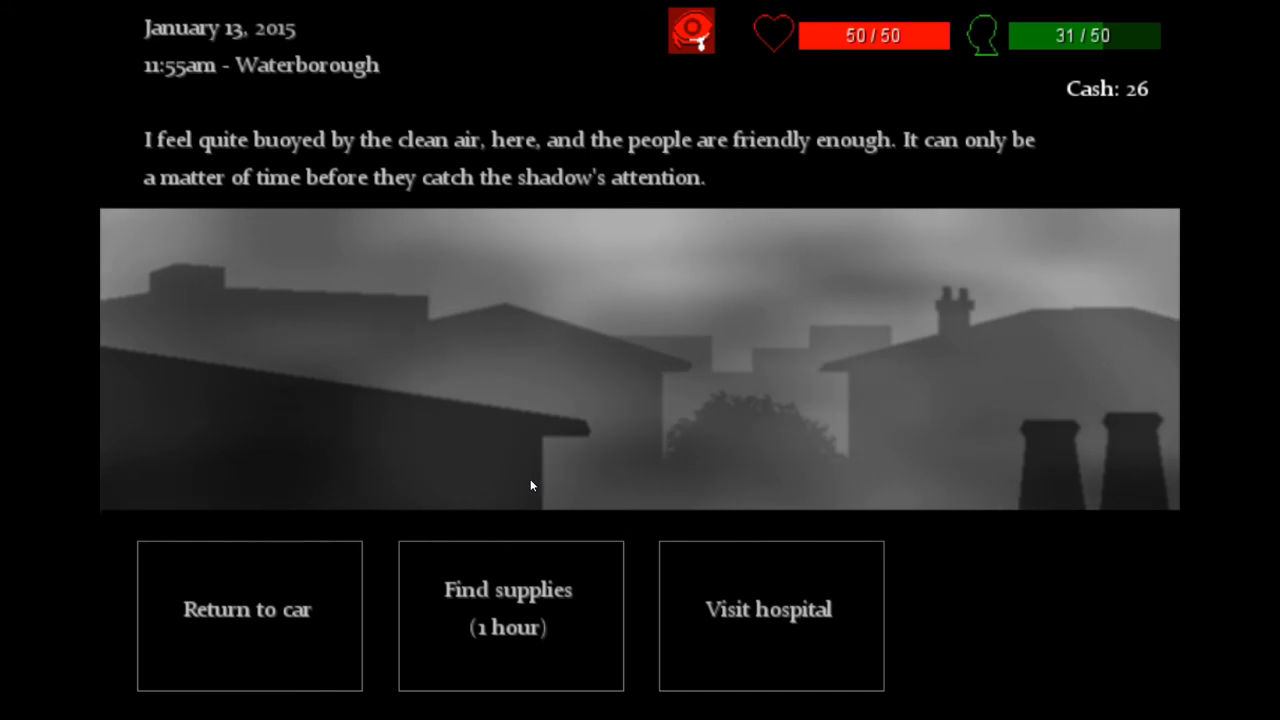
{"action": "mouse_move", "coordinate": [770, 670]}
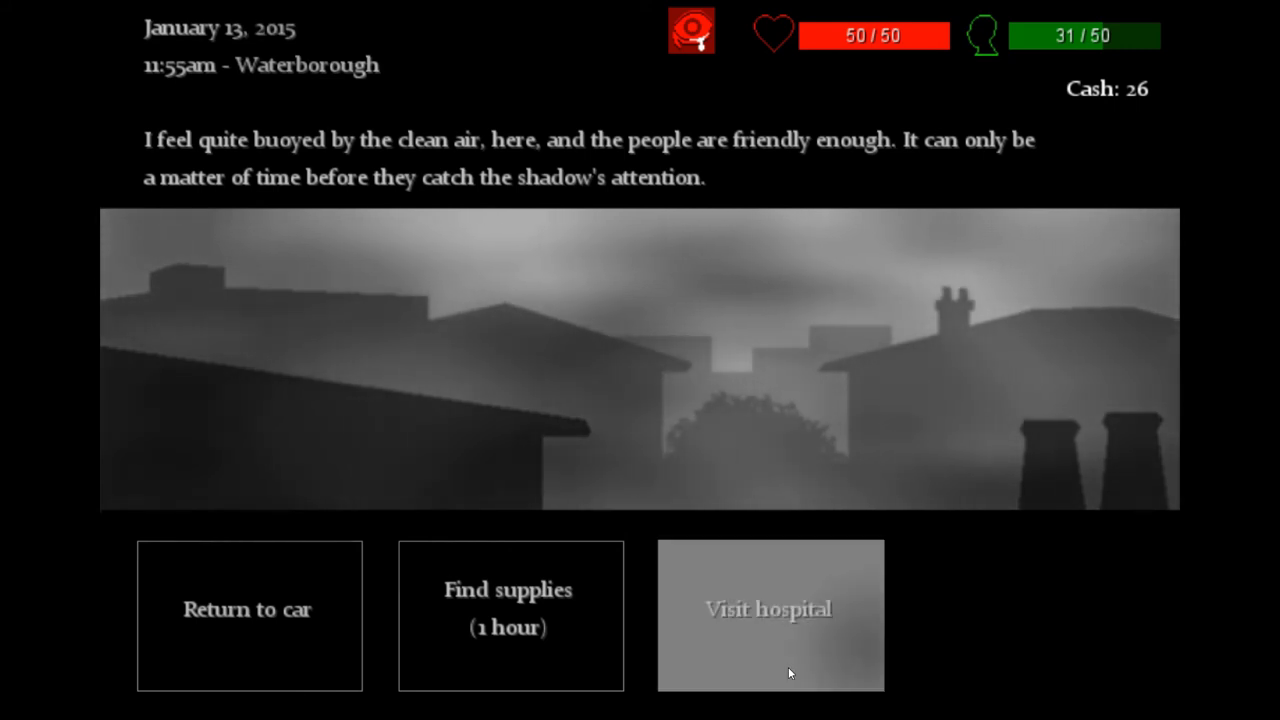
{"action": "left_click", "coordinate": [769, 609]}
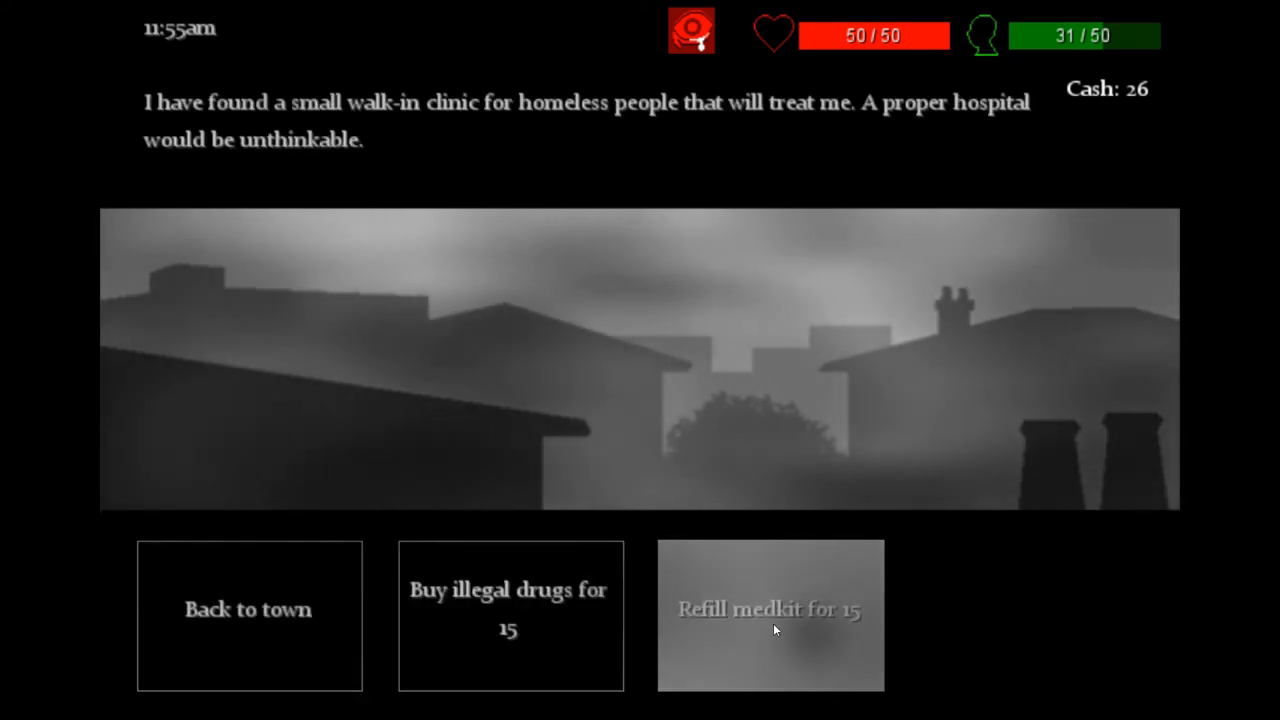
{"action": "left_click", "coordinate": [770, 610]}
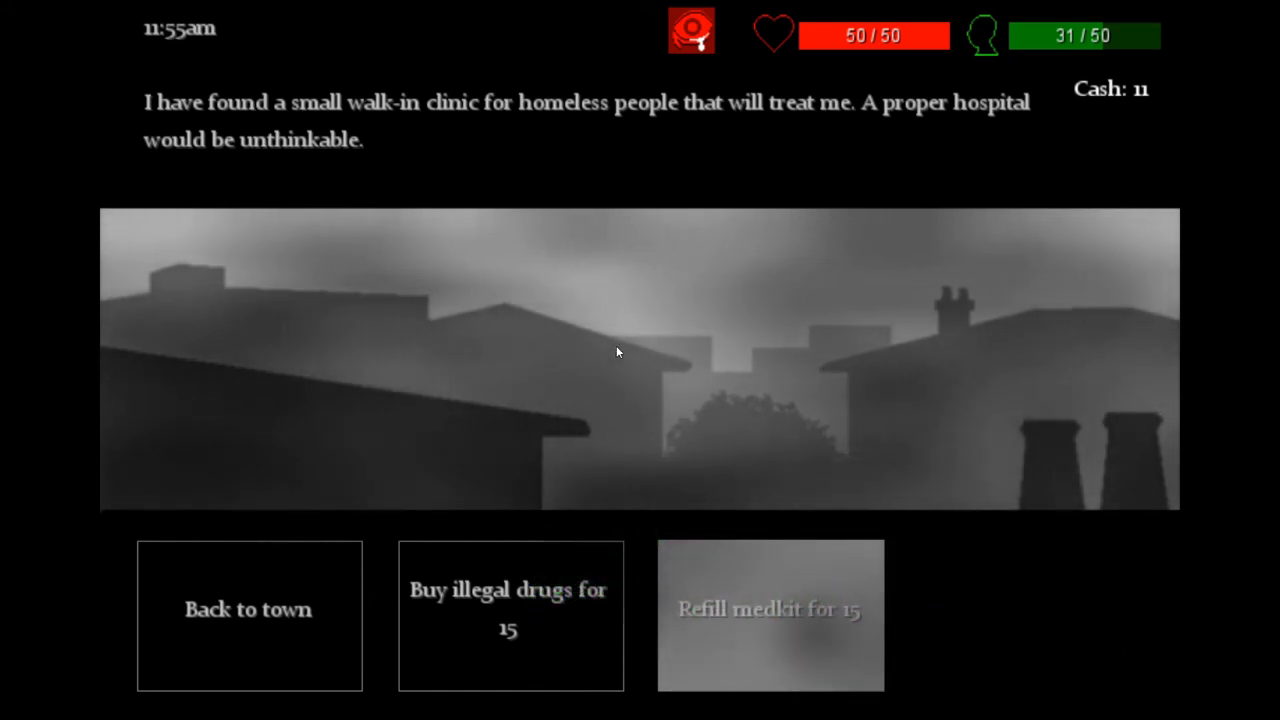
{"action": "mouse_move", "coordinate": [248, 583]}
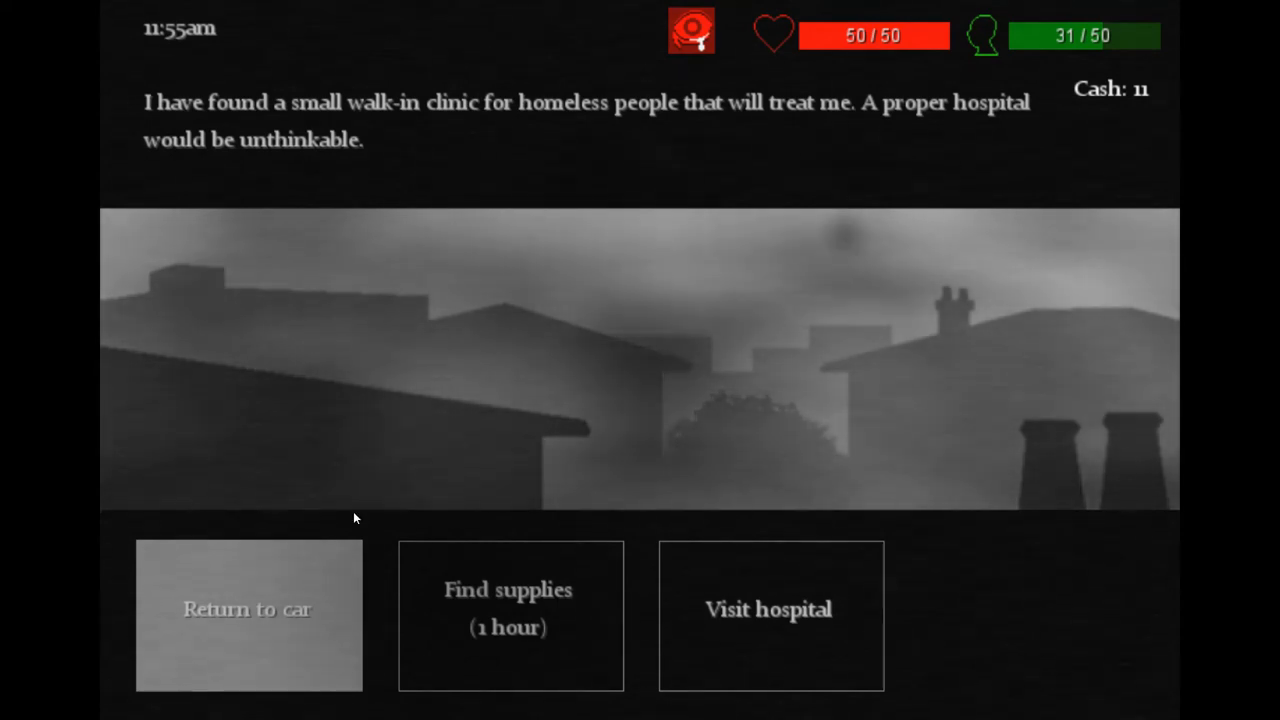
{"action": "left_click", "coordinate": [248, 608]}
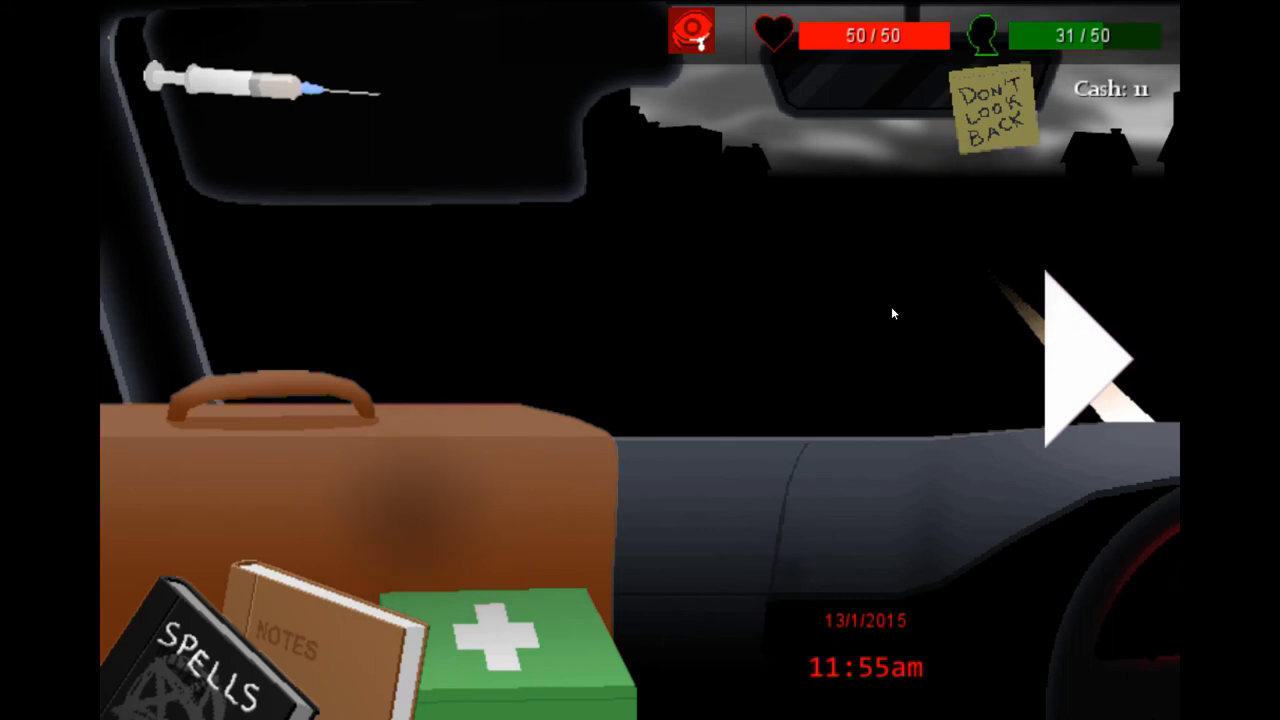
- Speed up at the police siren, lose the police on forest roads, then continue
{"action": "left_click", "coordinate": [1080, 360]}
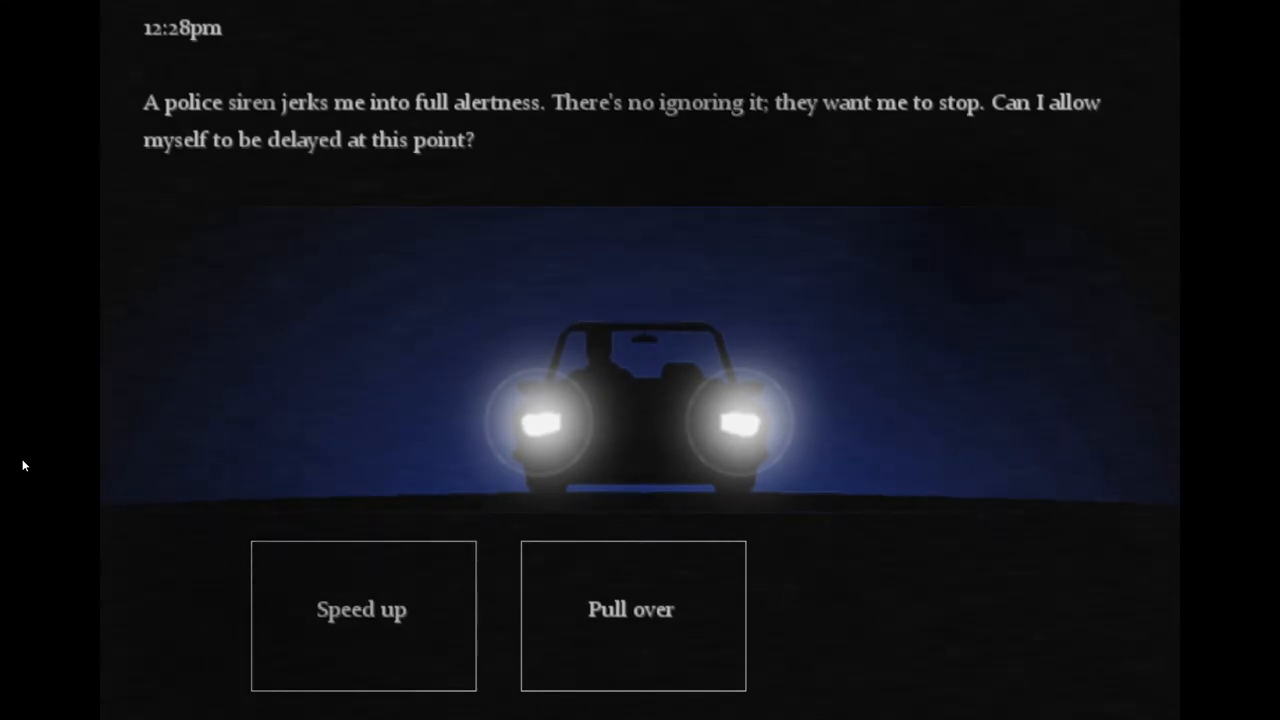
{"action": "left_click", "coordinate": [362, 609]}
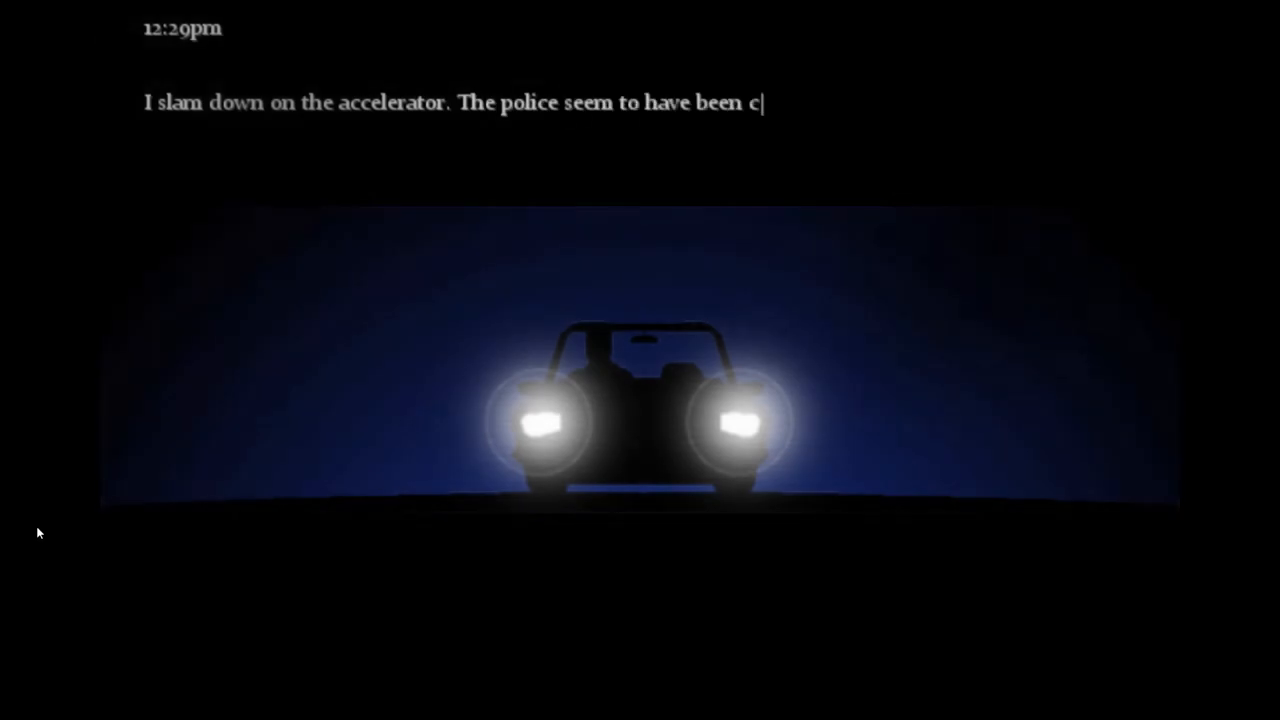
{"action": "type", "text": "aught by surprise, and luckily I quickly find a small cluster of uneven forest roads in which I am able to lose my pursuer."}
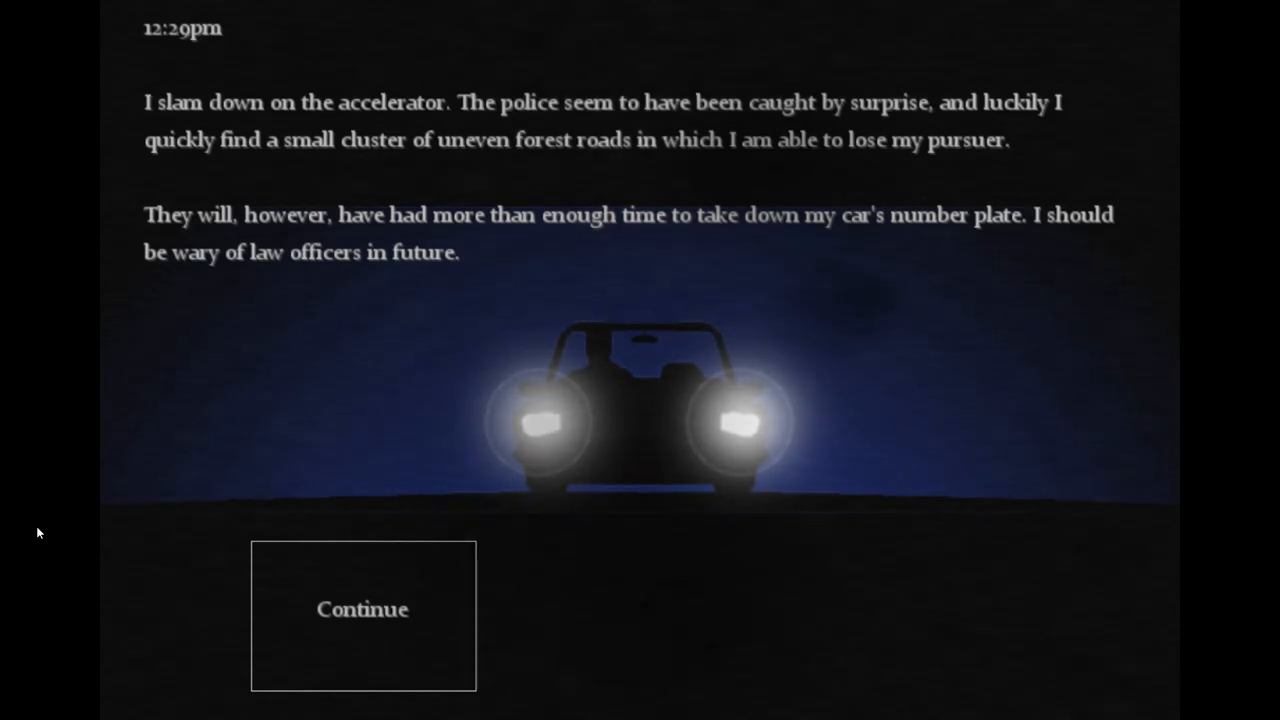
{"action": "left_click", "coordinate": [362, 609]}
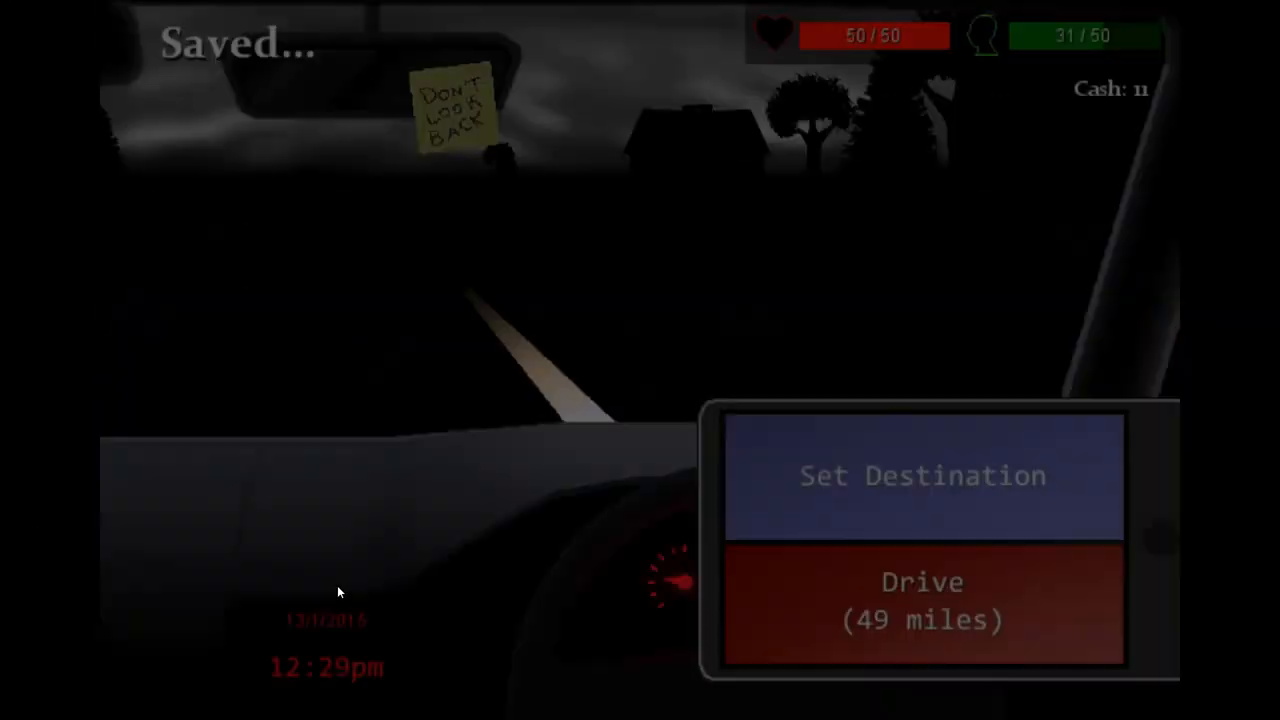
- Drive 49 miles to Twynchurch and enter its problem-area dungeon
{"action": "left_click", "coordinate": [921, 602]}
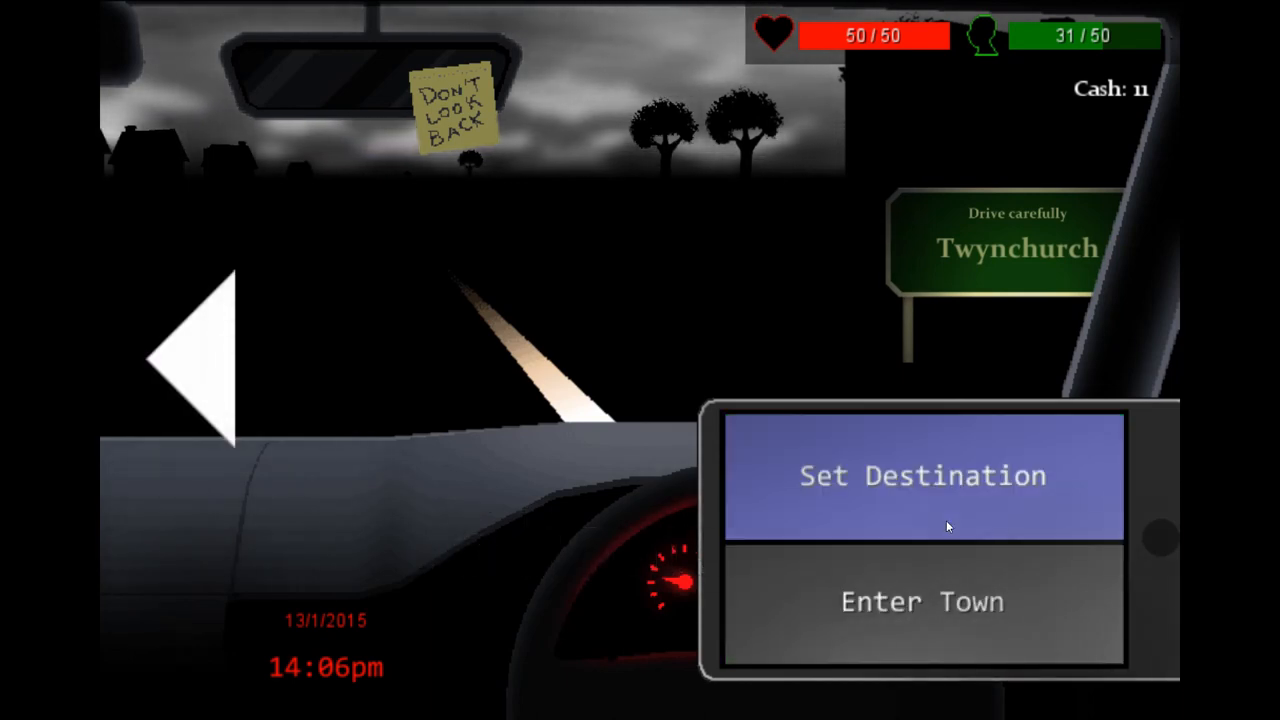
{"action": "left_click", "coordinate": [922, 601]}
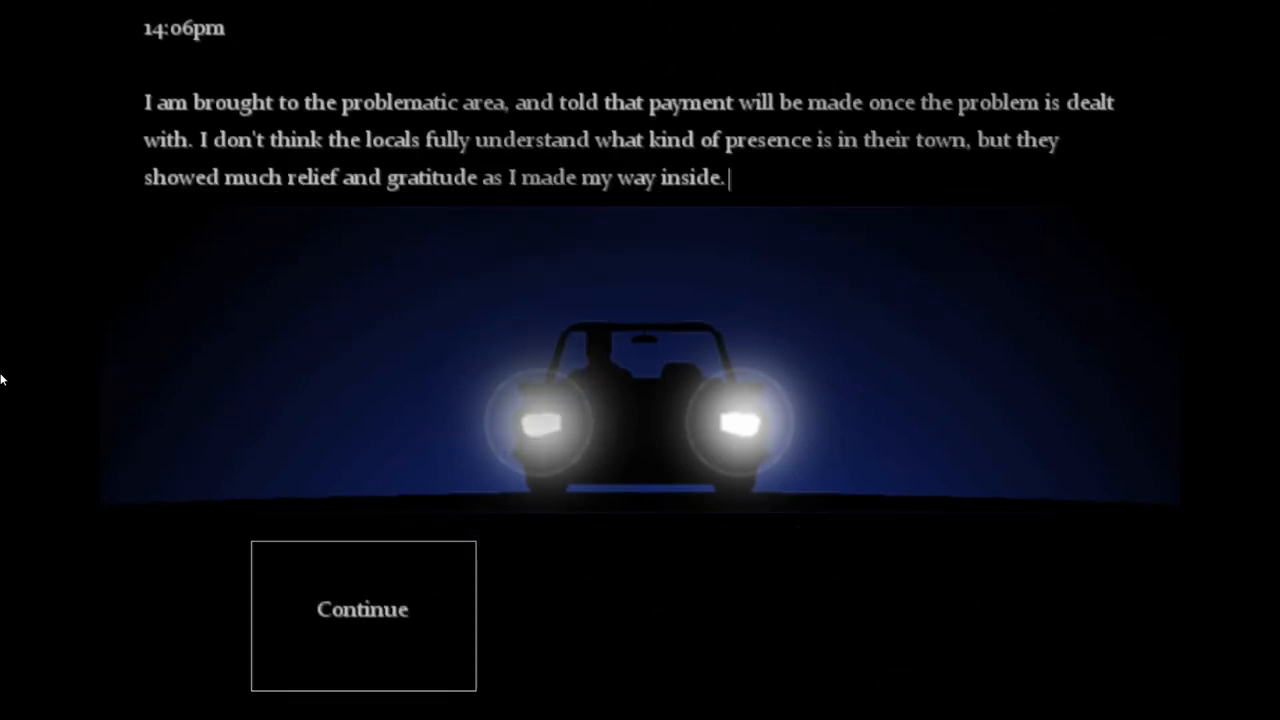
{"action": "left_click", "coordinate": [362, 609]}
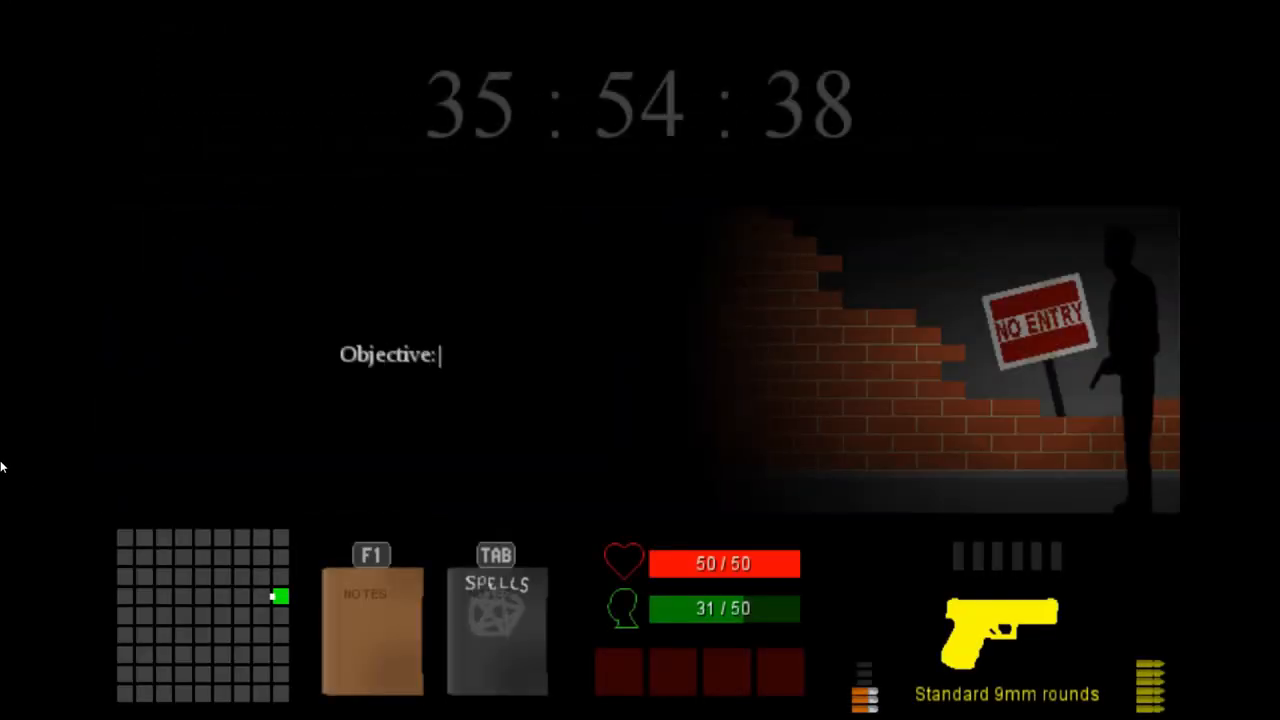
{"action": "type", "text": "Find and destroy a nest."}
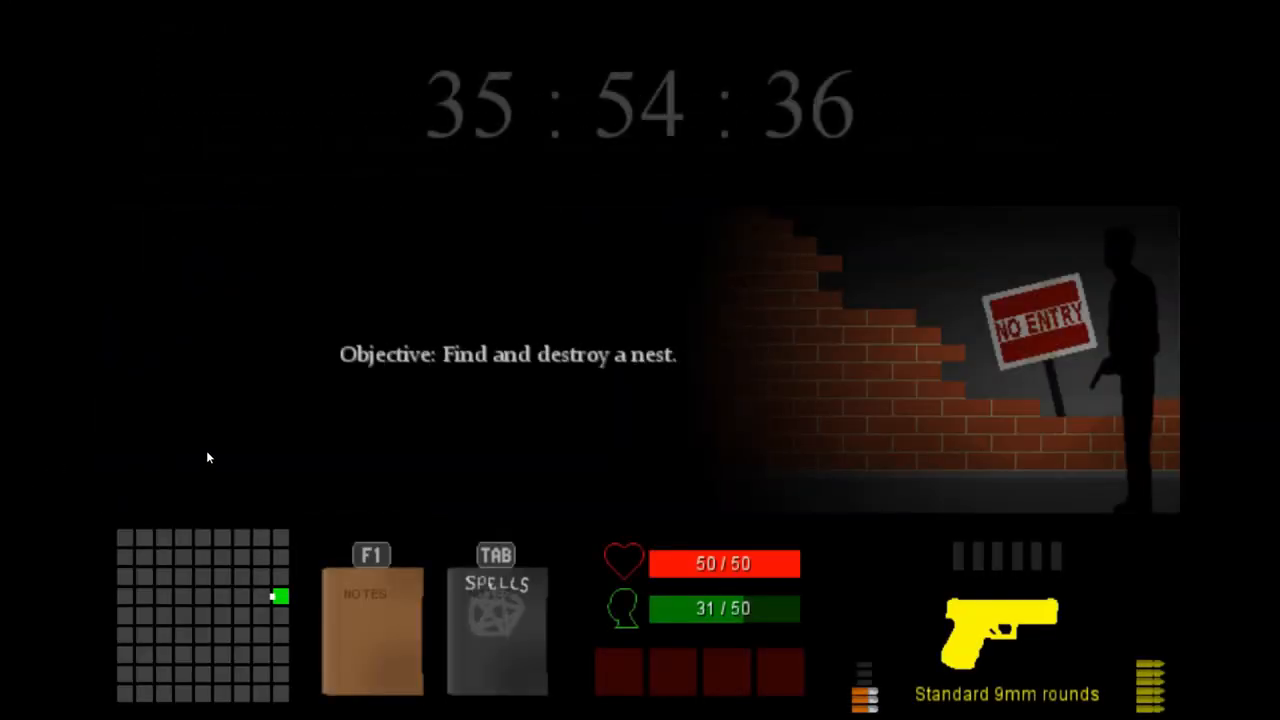